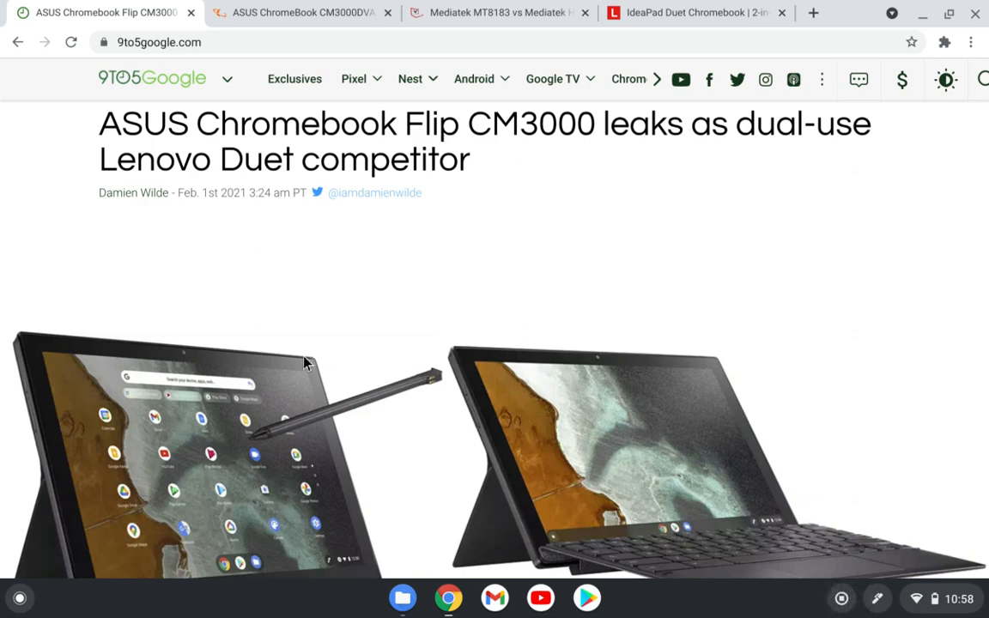
{"action": "mouse_move", "coordinate": [345, 351]}
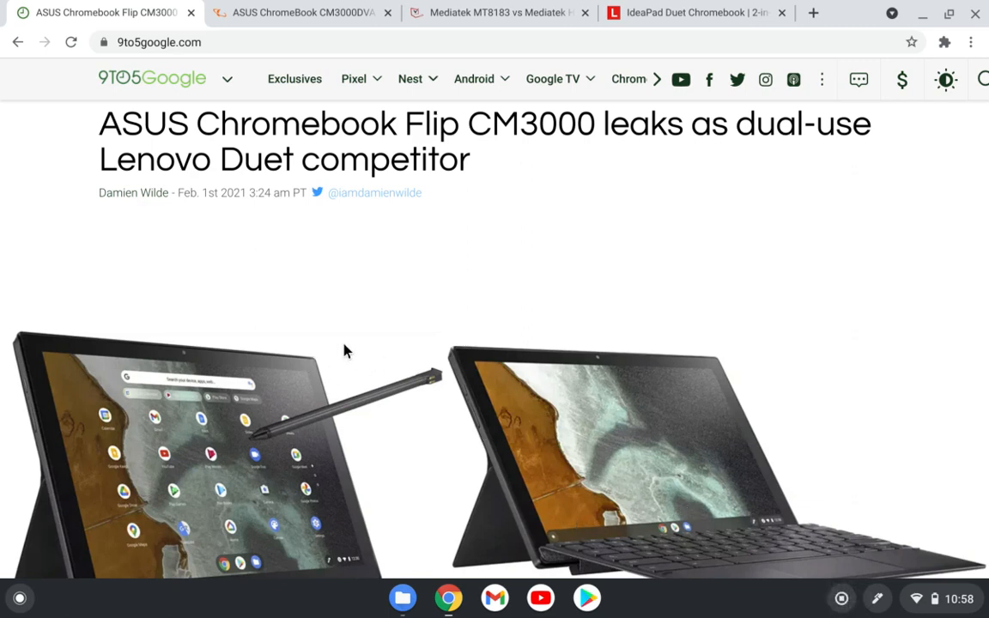
{"action": "mouse_move", "coordinate": [316, 467]}
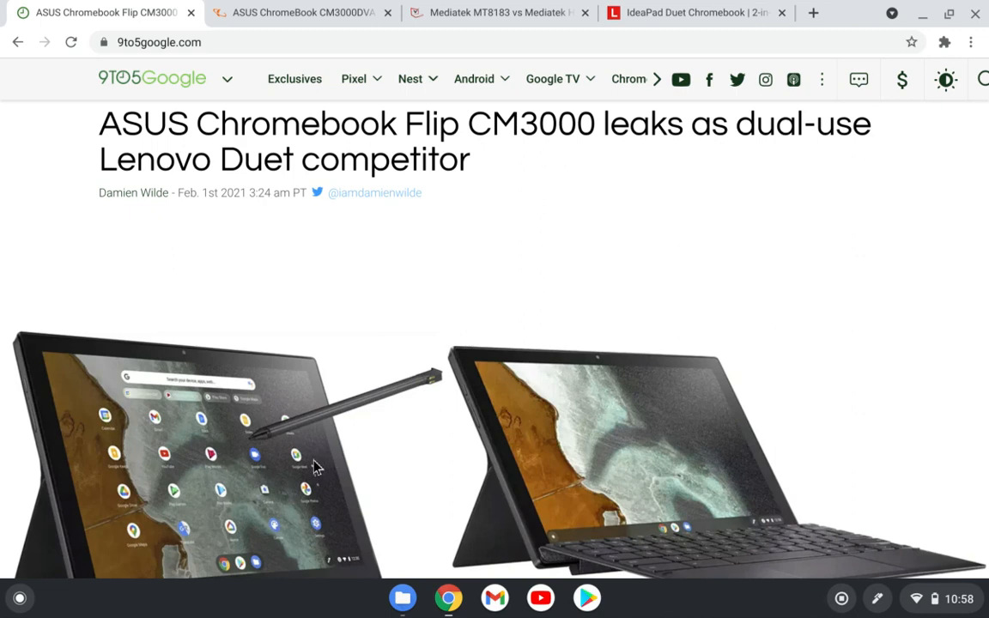
{"action": "mouse_move", "coordinate": [302, 170]}
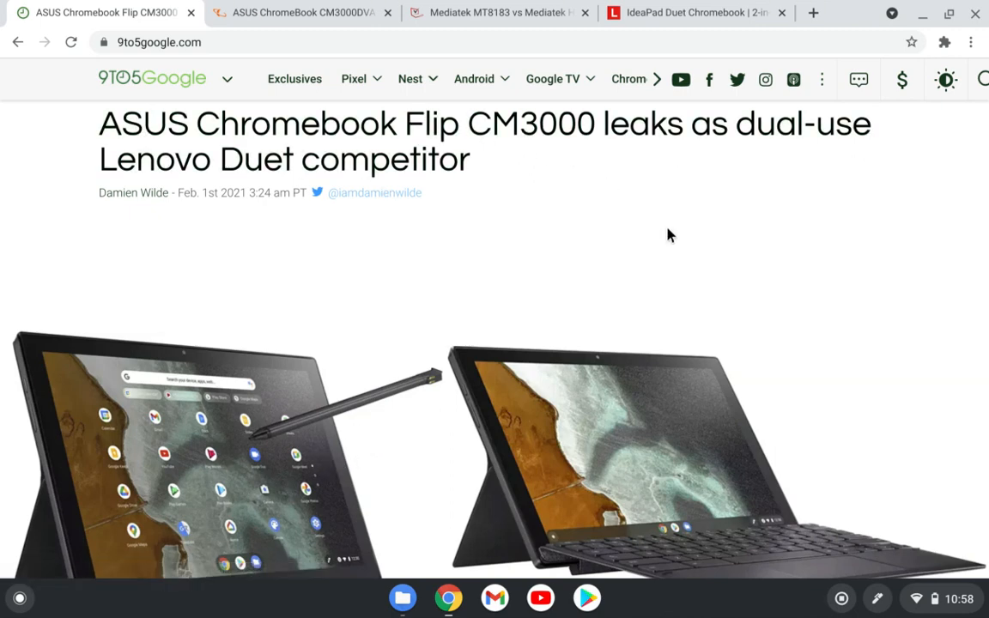
{"action": "mouse_move", "coordinate": [359, 453]}
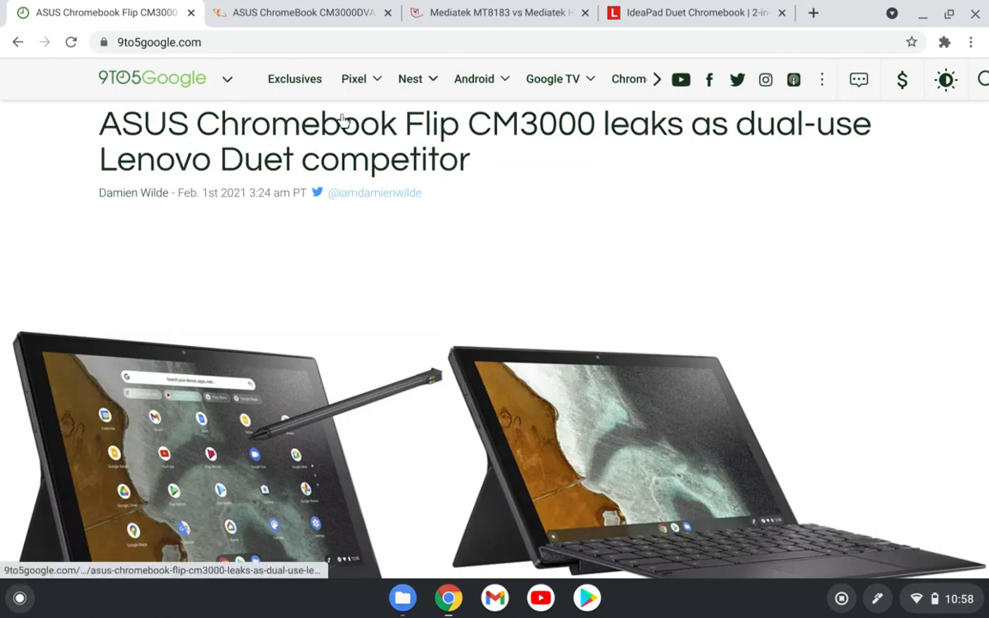
{"action": "mouse_move", "coordinate": [372, 301]}
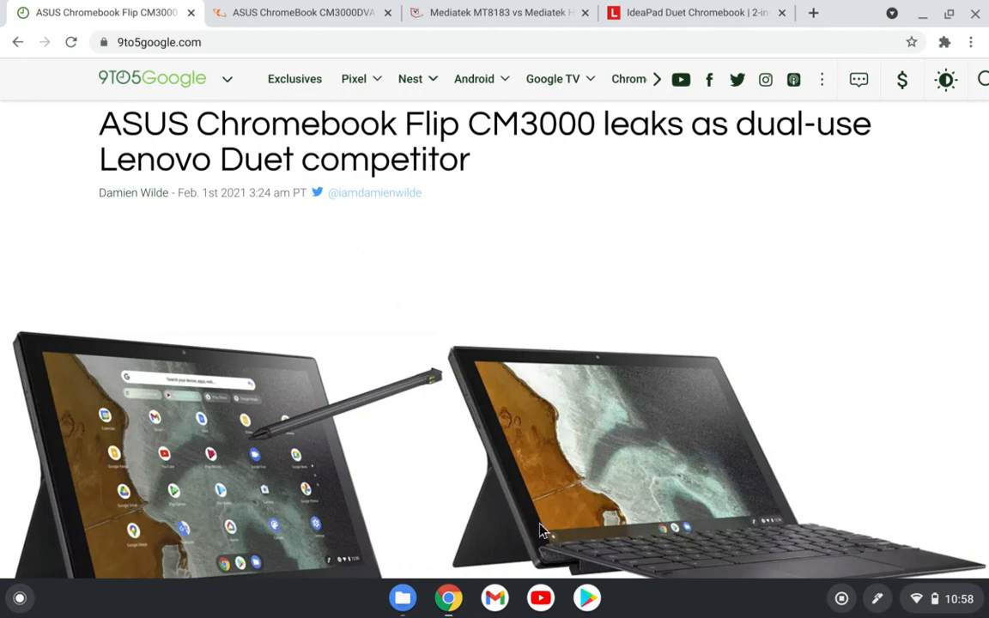
{"action": "mouse_move", "coordinate": [307, 452]}
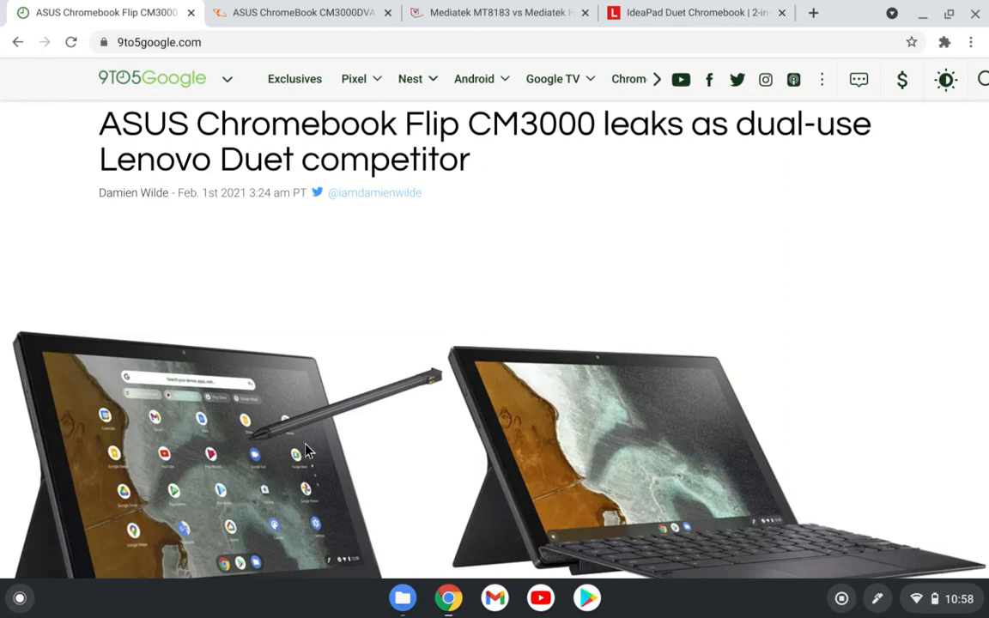
- Scroll the 9to5Google article down to the paragraph on Saturn already listing the CM3000
{"action": "scroll", "scroll_direction": "down", "scroll_amount": 3}
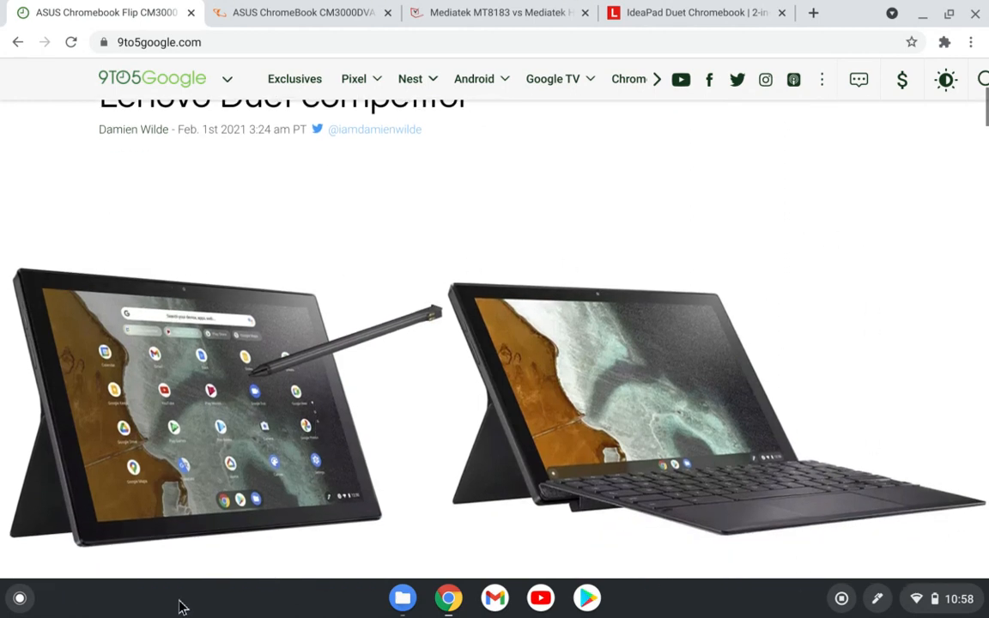
{"action": "mouse_move", "coordinate": [38, 524]}
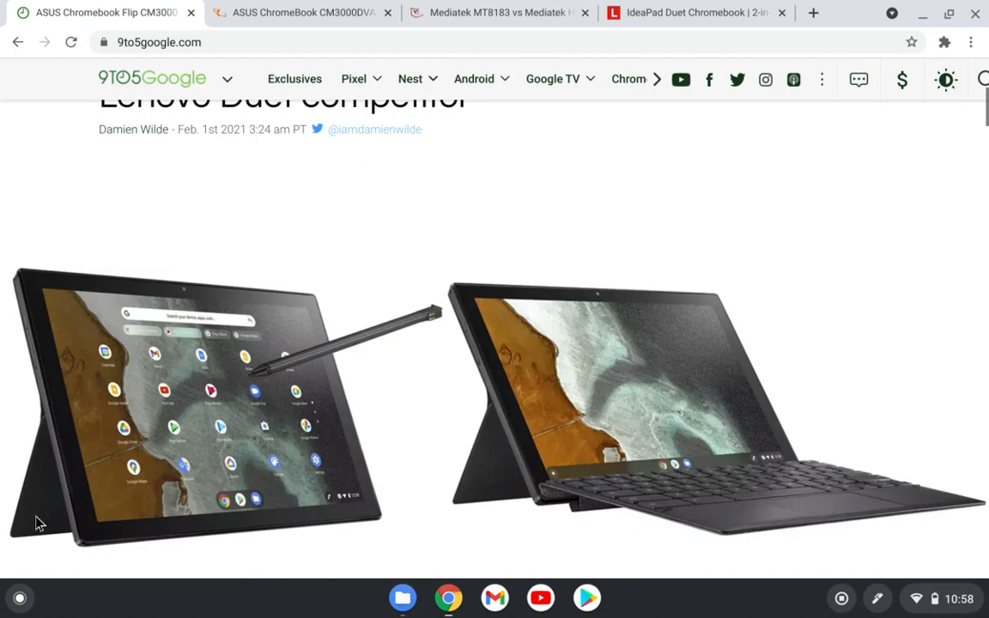
{"action": "mouse_move", "coordinate": [886, 567]}
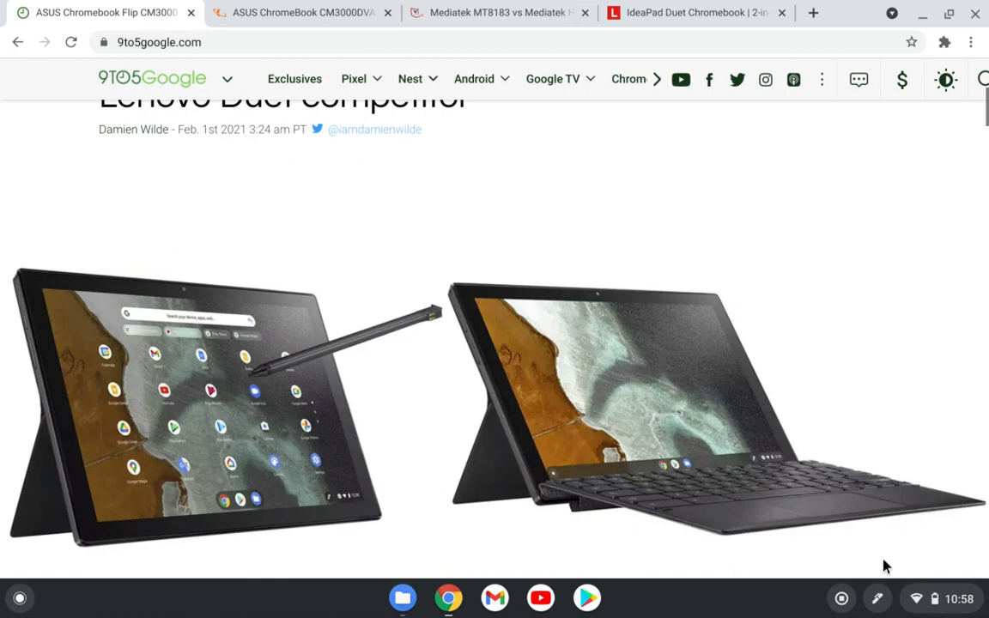
{"action": "scroll", "scroll_direction": "down", "scroll_amount": 3}
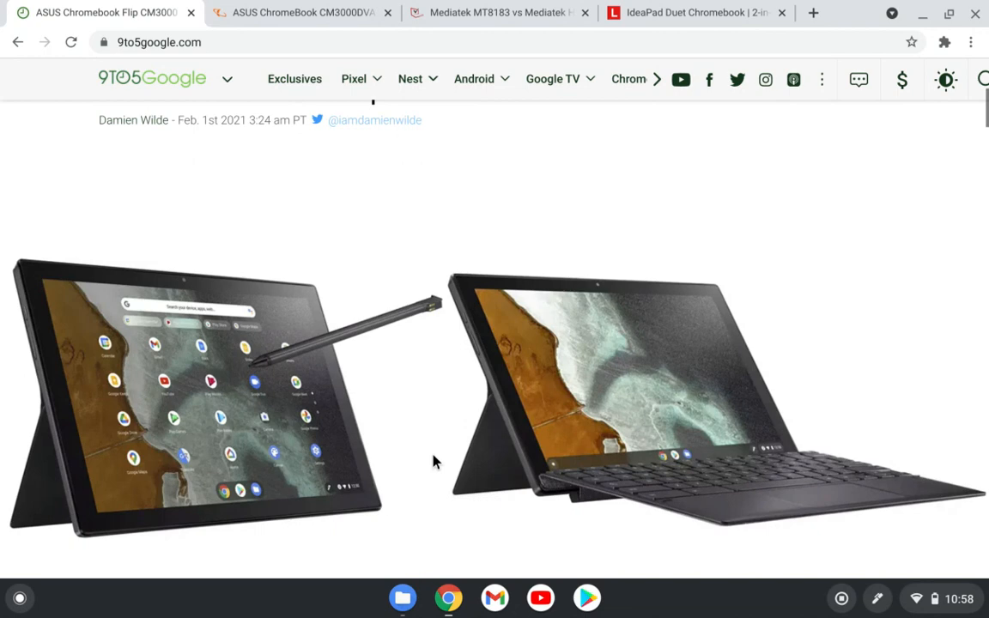
{"action": "scroll", "scroll_direction": "down", "scroll_amount": 3}
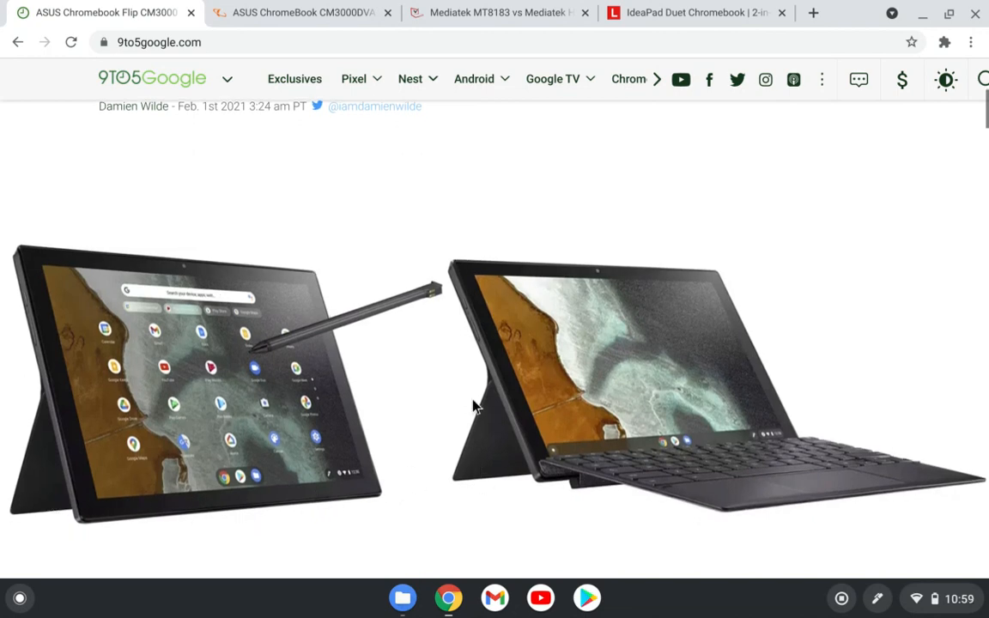
{"action": "mouse_move", "coordinate": [483, 342]}
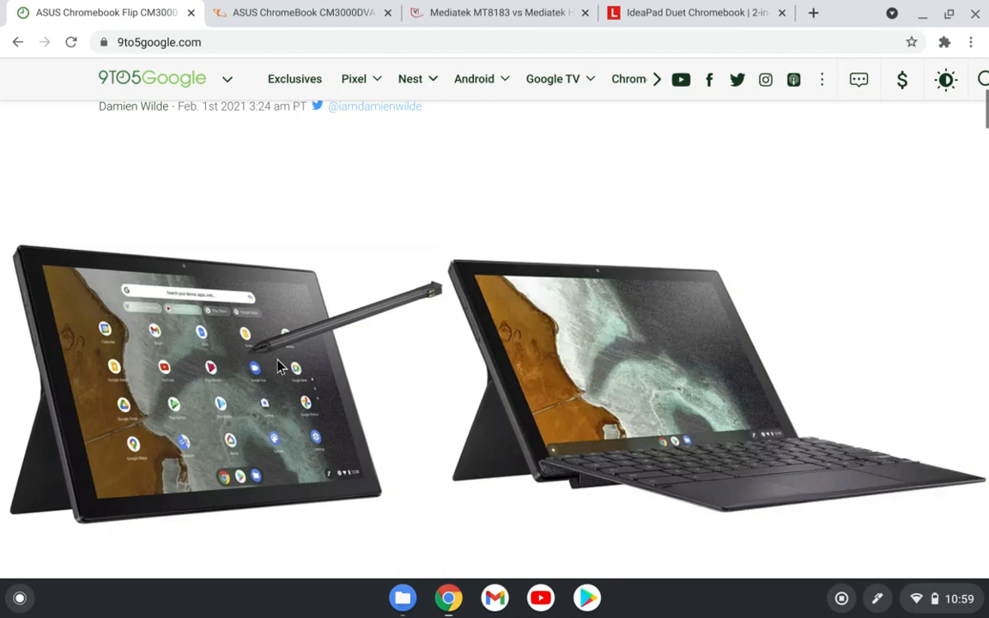
{"action": "mouse_move", "coordinate": [326, 319]}
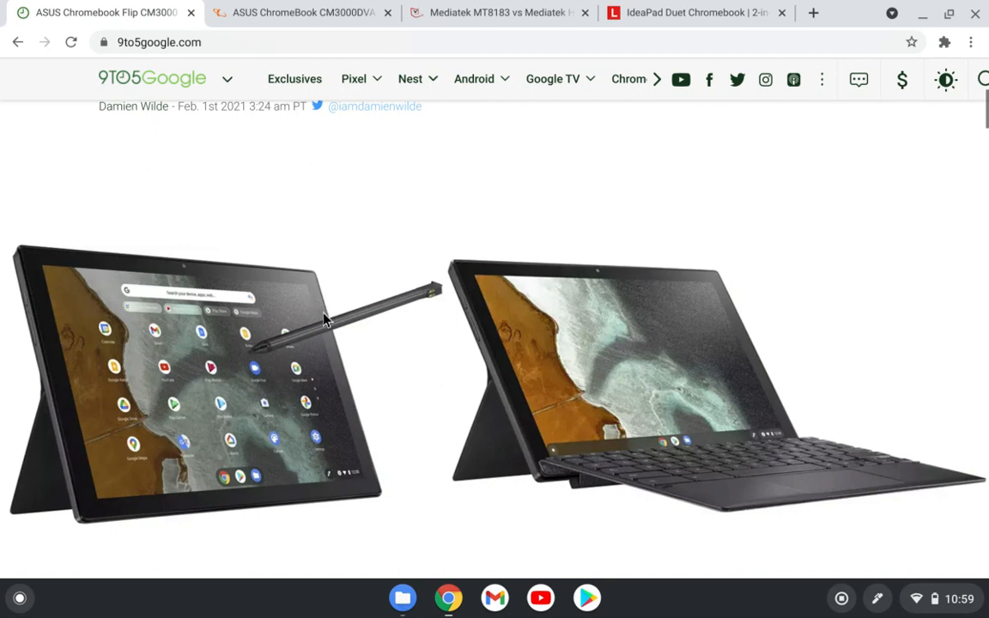
{"action": "mouse_move", "coordinate": [300, 400]}
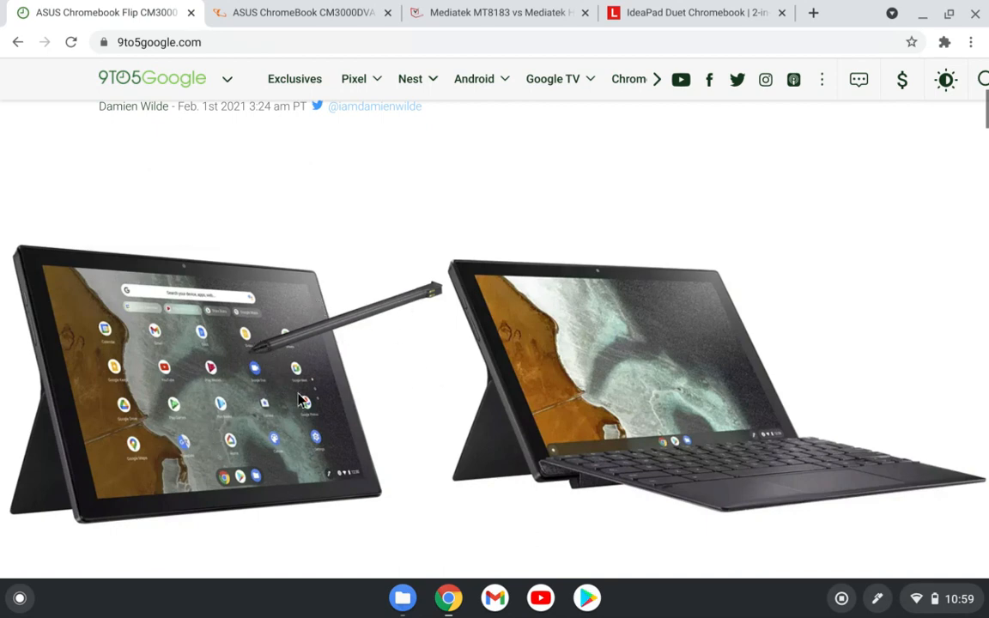
{"action": "mouse_move", "coordinate": [316, 354]}
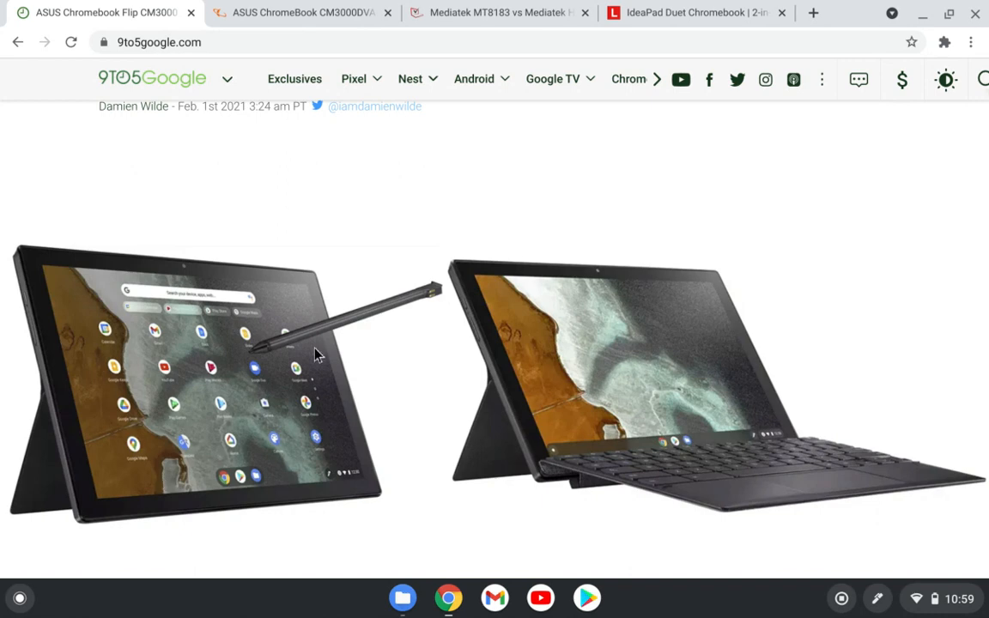
{"action": "mouse_move", "coordinate": [443, 461]}
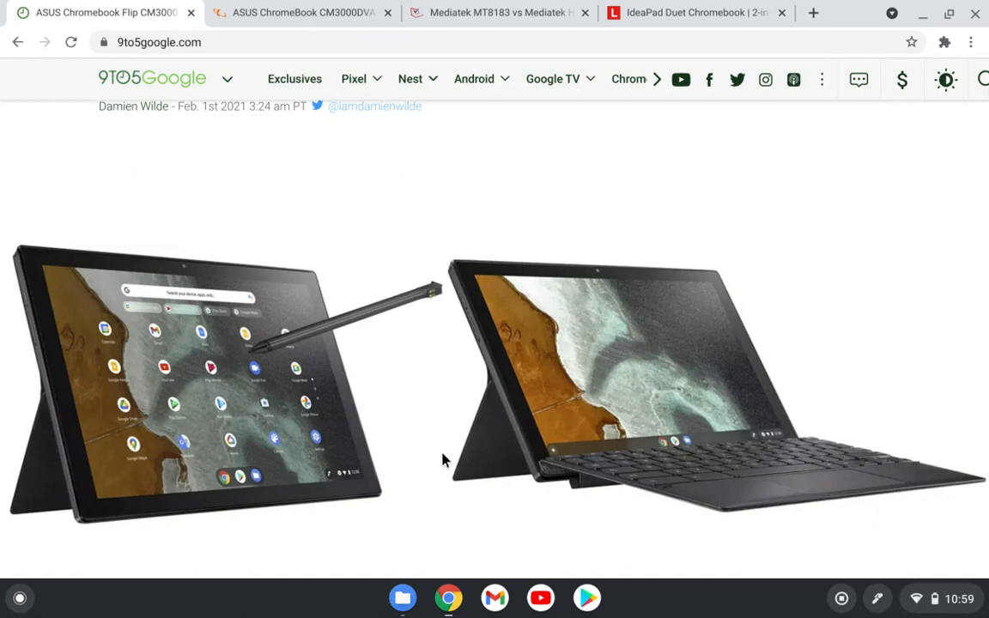
{"action": "mouse_move", "coordinate": [432, 495]}
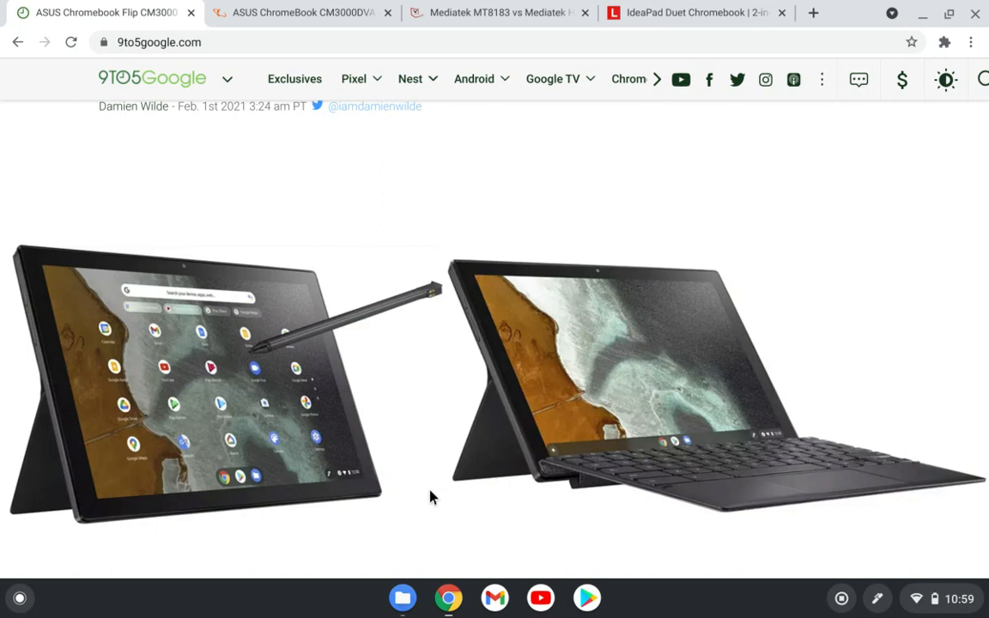
{"action": "scroll", "scroll_direction": "down", "scroll_amount": 3}
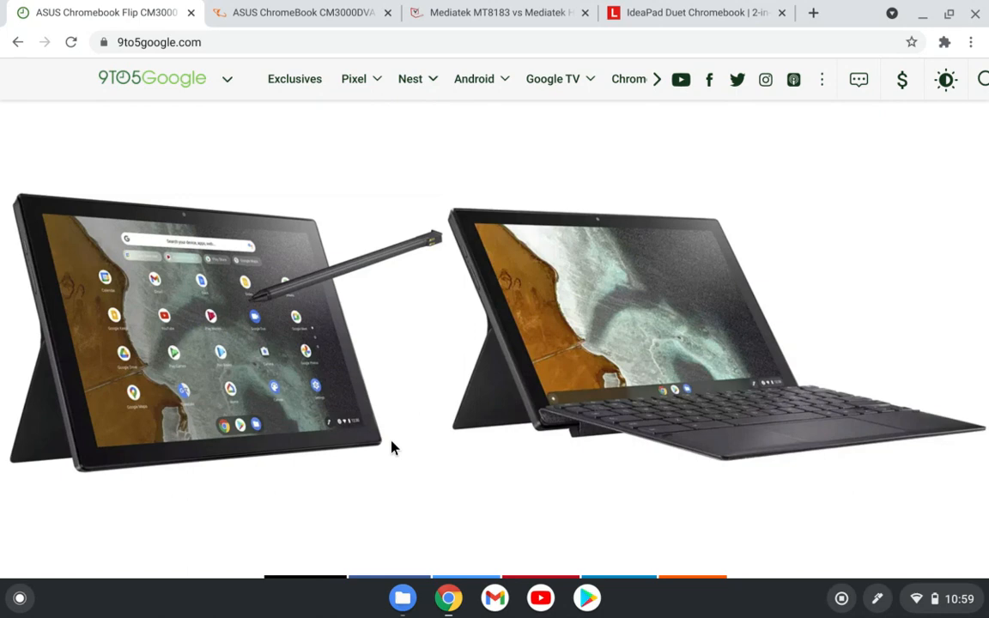
{"action": "scroll", "scroll_direction": "down", "scroll_amount": 3}
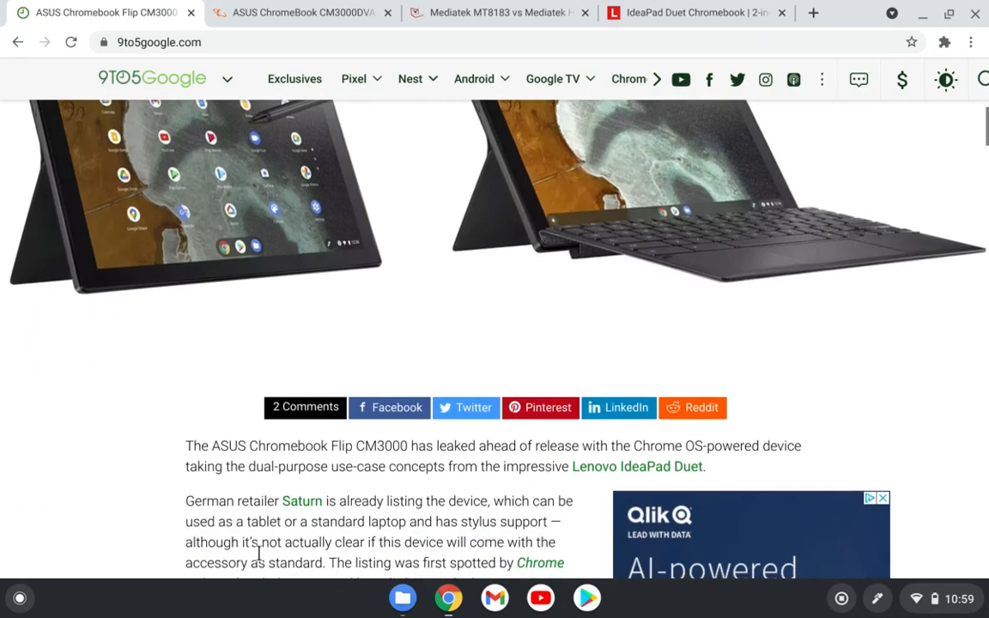
{"action": "scroll", "scroll_direction": "down", "scroll_amount": 3}
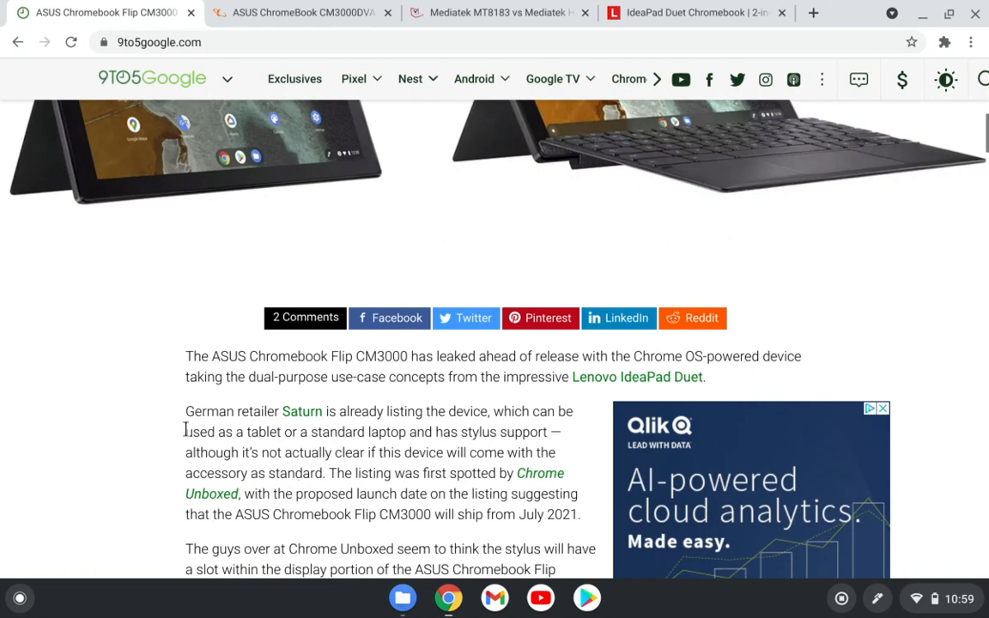
{"action": "mouse_move", "coordinate": [391, 433]}
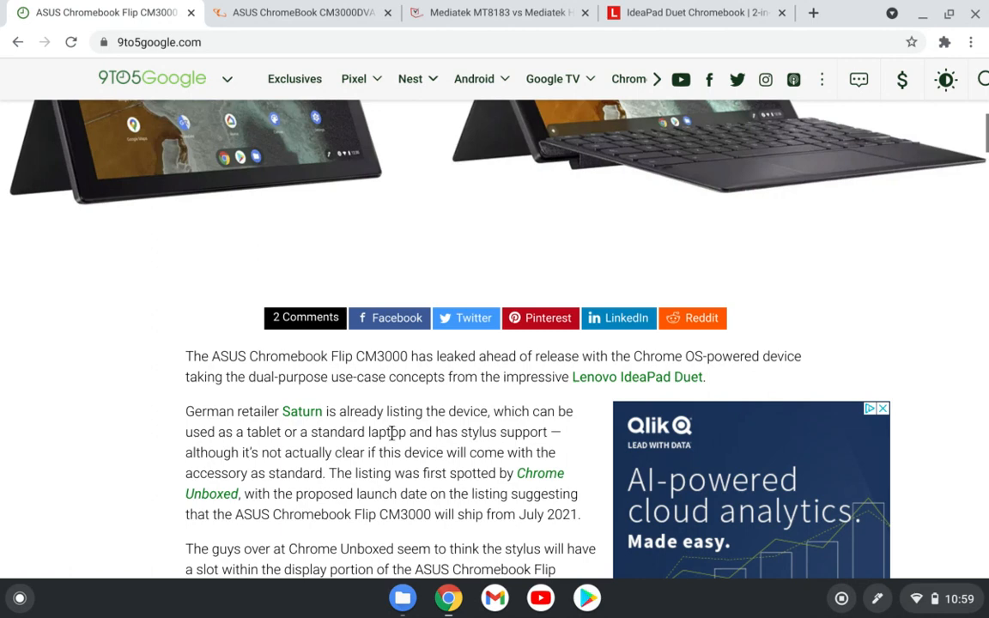
- Switch to the Saturn.de CM3000DVA listing at €449 and mark its July 22–23, 2021 delivery dates
{"action": "left_click", "coordinate": [300, 12]}
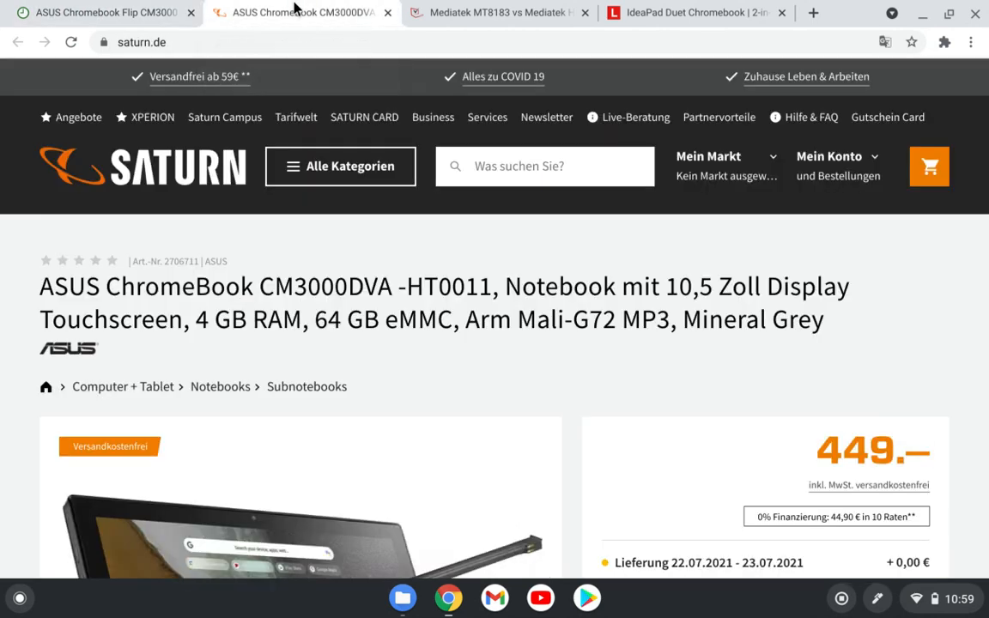
{"action": "mouse_move", "coordinate": [3, 360]}
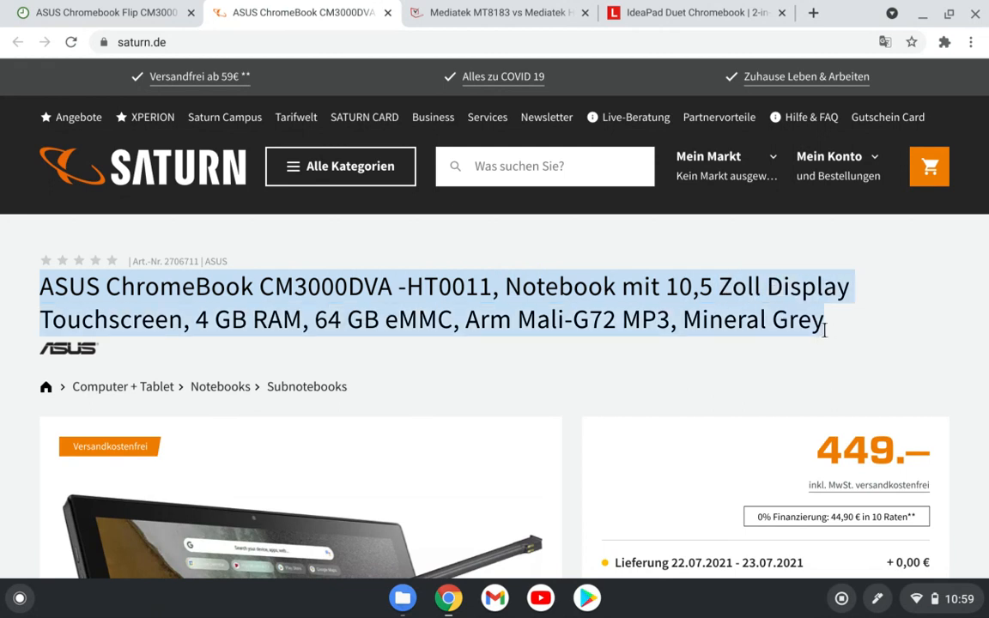
{"action": "scroll", "scroll_direction": "down", "scroll_amount": 3}
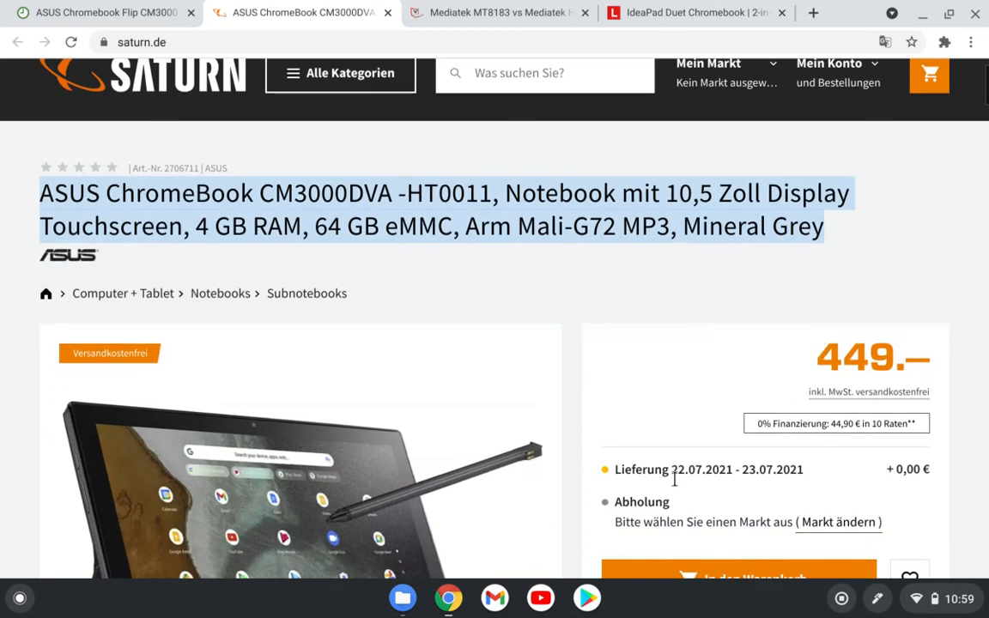
{"action": "left_click", "coordinate": [735, 470]}
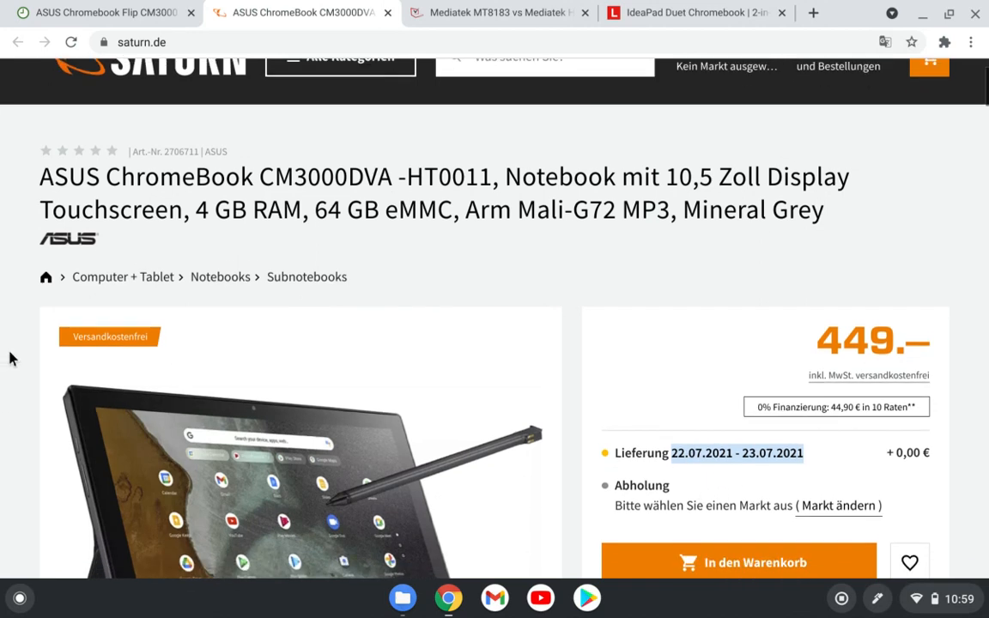
- Scroll the Saturn listing down to the Technische Daten specifications table
{"action": "scroll", "scroll_direction": "down", "scroll_amount": 3}
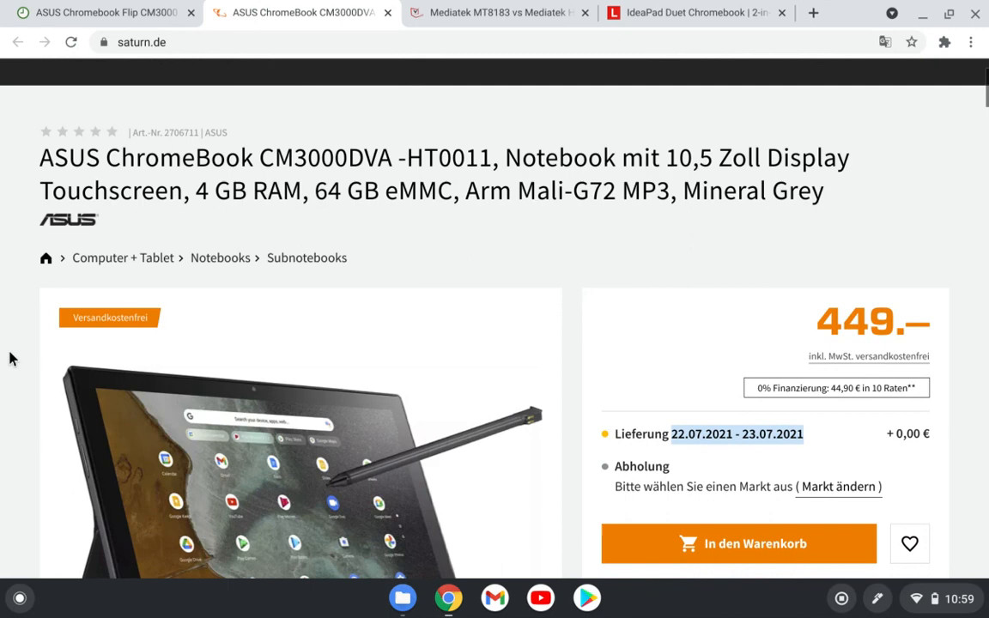
{"action": "scroll", "scroll_direction": "down", "scroll_amount": 3}
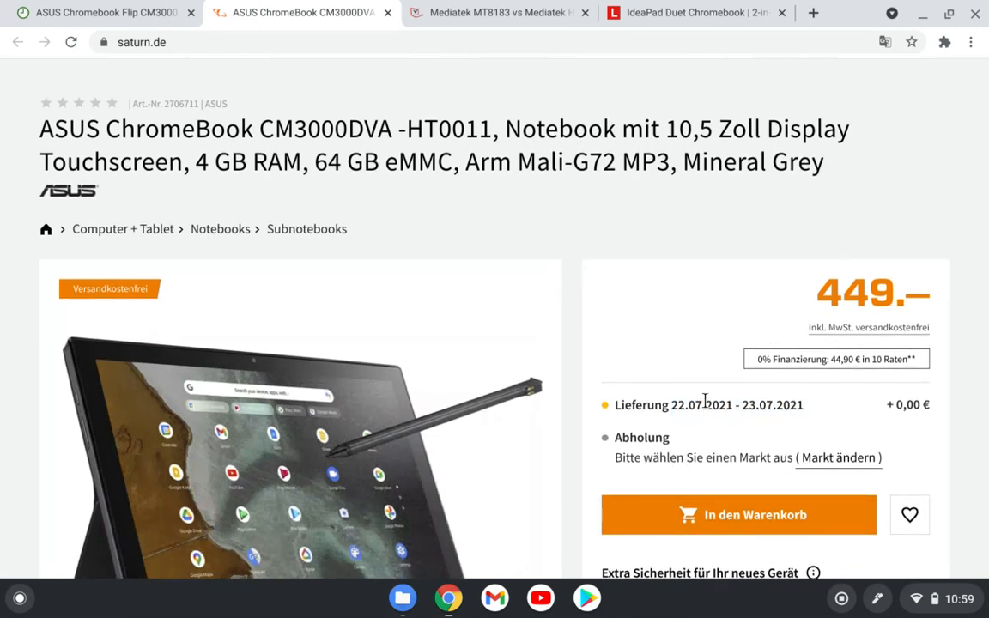
{"action": "scroll", "scroll_direction": "down", "scroll_amount": 3}
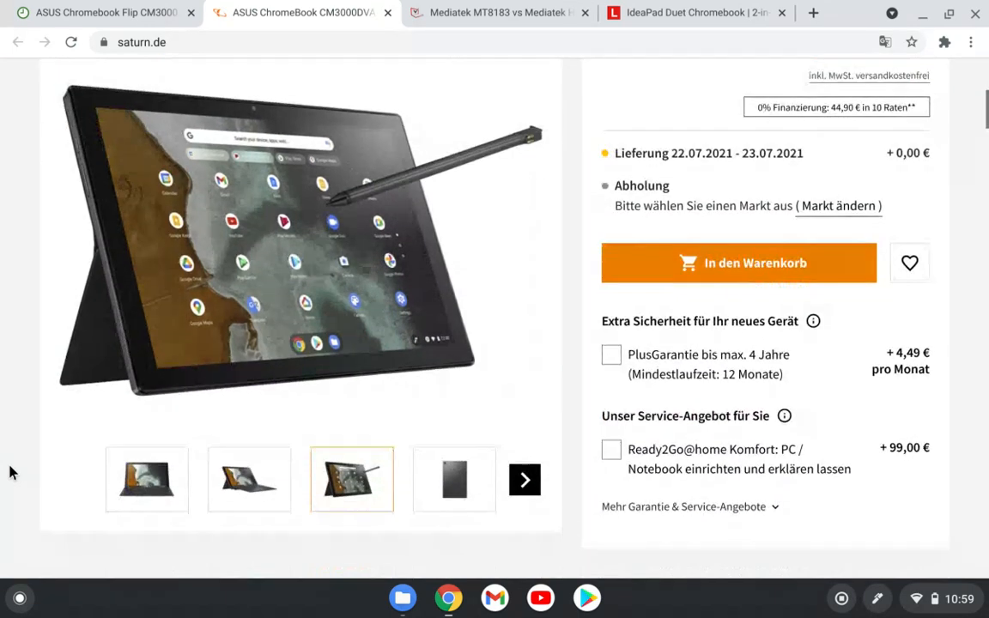
{"action": "scroll", "scroll_direction": "down", "scroll_amount": 3}
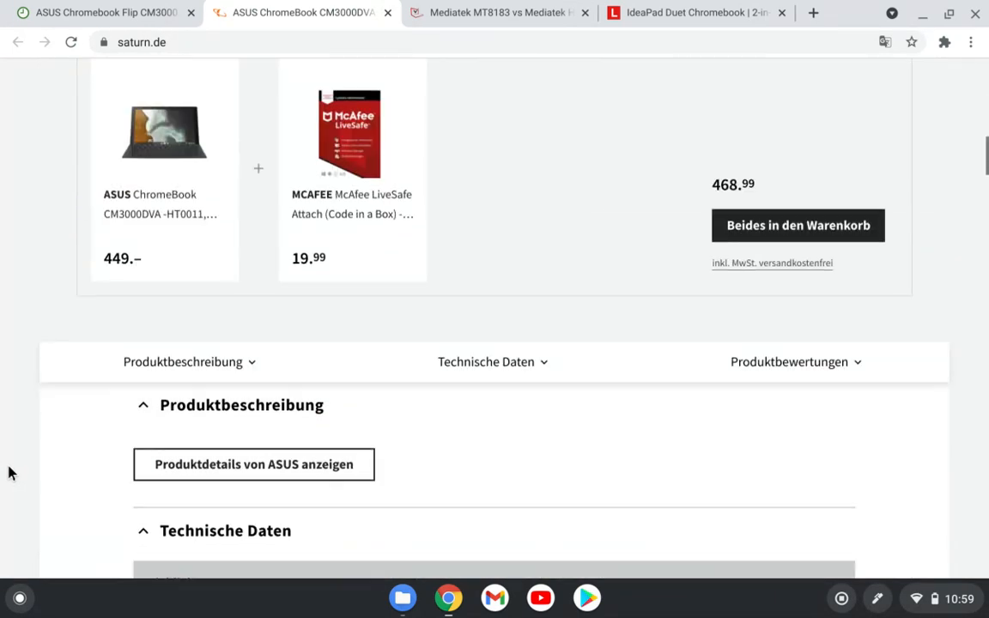
{"action": "scroll", "scroll_direction": "down", "scroll_amount": 3}
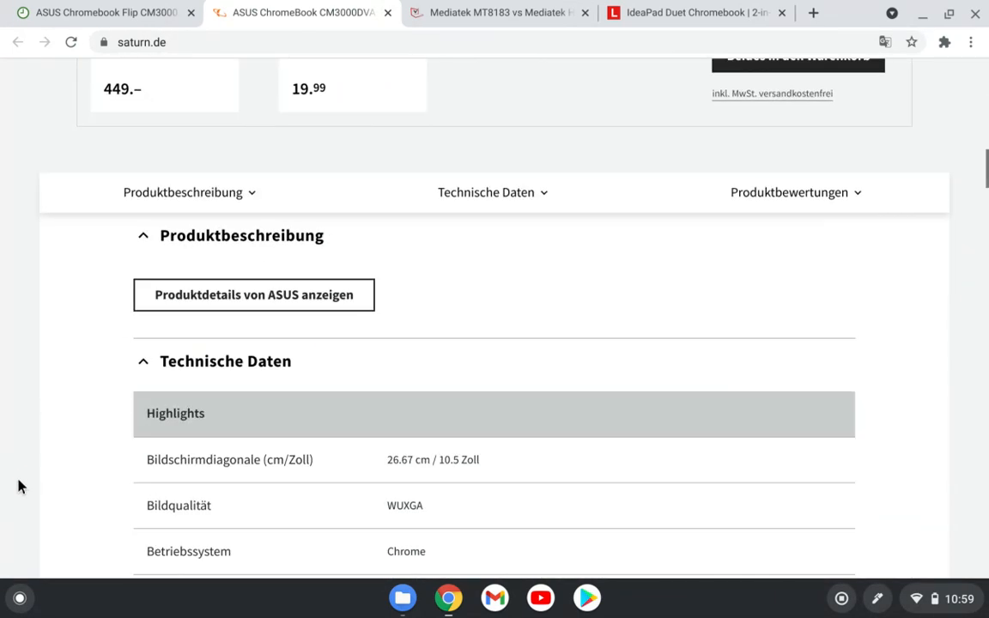
{"action": "mouse_move", "coordinate": [103, 12]}
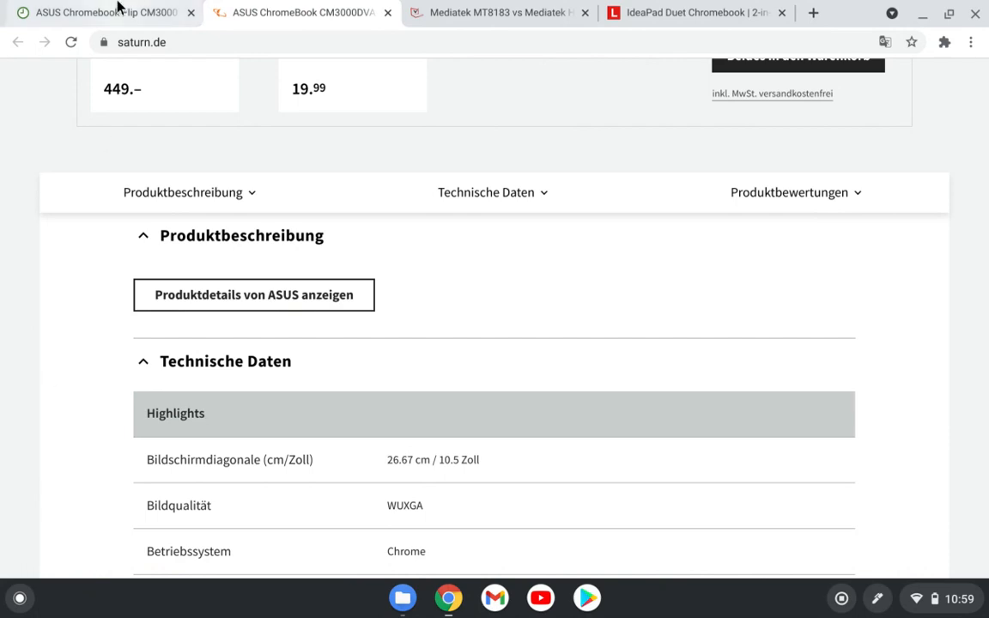
- Return to the 9to5Google article and scroll to the 10.5-inch display, MT8183, RAM and storage specs
{"action": "left_click", "coordinate": [100, 13]}
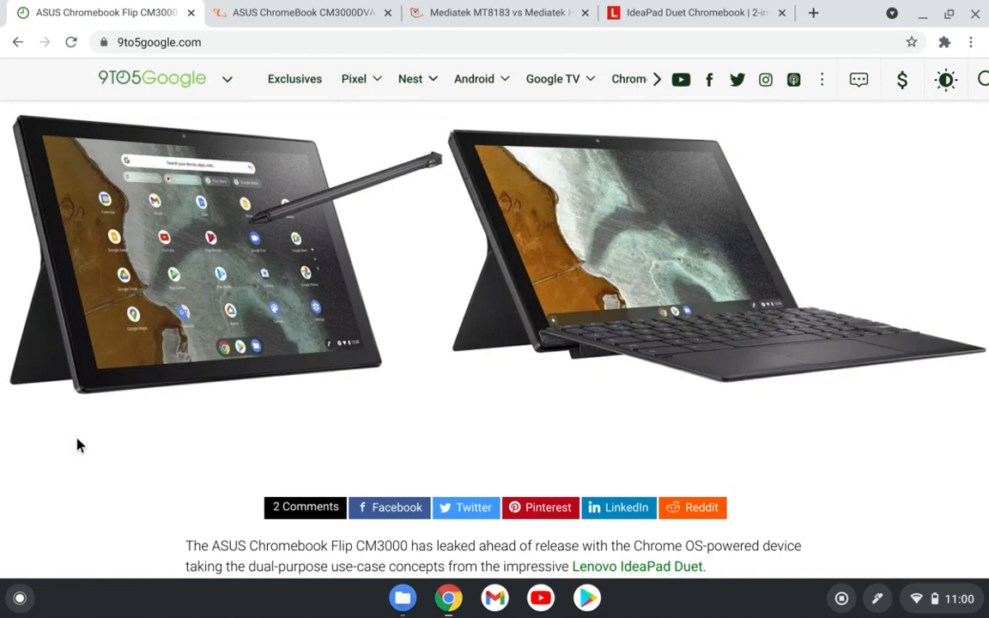
{"action": "scroll", "scroll_direction": "down", "scroll_amount": 3}
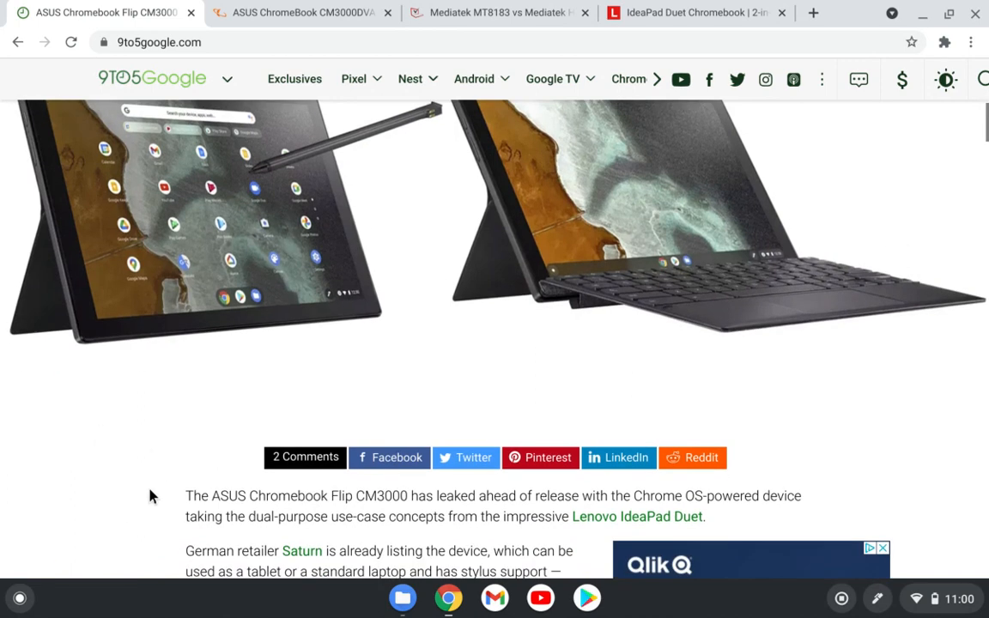
{"action": "scroll", "scroll_direction": "down", "scroll_amount": 3}
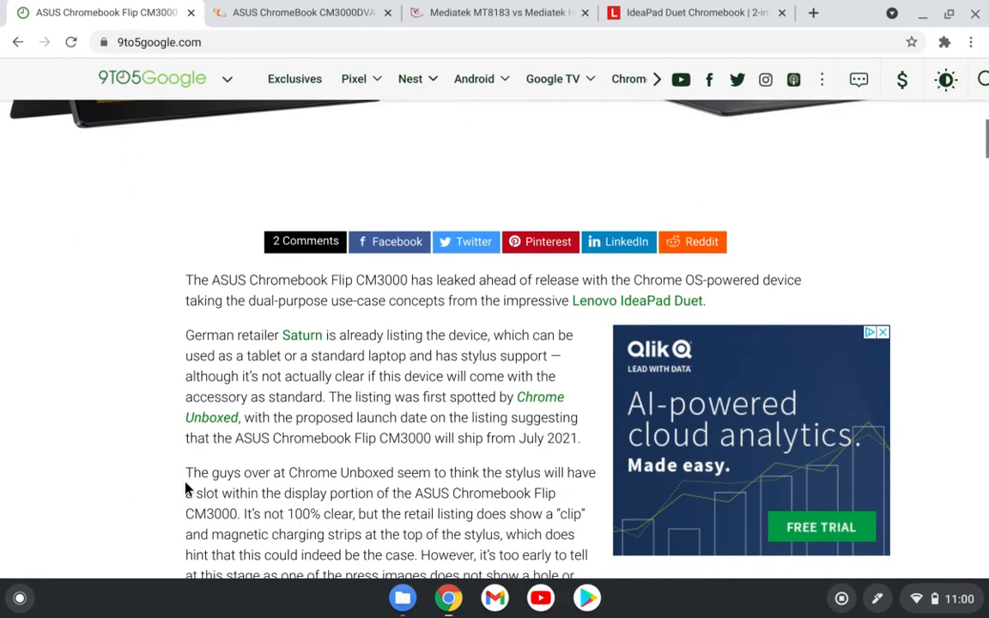
{"action": "scroll", "scroll_direction": "down", "scroll_amount": 3}
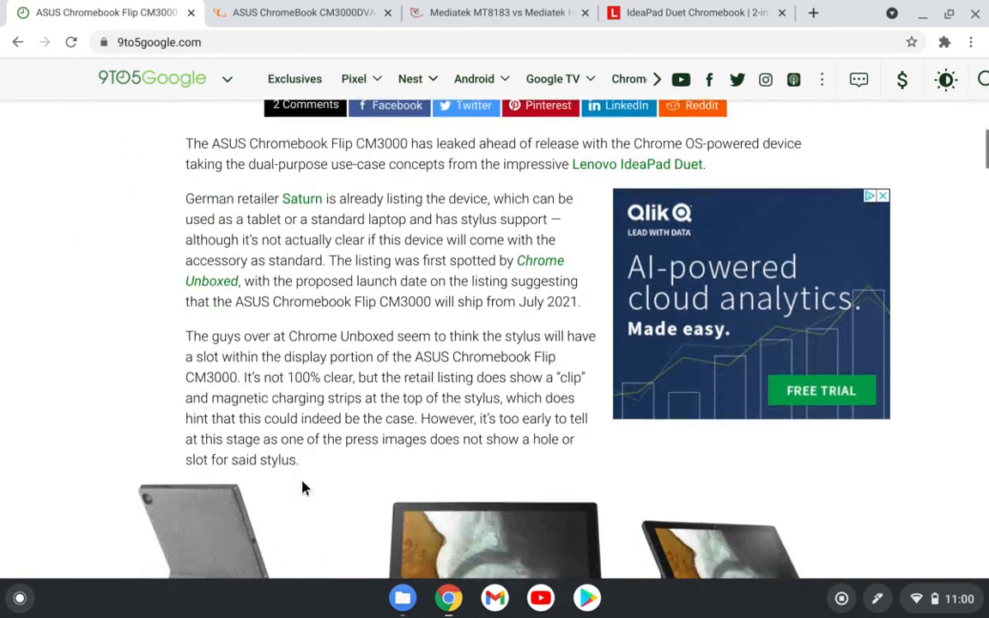
{"action": "scroll", "scroll_direction": "down", "scroll_amount": 3}
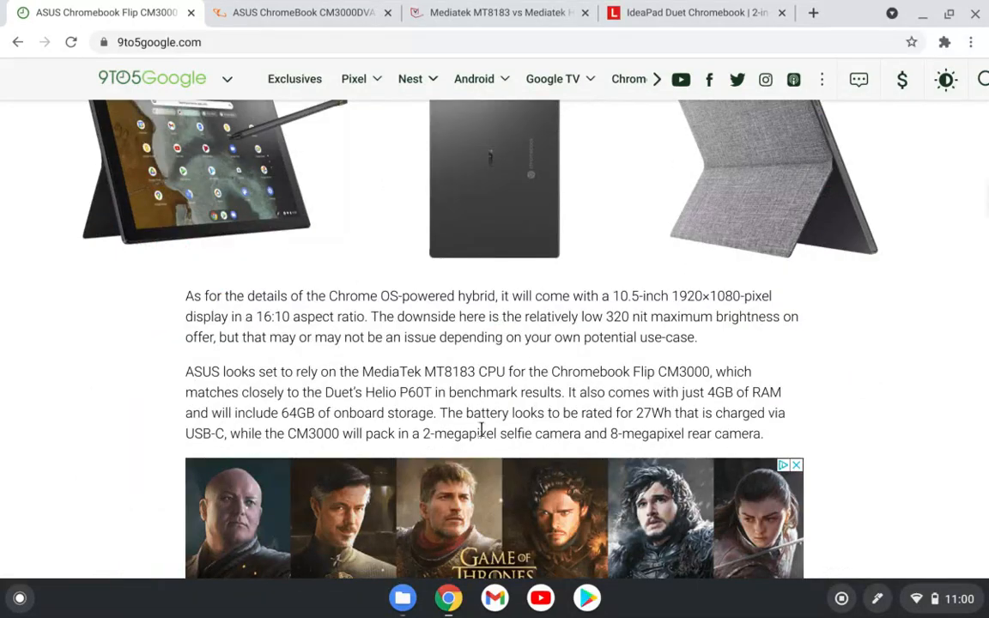
{"action": "mouse_move", "coordinate": [720, 337]}
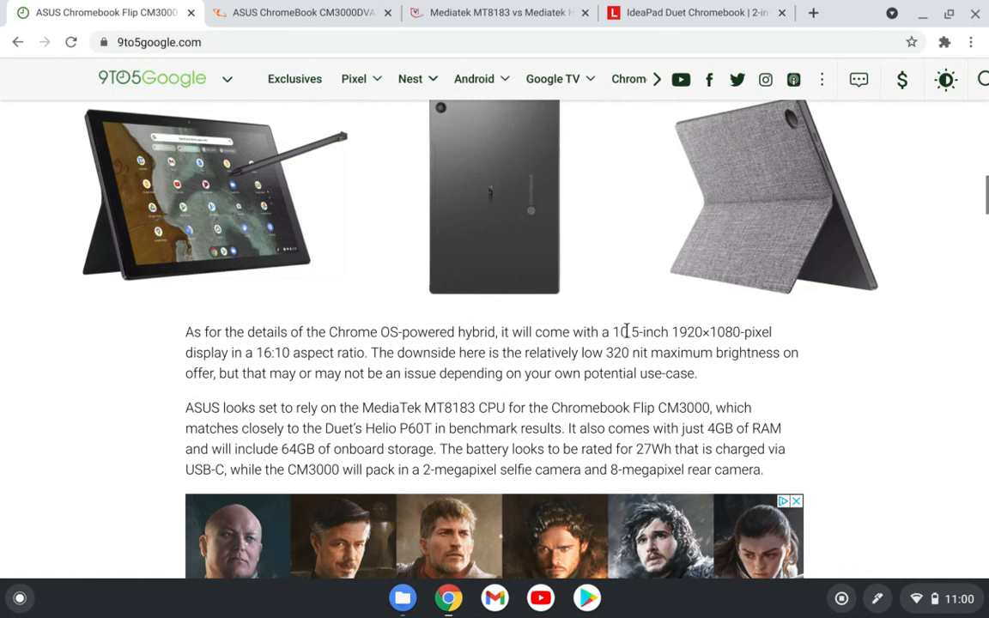
- Highlight the 10.5-inch screen size and then the 16:10 aspect ratio in the specs paragraph
{"action": "double_click", "coordinate": [627, 333]}
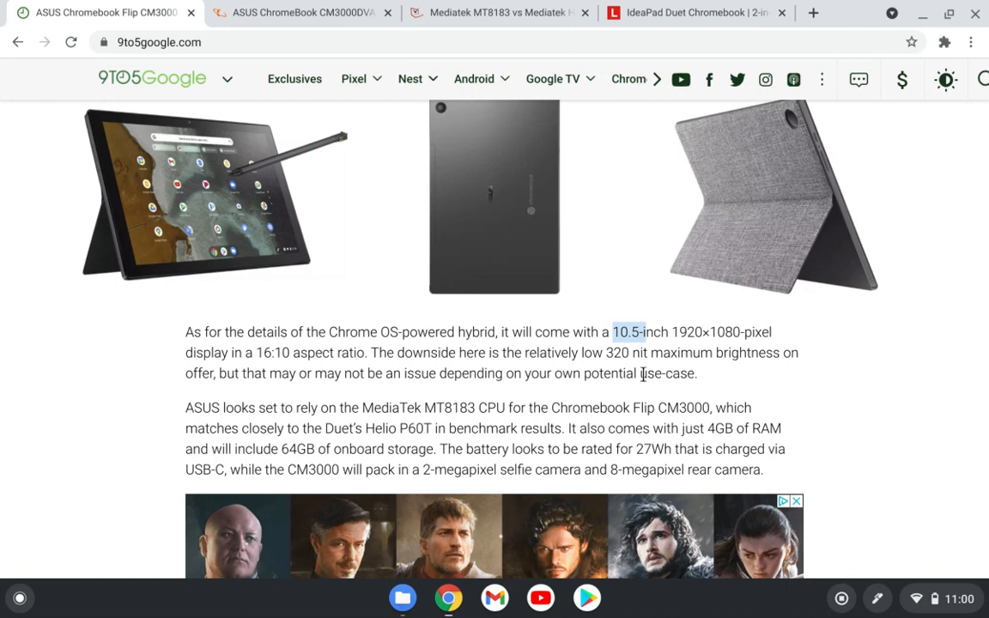
{"action": "mouse_move", "coordinate": [447, 388]}
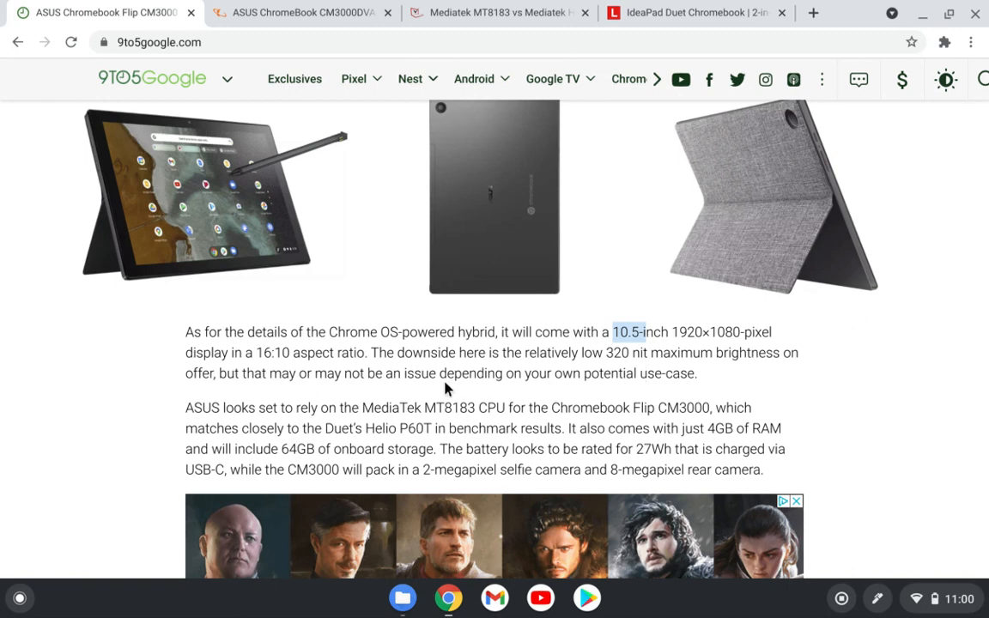
{"action": "double_click", "coordinate": [278, 352]}
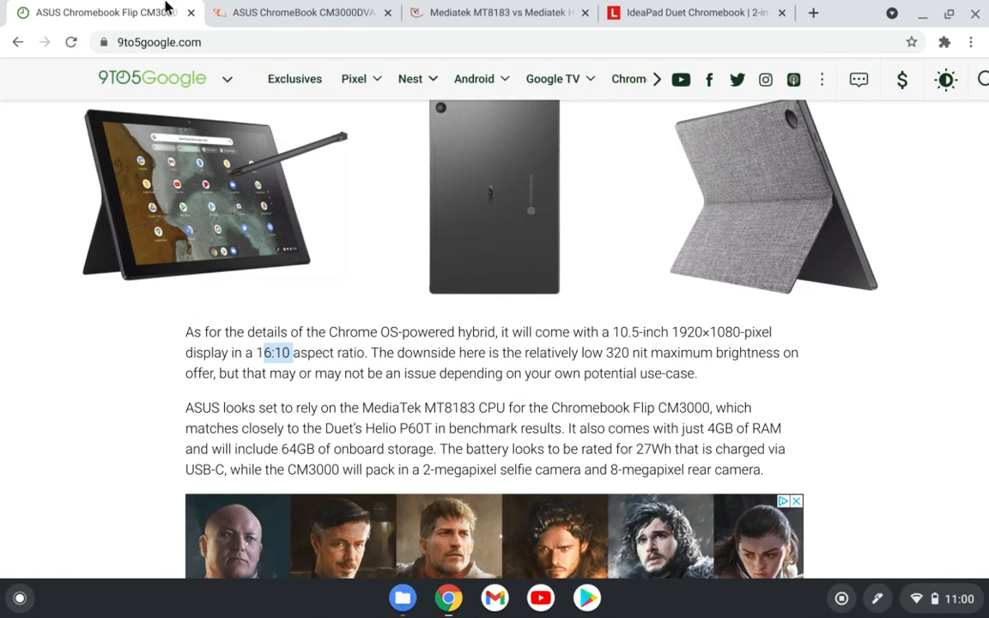
- Check the 1.920 x 1.200 Pixel resolution on Saturn.de, then highlight the article's 320 nit brightness
{"action": "left_click", "coordinate": [295, 12]}
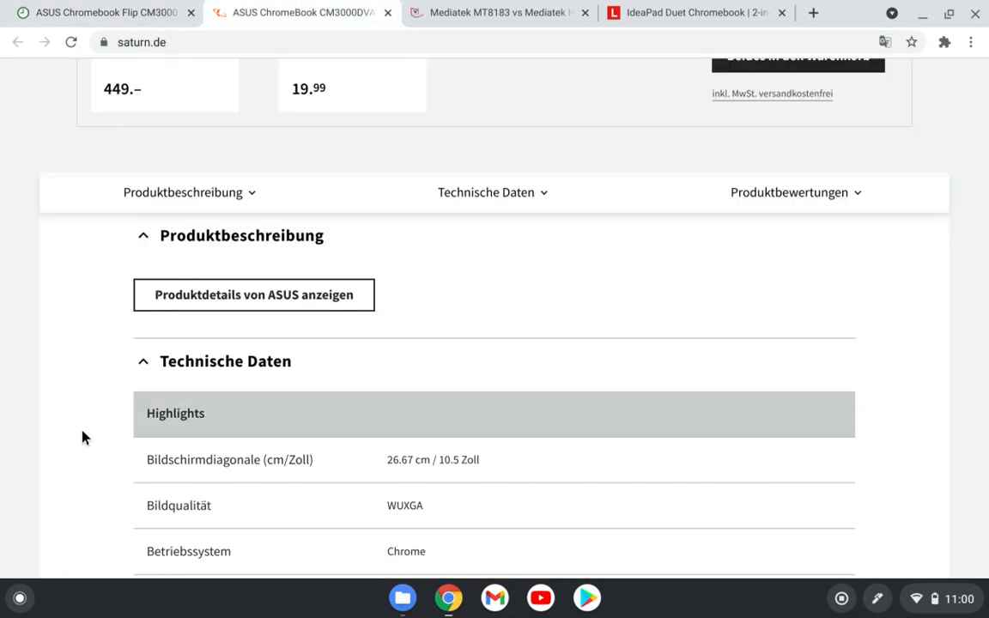
{"action": "scroll", "scroll_direction": "down", "scroll_amount": 3}
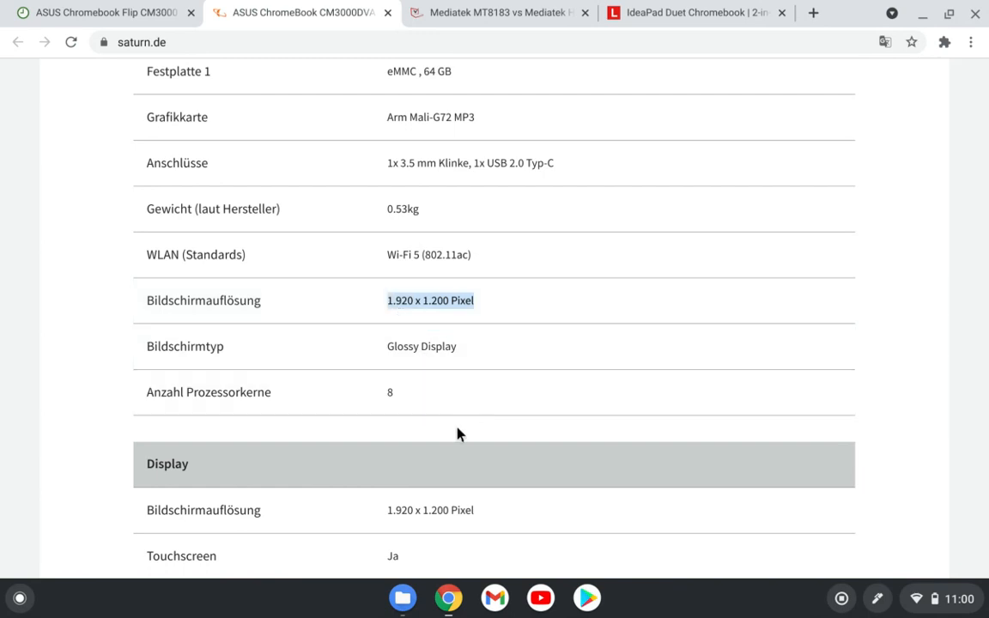
{"action": "mouse_move", "coordinate": [439, 313]}
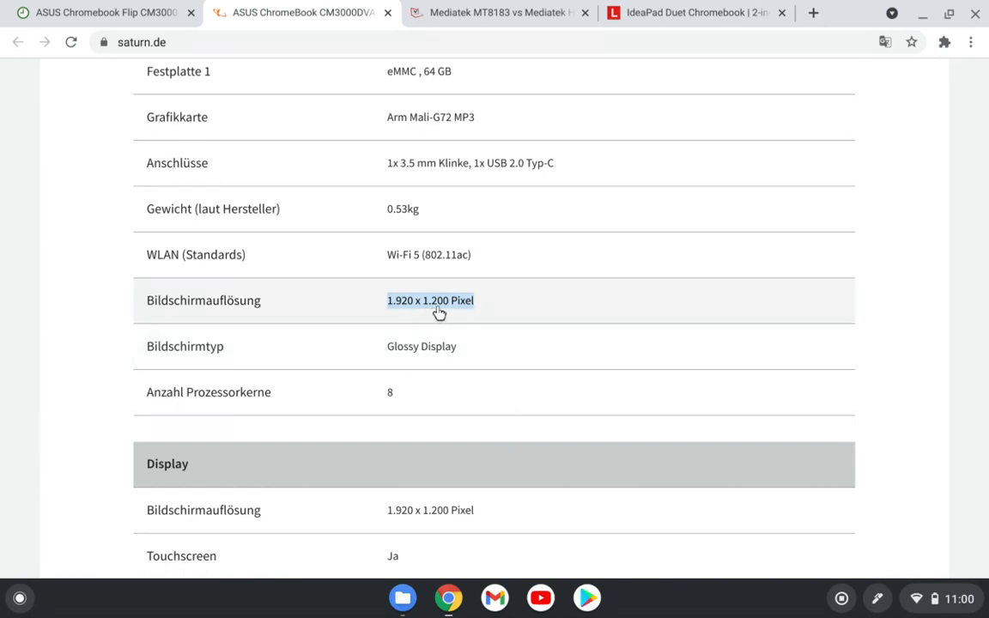
{"action": "mouse_move", "coordinate": [498, 393]}
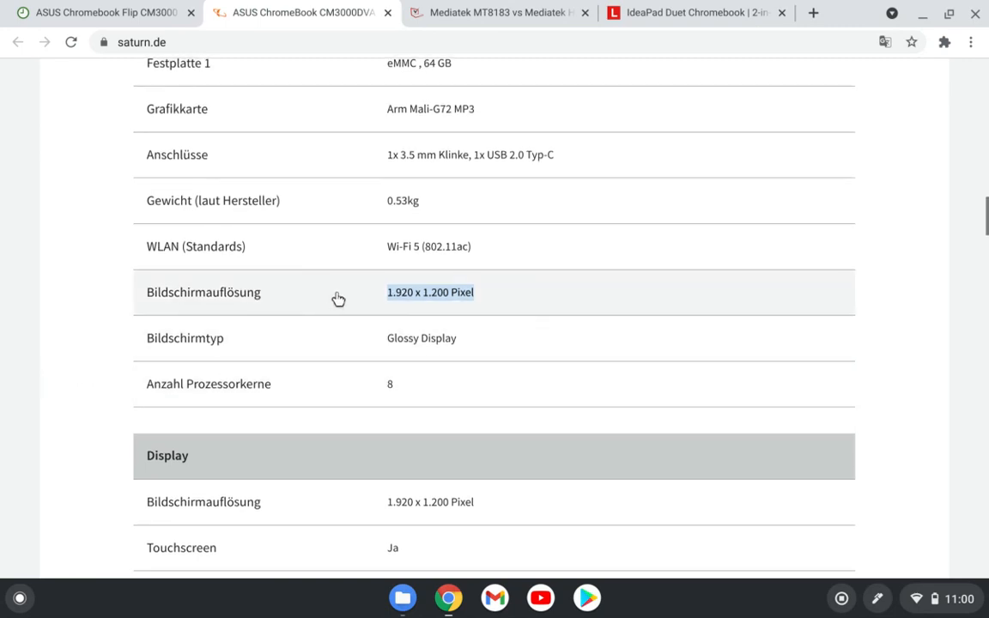
{"action": "mouse_move", "coordinate": [461, 307]}
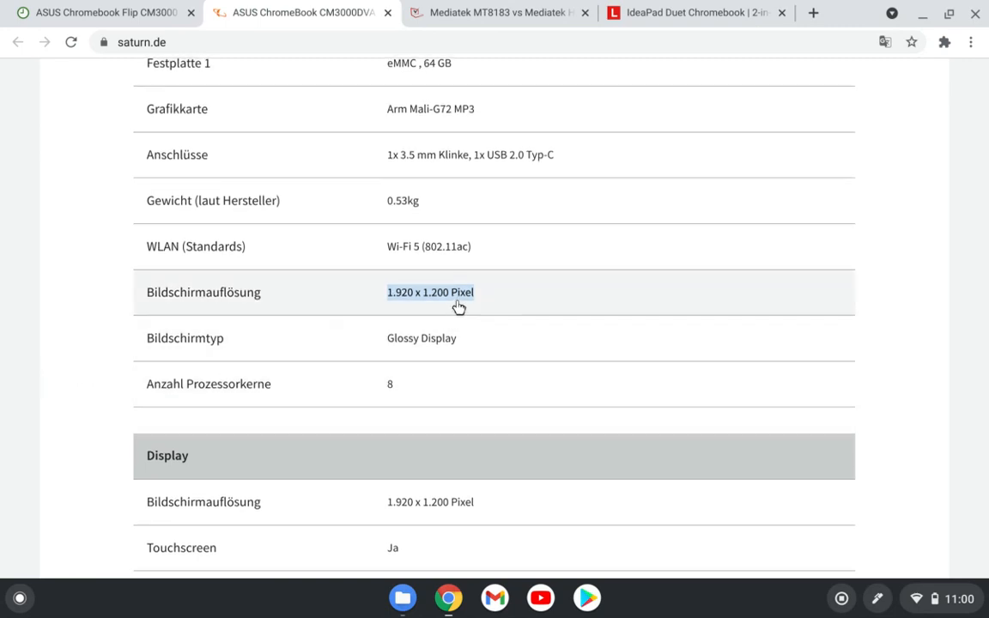
{"action": "mouse_move", "coordinate": [696, 12]}
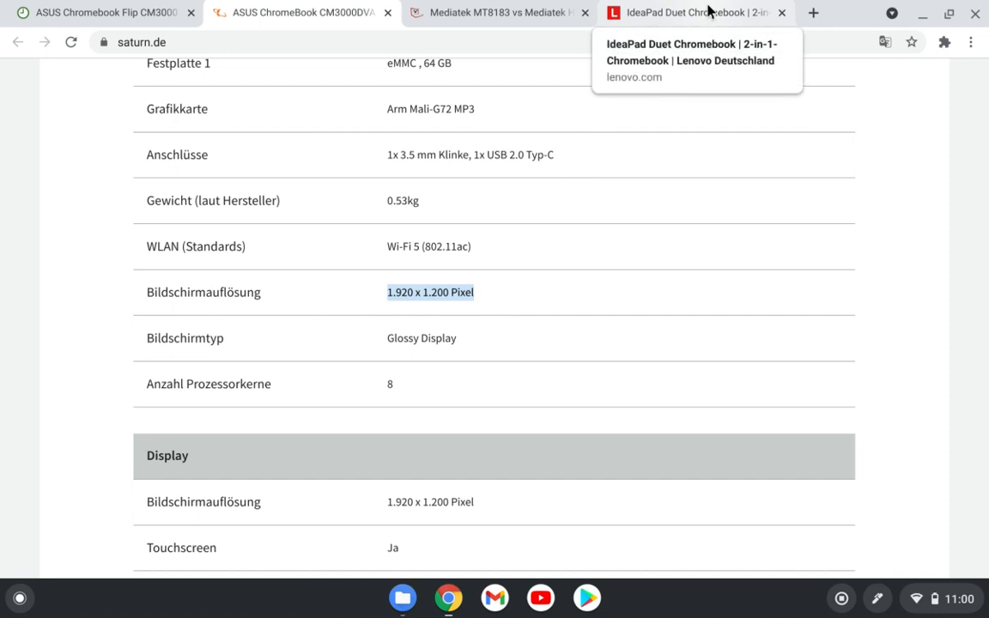
{"action": "mouse_move", "coordinate": [674, 17]}
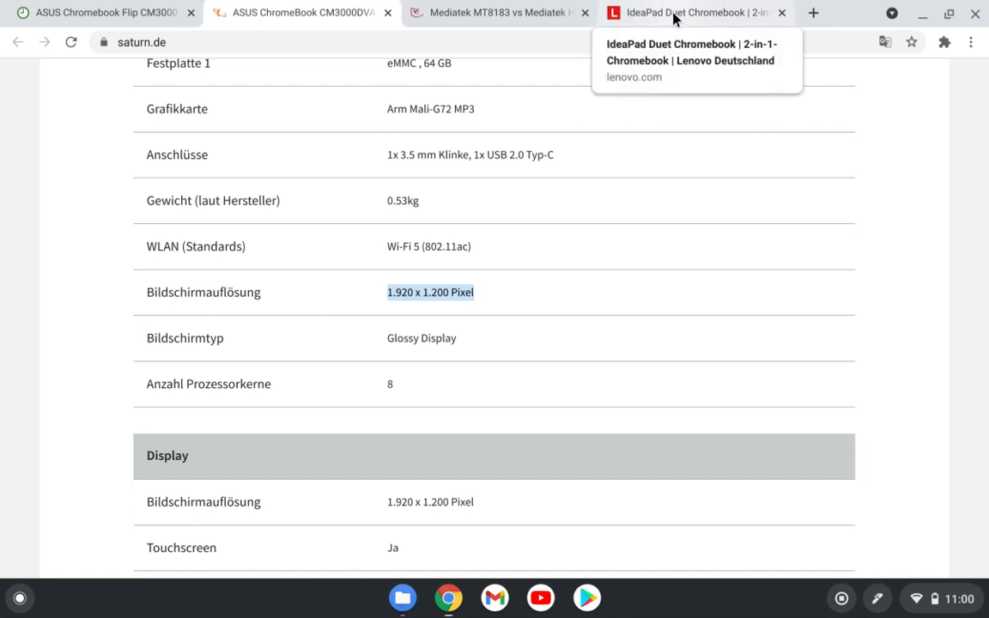
{"action": "mouse_move", "coordinate": [541, 421]}
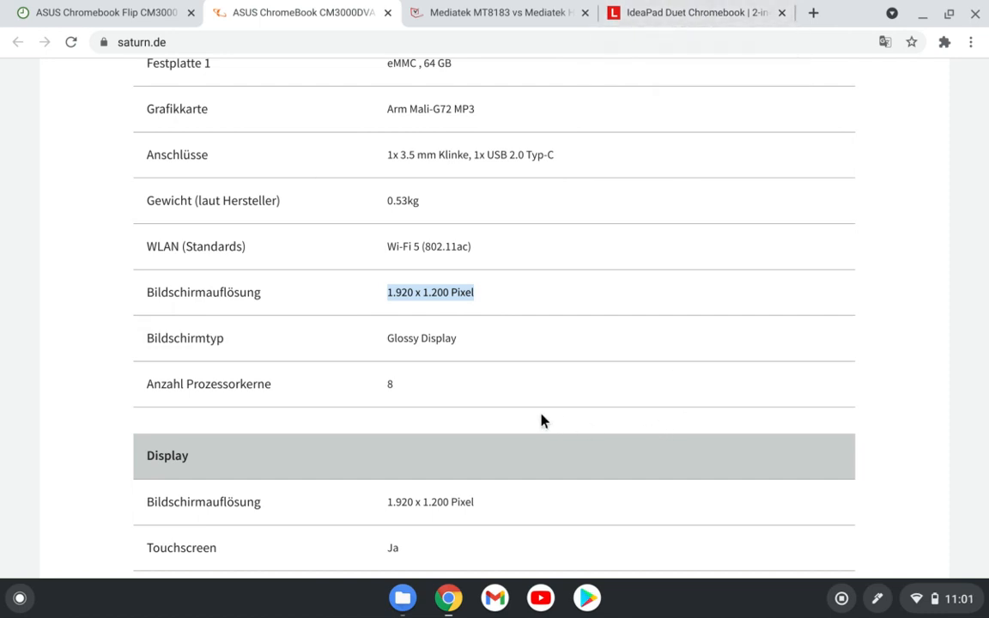
{"action": "mouse_move", "coordinate": [501, 440]}
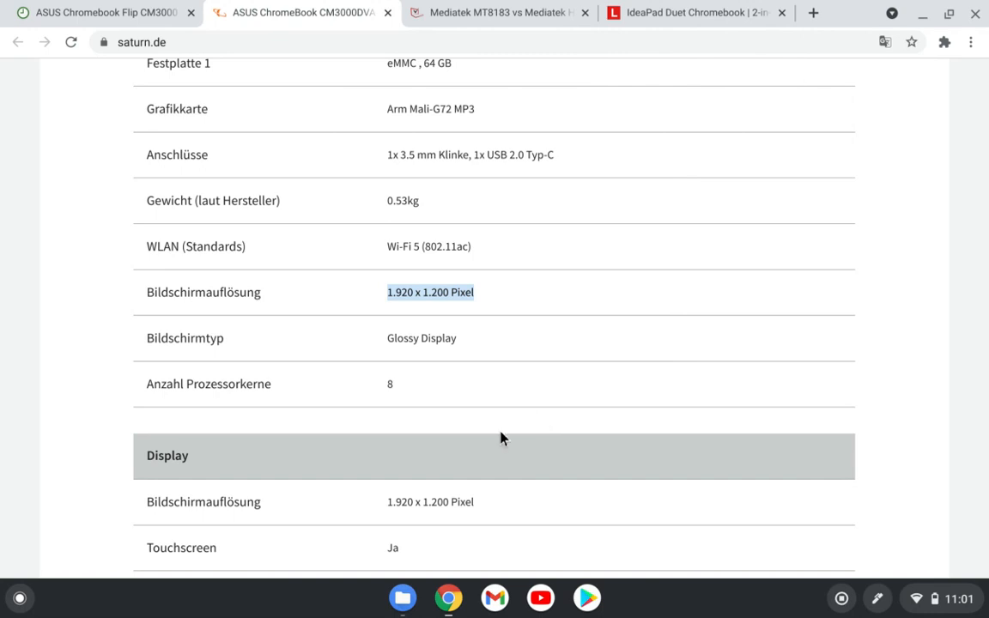
{"action": "mouse_move", "coordinate": [696, 12]}
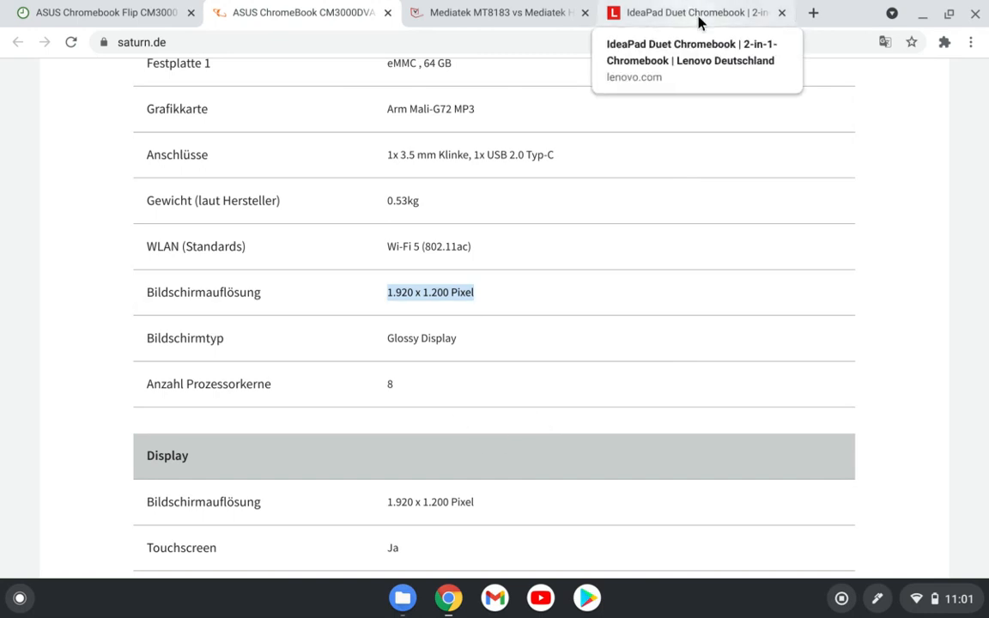
{"action": "mouse_move", "coordinate": [660, 440]}
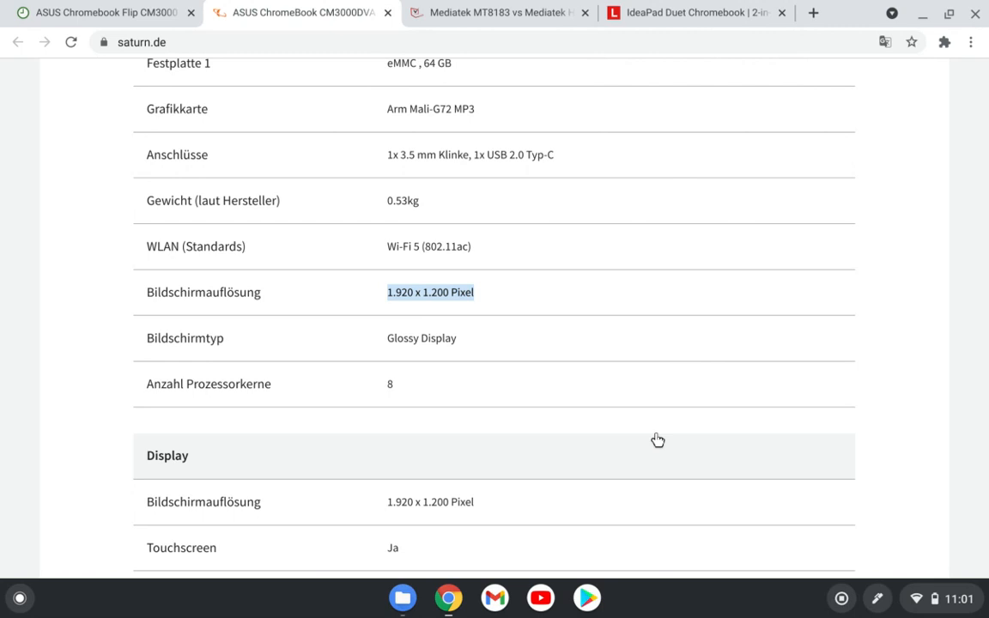
{"action": "mouse_move", "coordinate": [598, 340]}
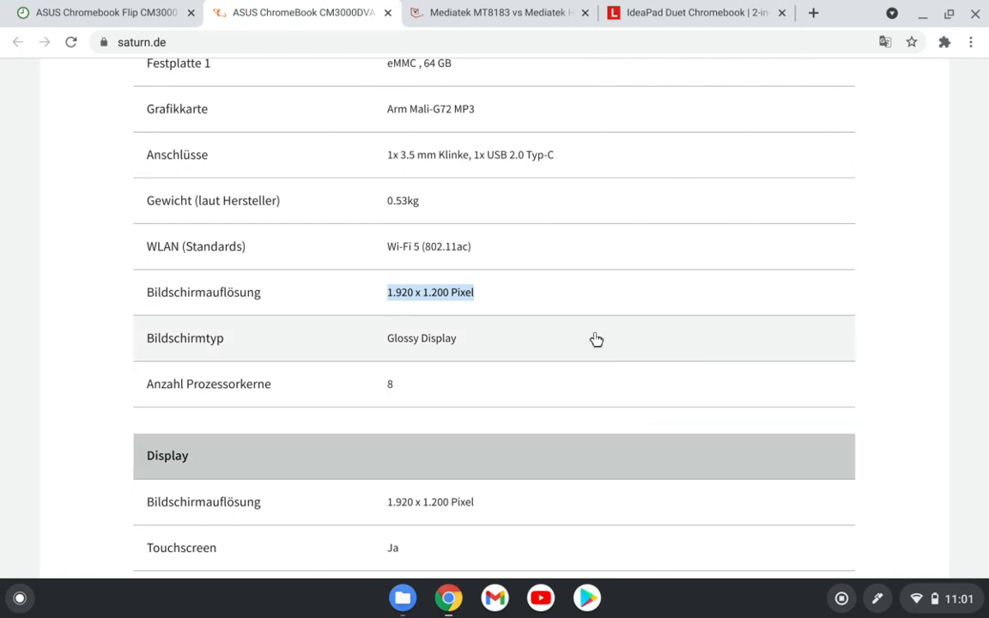
{"action": "mouse_move", "coordinate": [615, 168]}
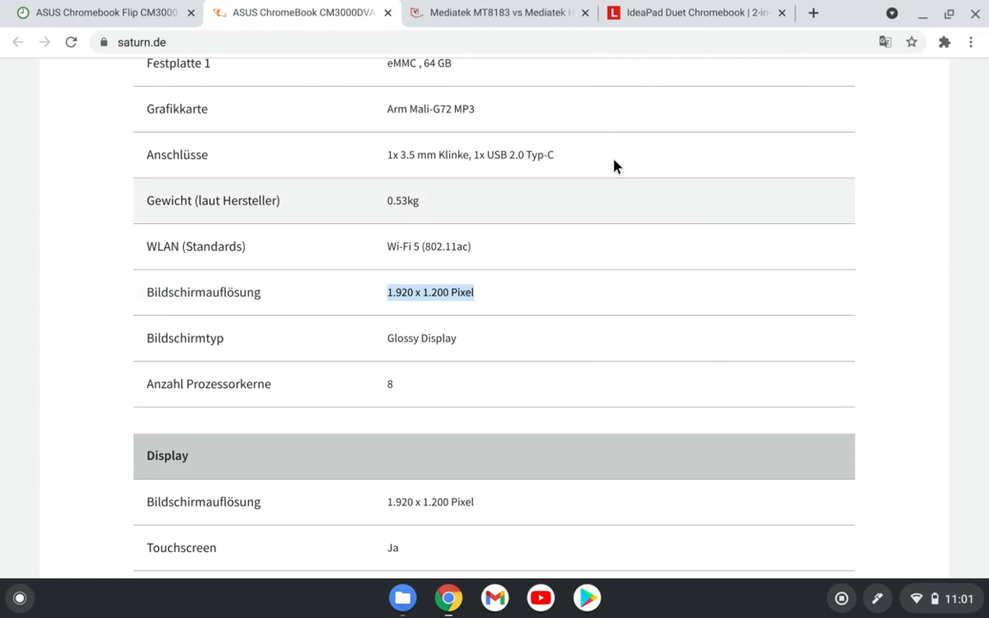
{"action": "mouse_move", "coordinate": [696, 12]}
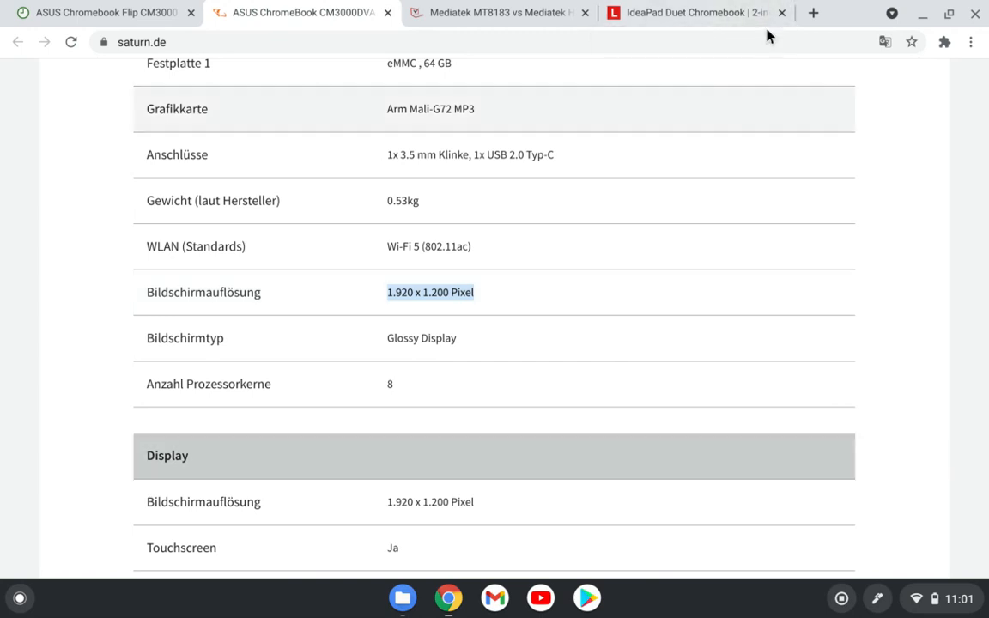
{"action": "mouse_move", "coordinate": [695, 12]}
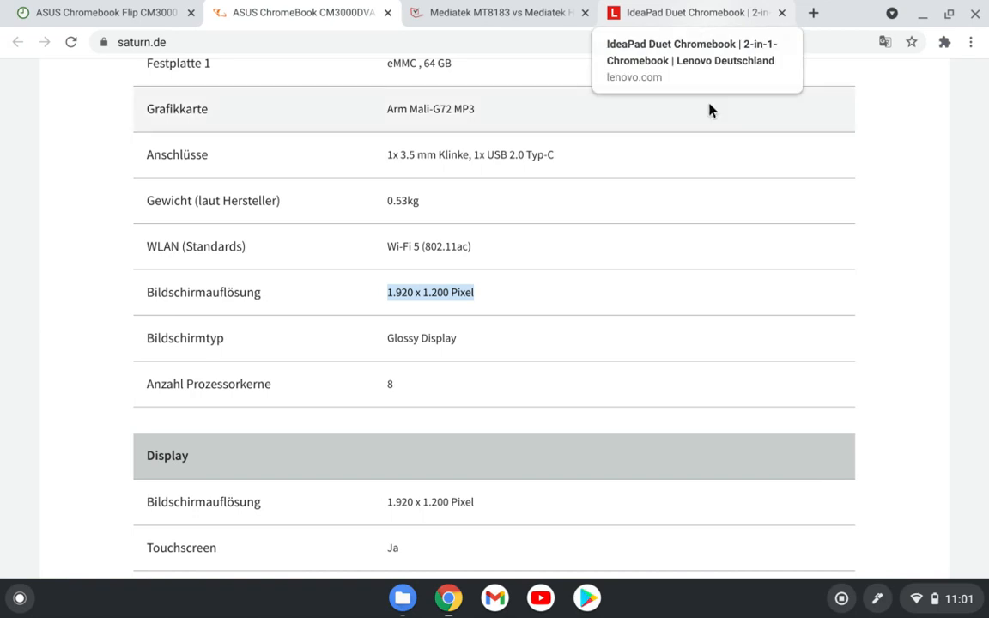
{"action": "mouse_move", "coordinate": [485, 477]}
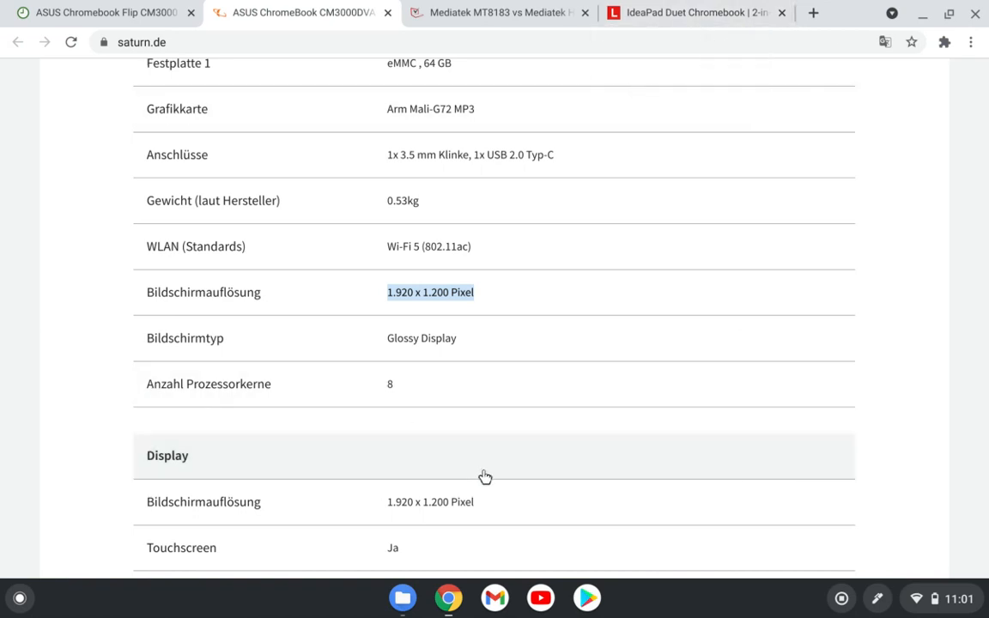
{"action": "left_click", "coordinate": [103, 12]}
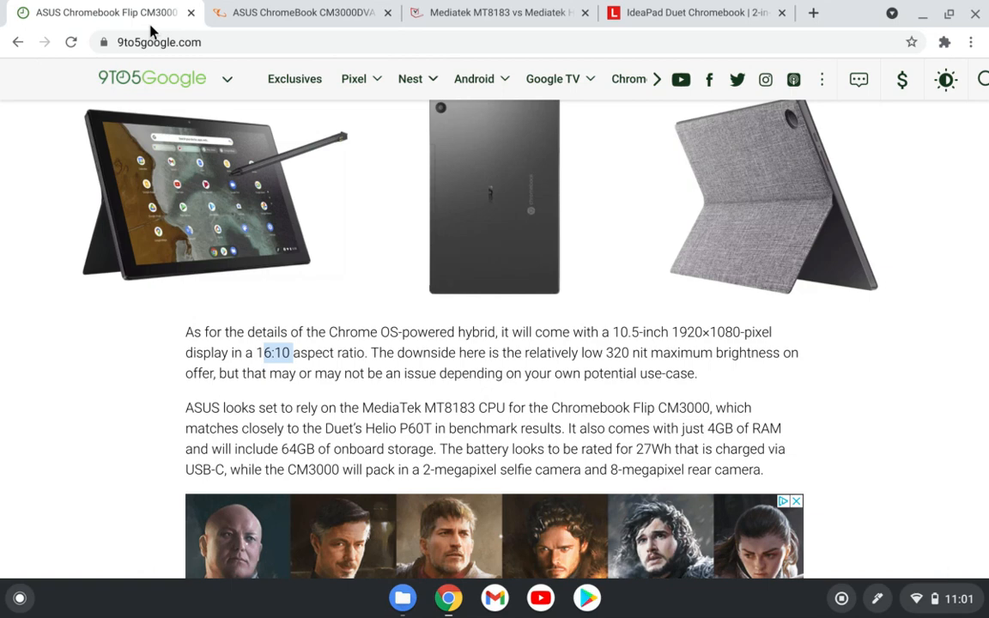
{"action": "mouse_move", "coordinate": [610, 352]}
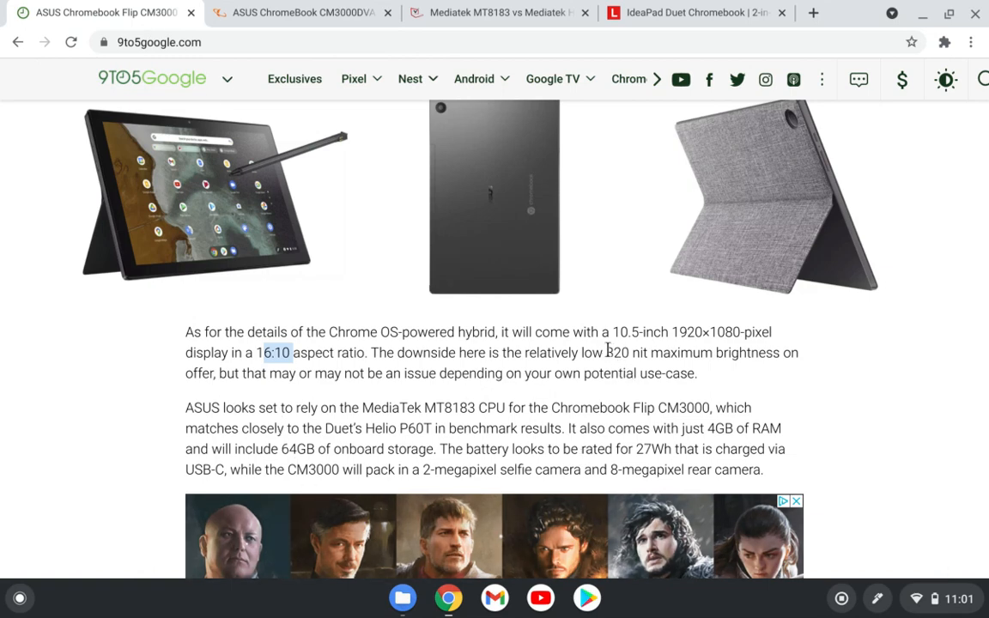
{"action": "double_click", "coordinate": [617, 352]}
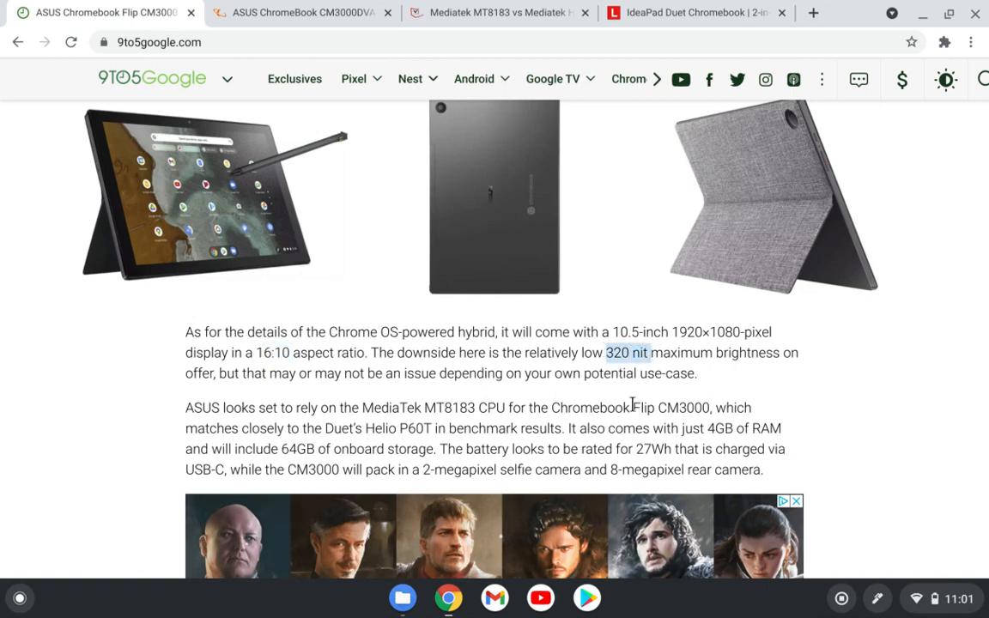
- Review the Lenovo IdeaPad Duet models' storage, 400-nit display and 329,00 € / 349,00 € prices
{"action": "left_click", "coordinate": [696, 13]}
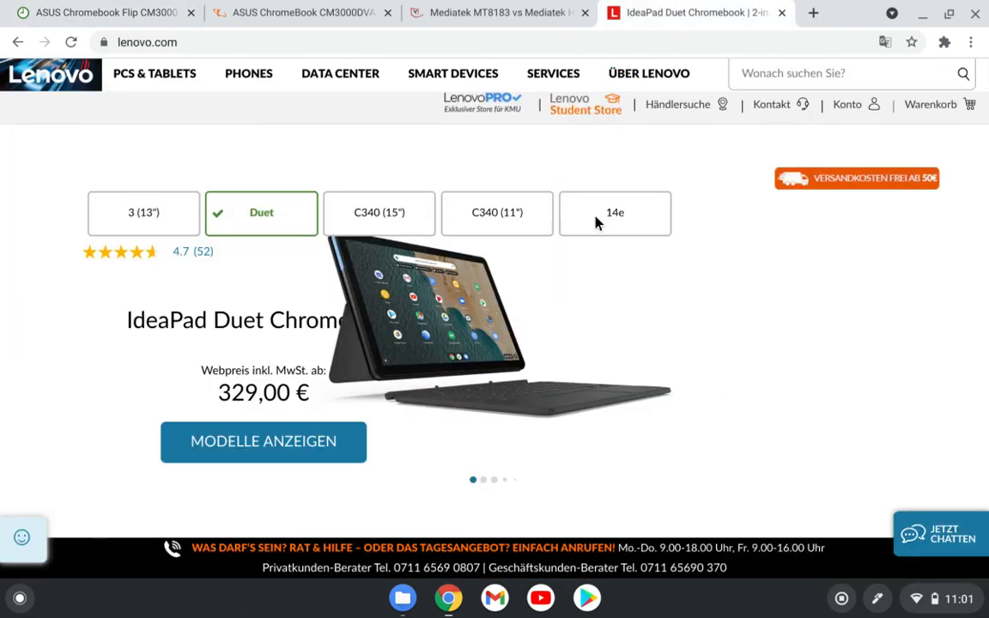
{"action": "scroll", "scroll_direction": "down", "scroll_amount": 3}
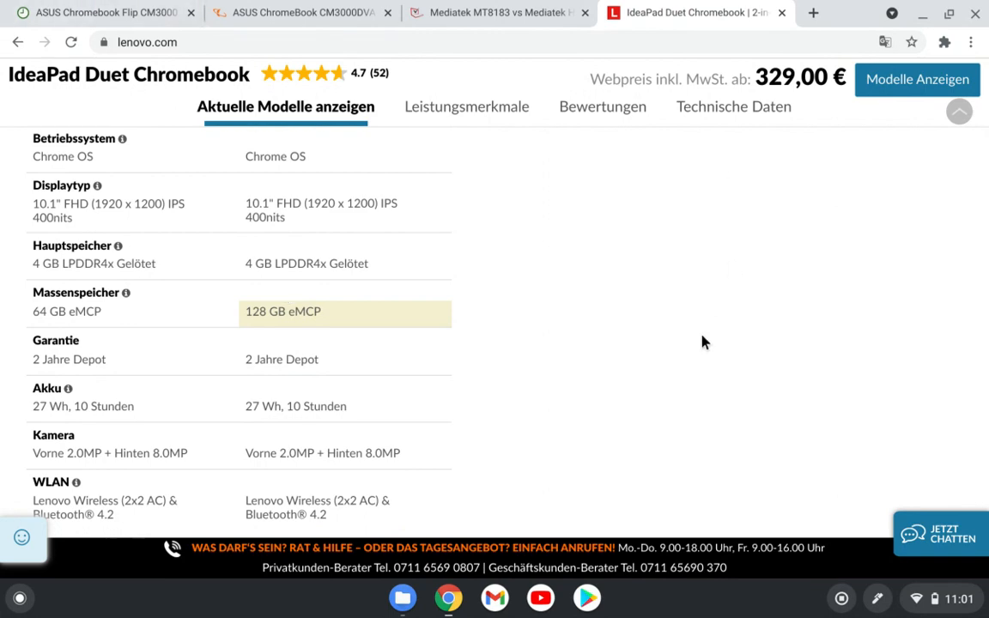
{"action": "scroll", "scroll_direction": "up", "scroll_amount": 3}
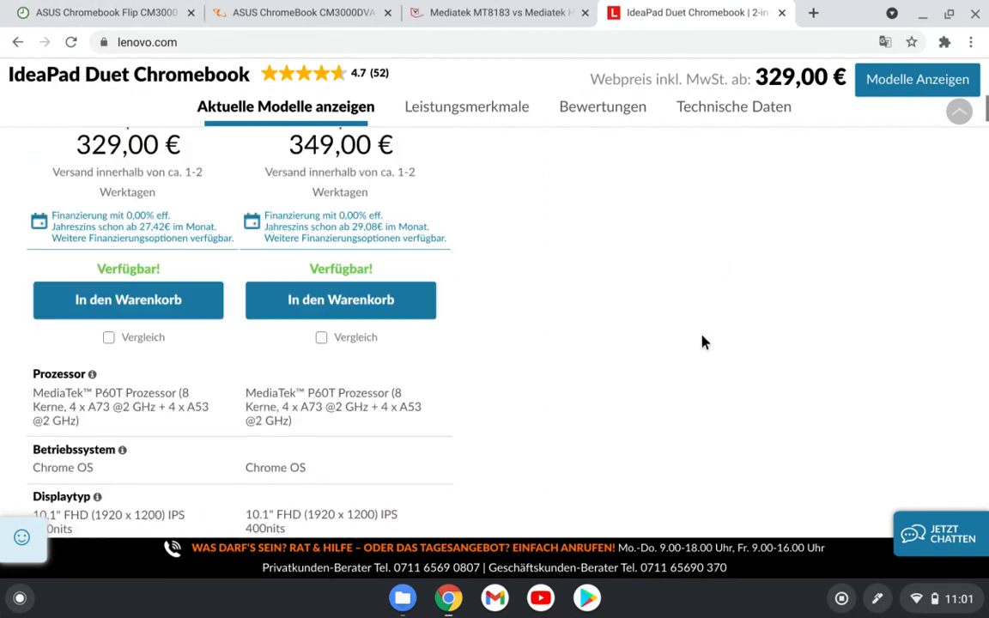
{"action": "scroll", "scroll_direction": "up", "scroll_amount": 3}
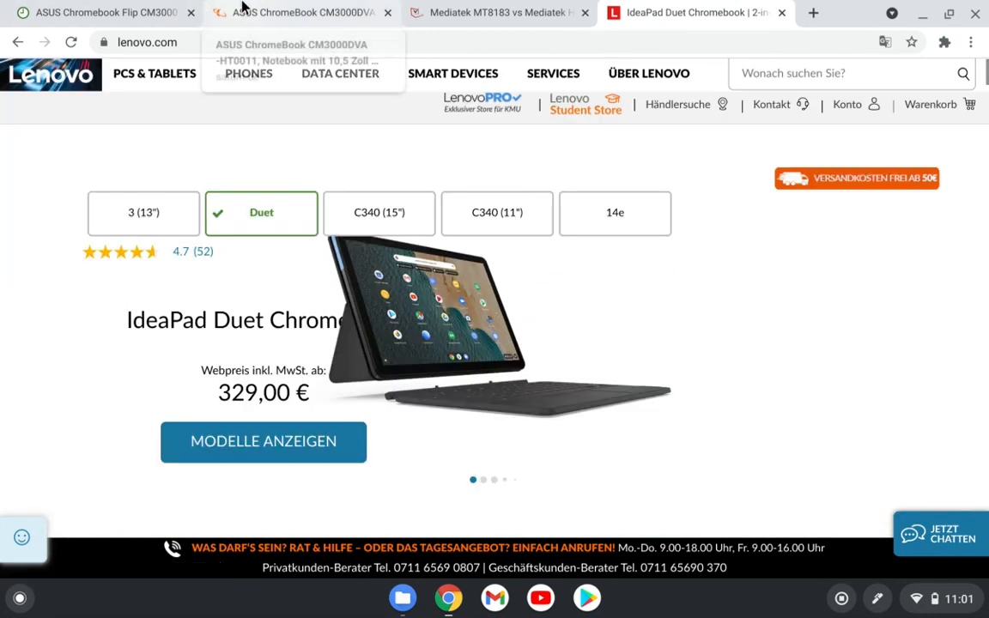
- Back on Saturn.de, scroll the CM3000DVA spec table to its 1.920 x 1.200 Pixel resolution entry
{"action": "left_click", "coordinate": [296, 12]}
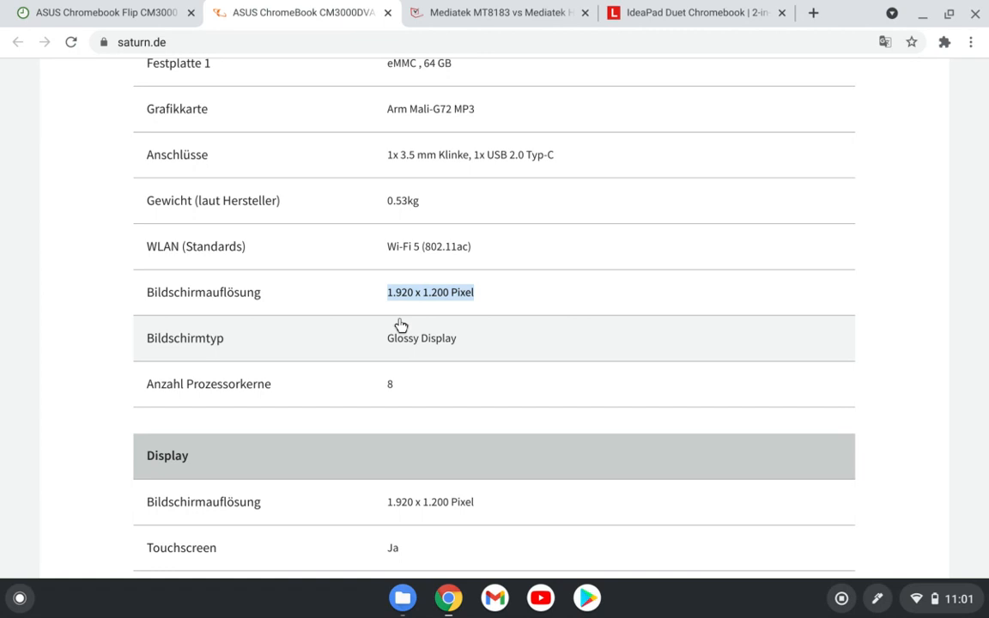
{"action": "mouse_move", "coordinate": [679, 409]}
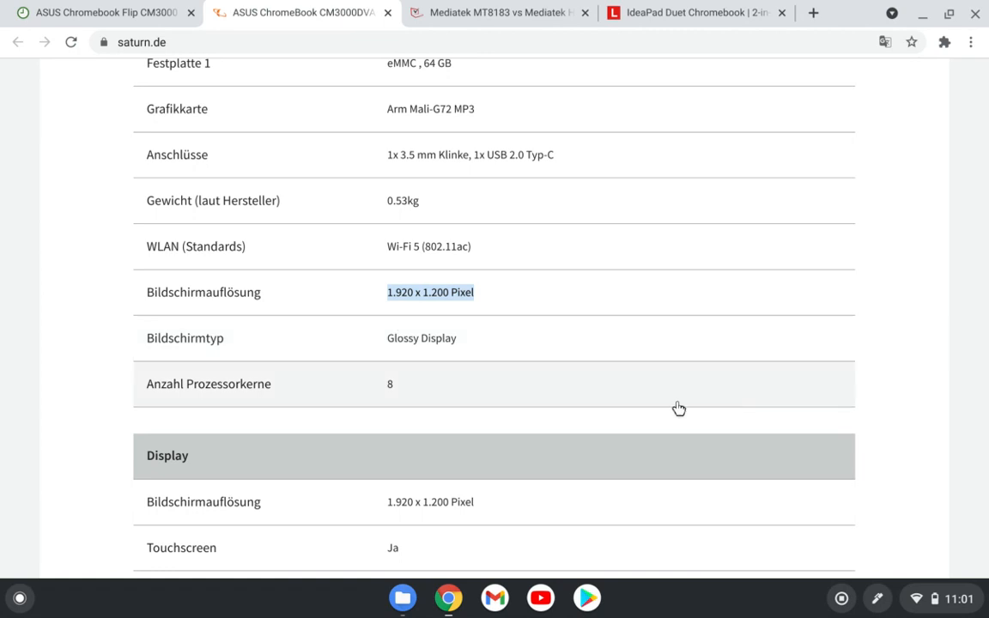
{"action": "scroll", "scroll_direction": "down", "scroll_amount": 3}
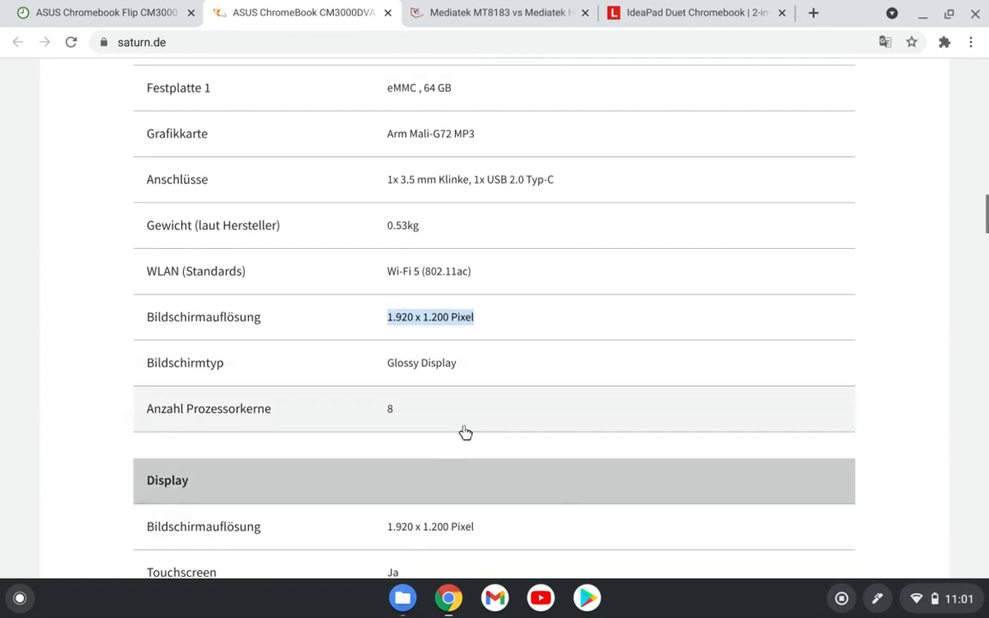
{"action": "mouse_move", "coordinate": [343, 483]}
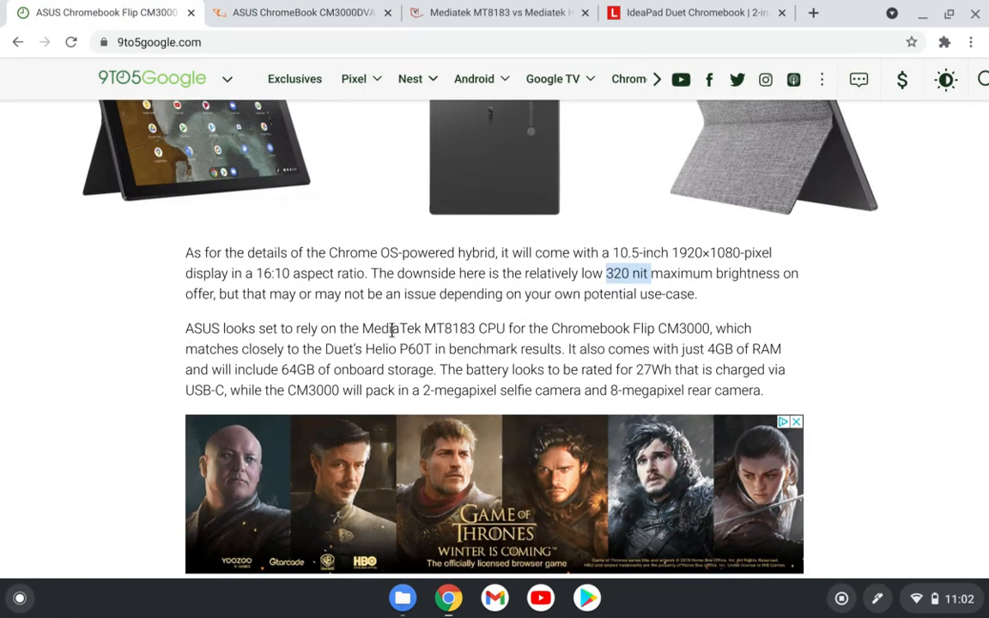
{"action": "mouse_move", "coordinate": [447, 343]}
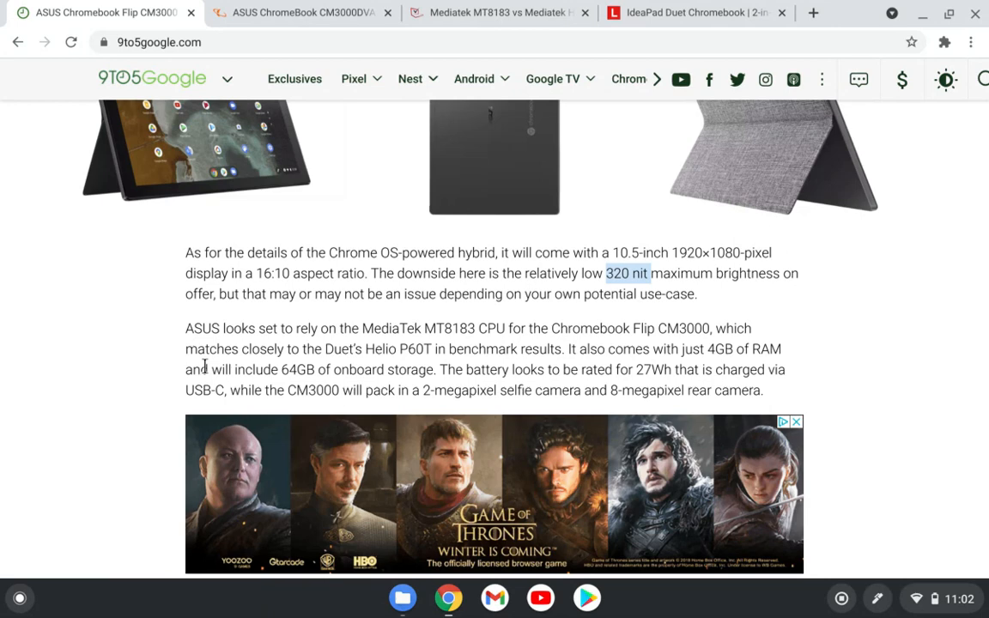
{"action": "mouse_move", "coordinate": [301, 12]}
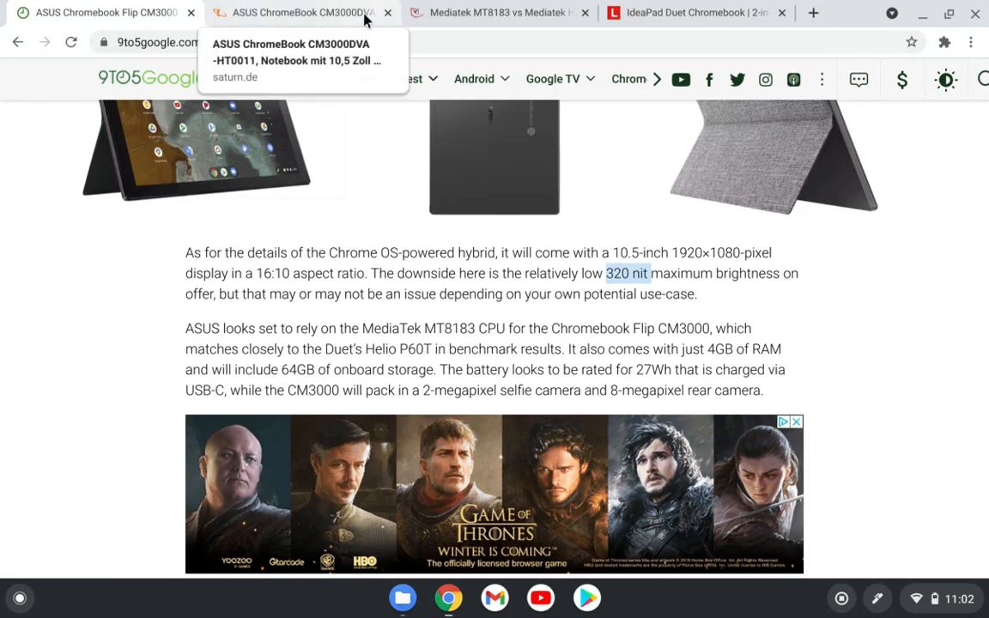
- Return to the saturn.de ASUS ChromeBook CM3000DVA listing's spec table
{"action": "left_click", "coordinate": [296, 12]}
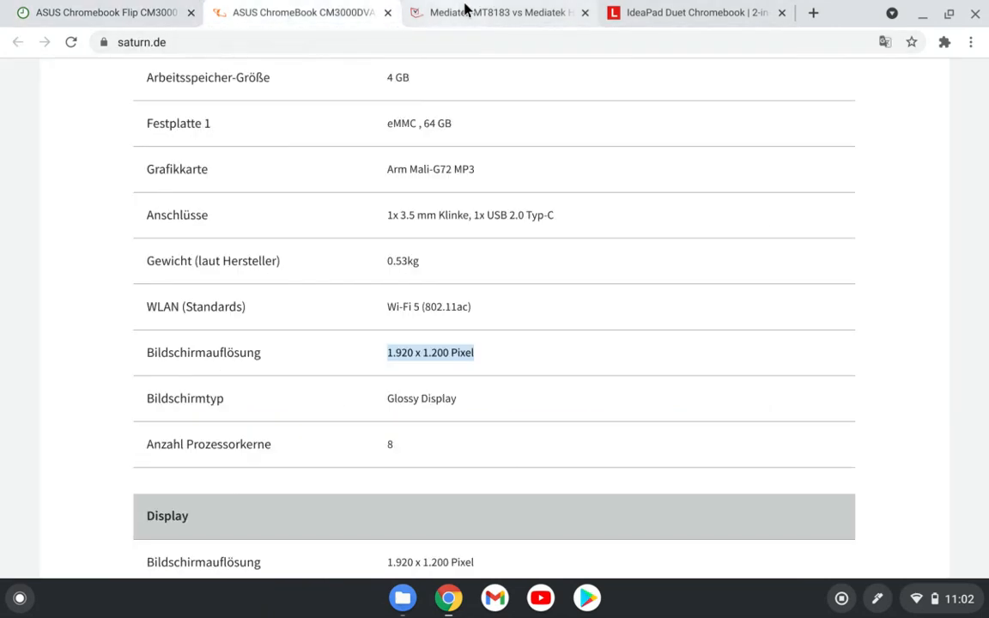
- Open the notebookcheck MT8183 vs Helio P60T comparison, highlighting both chip names and scanning the spec table
{"action": "left_click", "coordinate": [498, 12]}
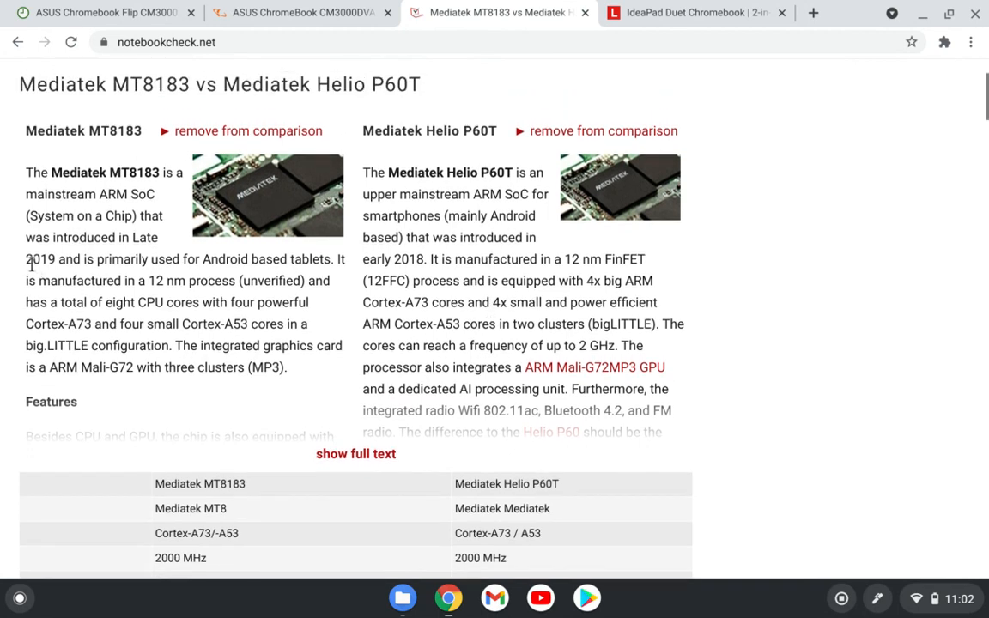
{"action": "mouse_move", "coordinate": [83, 172]}
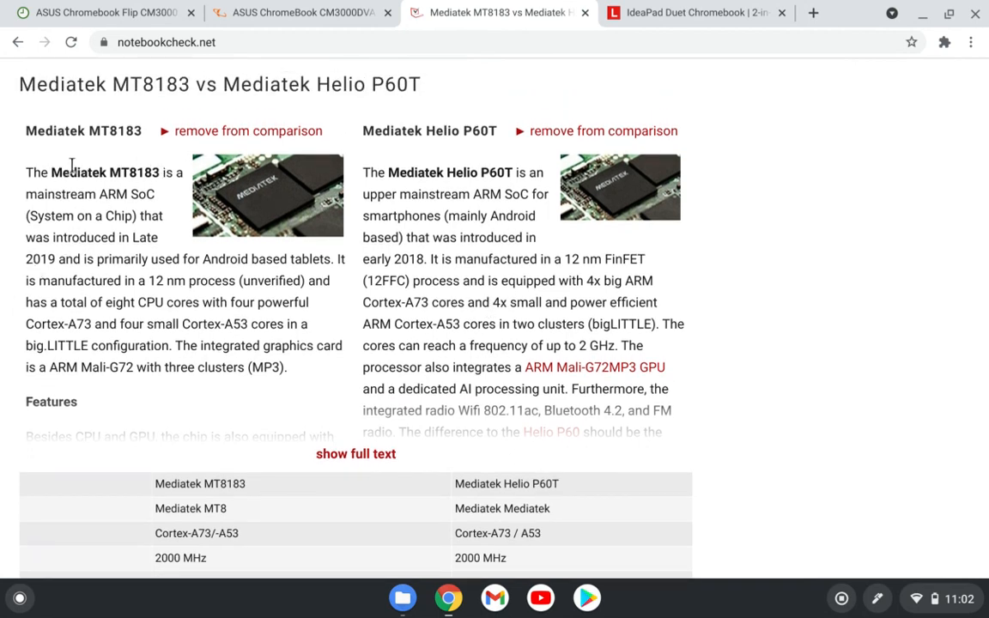
{"action": "double_click", "coordinate": [105, 172]}
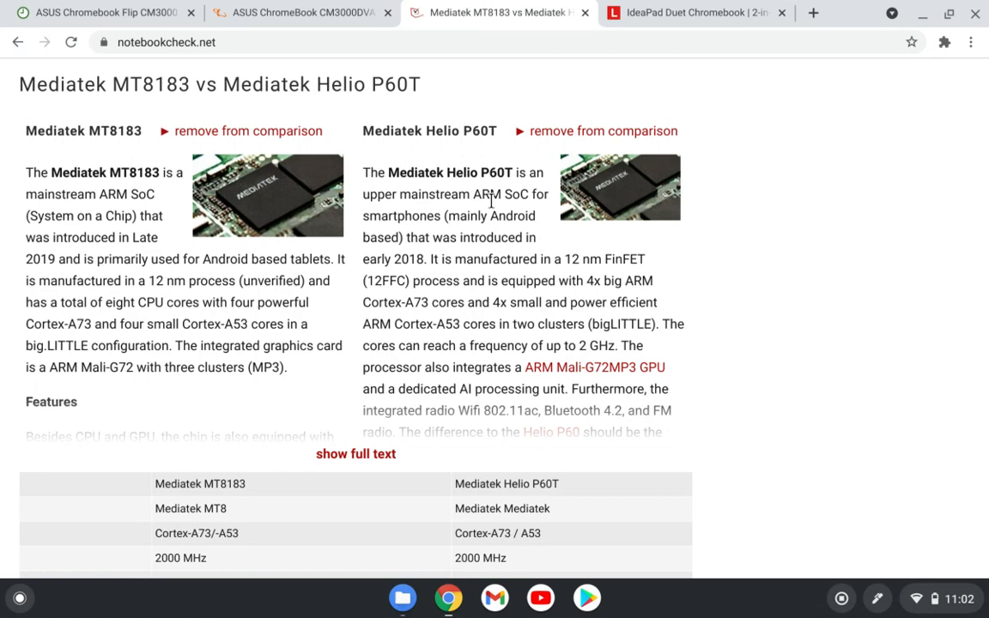
{"action": "double_click", "coordinate": [494, 172]}
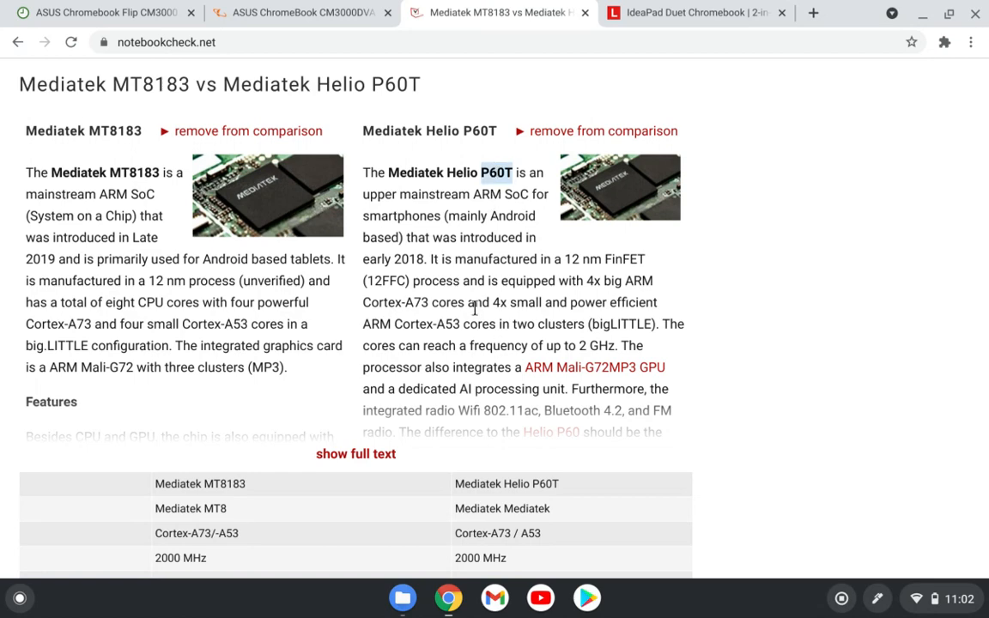
{"action": "scroll", "scroll_direction": "down", "scroll_amount": 3}
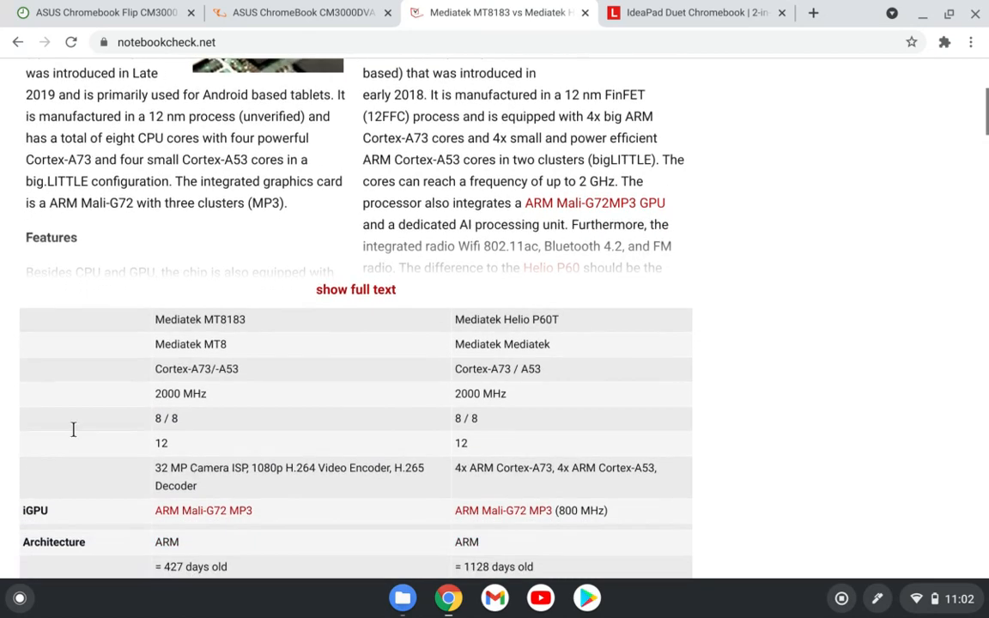
{"action": "mouse_move", "coordinate": [404, 417]}
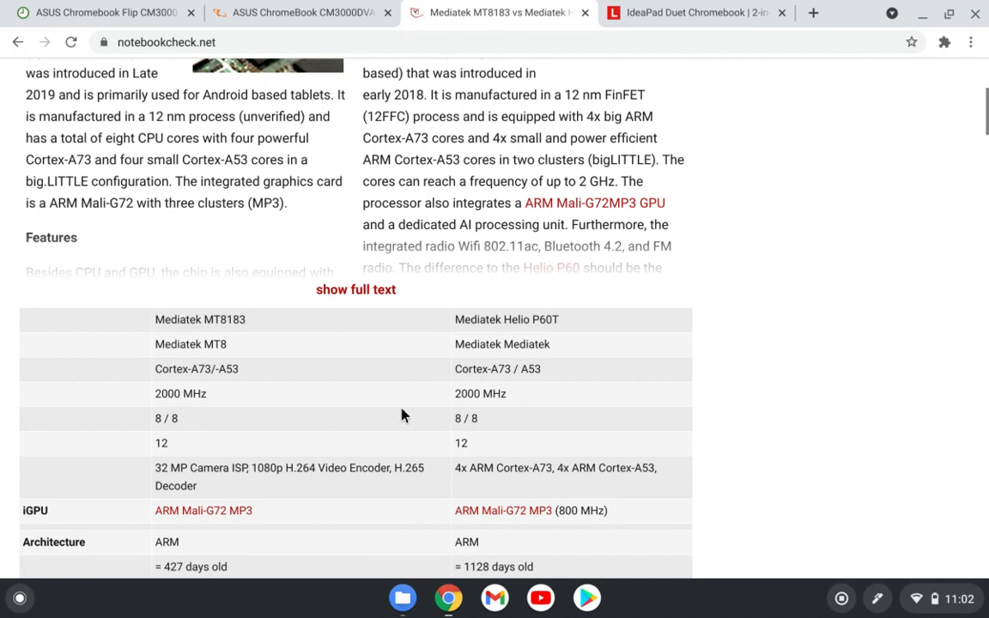
{"action": "scroll", "scroll_direction": "down", "scroll_amount": 3}
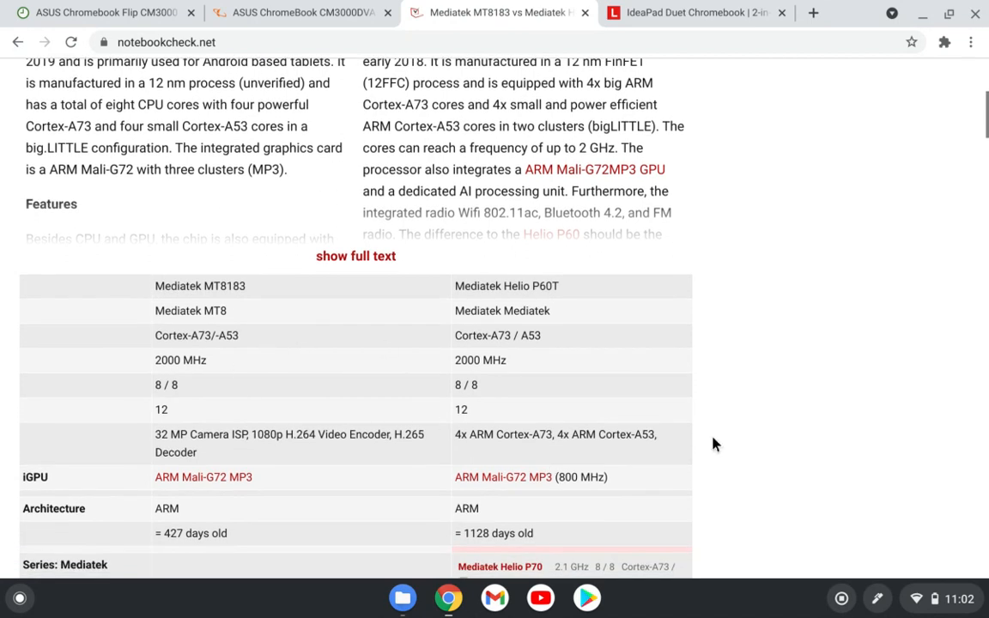
{"action": "mouse_move", "coordinate": [117, 550]}
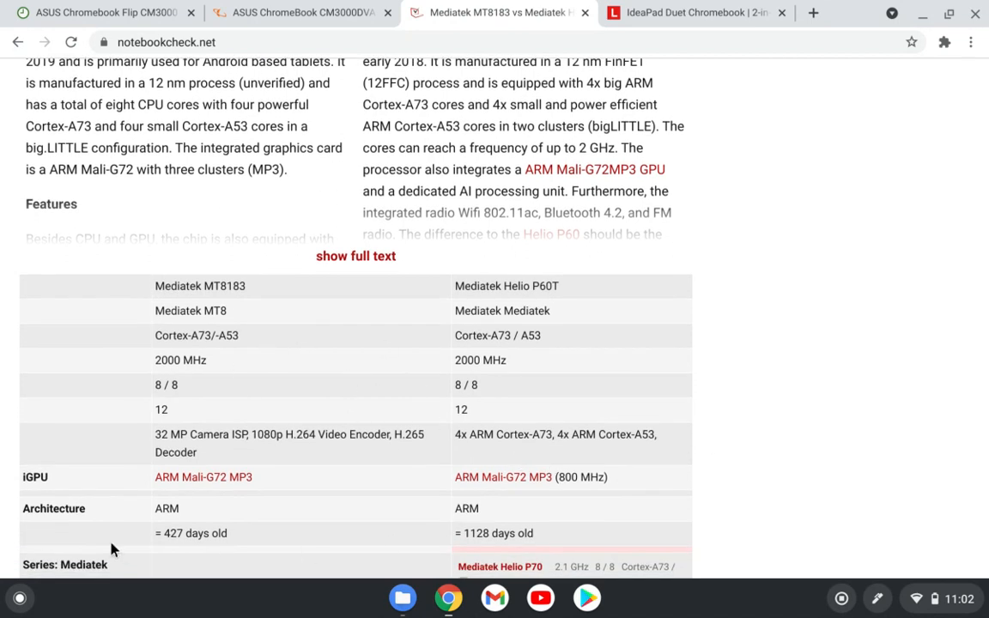
{"action": "mouse_move", "coordinate": [294, 491]}
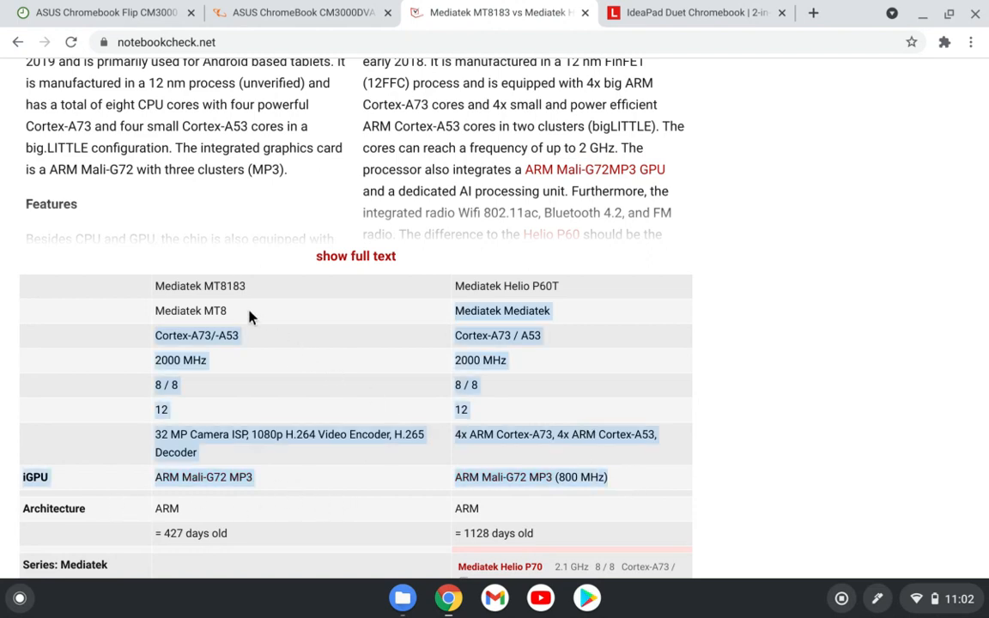
{"action": "scroll", "scroll_direction": "down", "scroll_amount": 3}
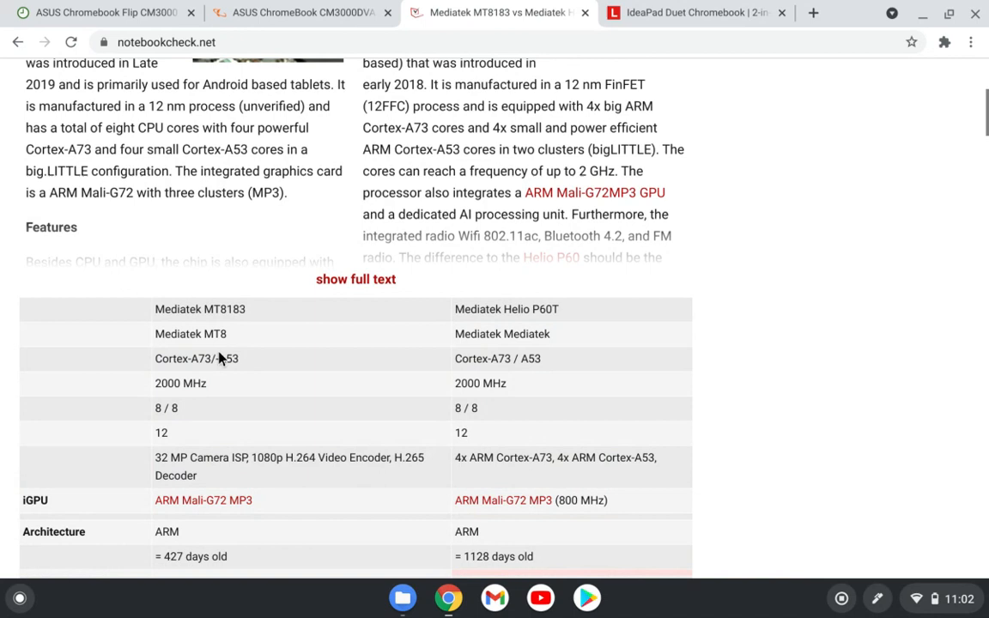
{"action": "scroll", "scroll_direction": "up", "scroll_amount": 3}
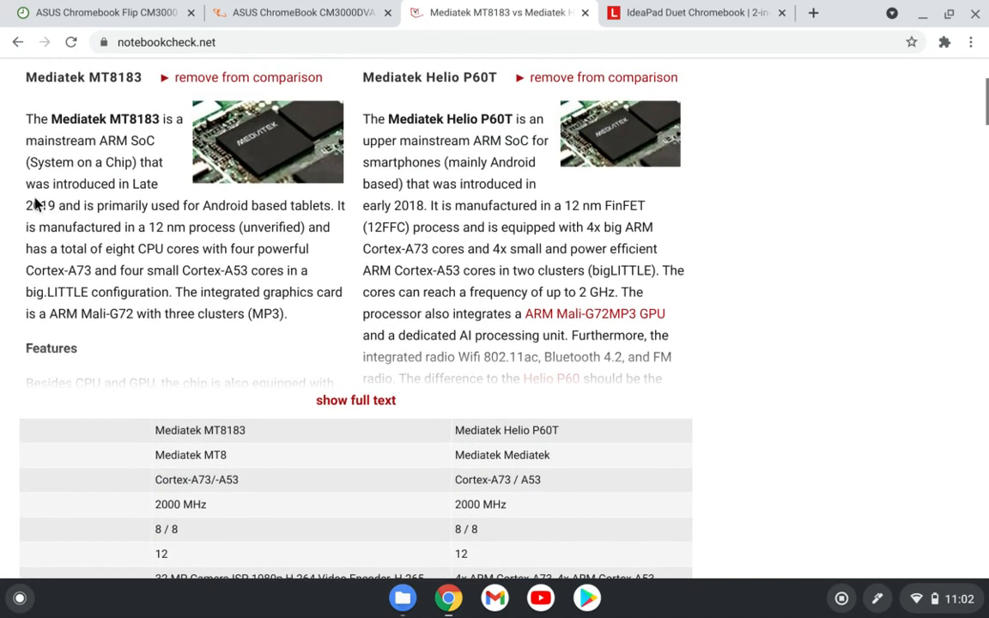
{"action": "mouse_move", "coordinate": [50, 221]}
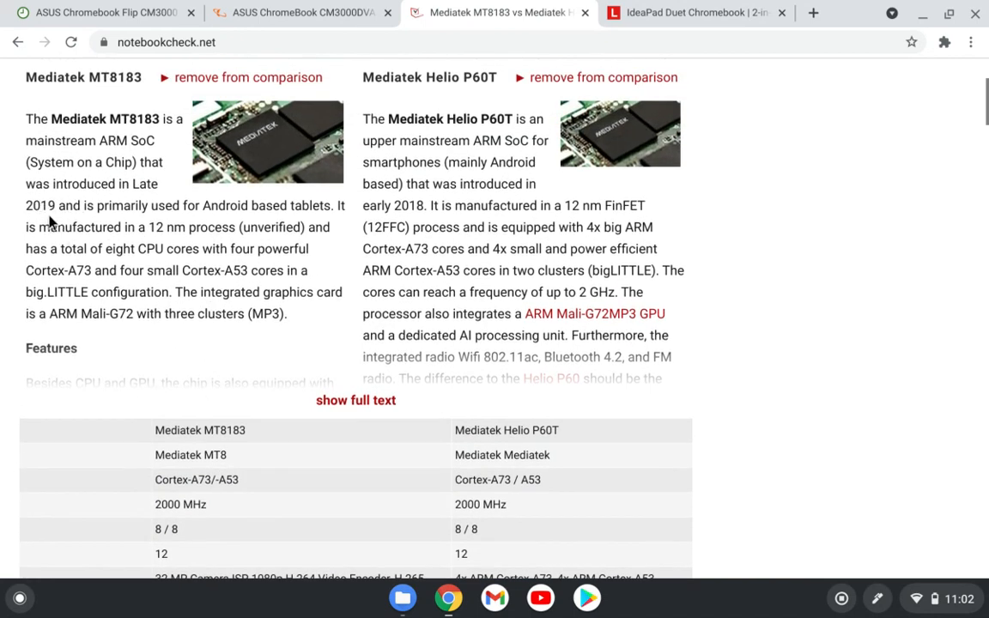
- Highlight the MT8183's 2019 introduction year and the P60T's upper mainstream classification
{"action": "double_click", "coordinate": [39, 206]}
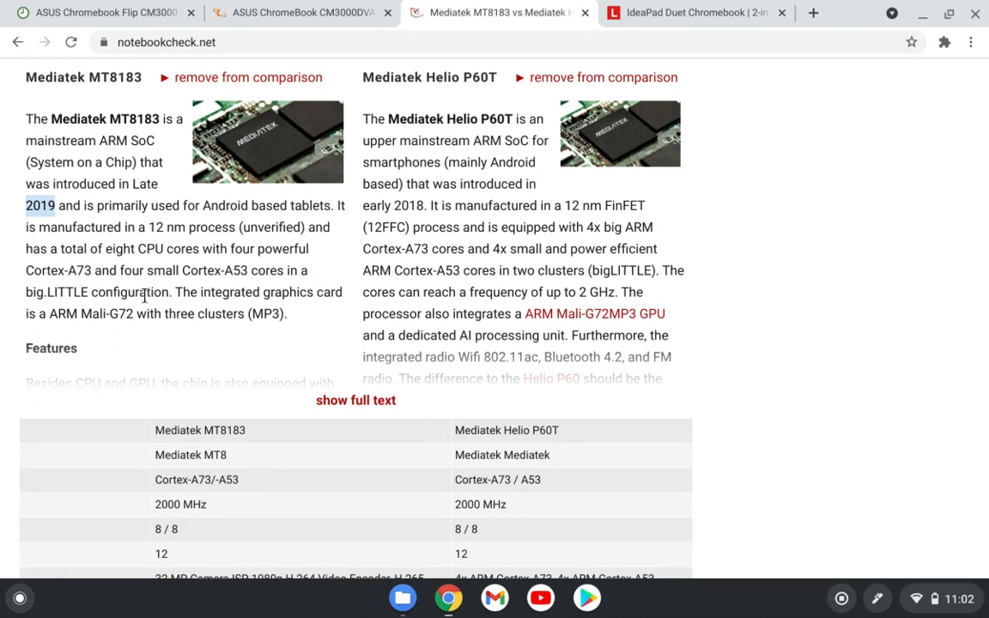
{"action": "double_click", "coordinate": [225, 206]}
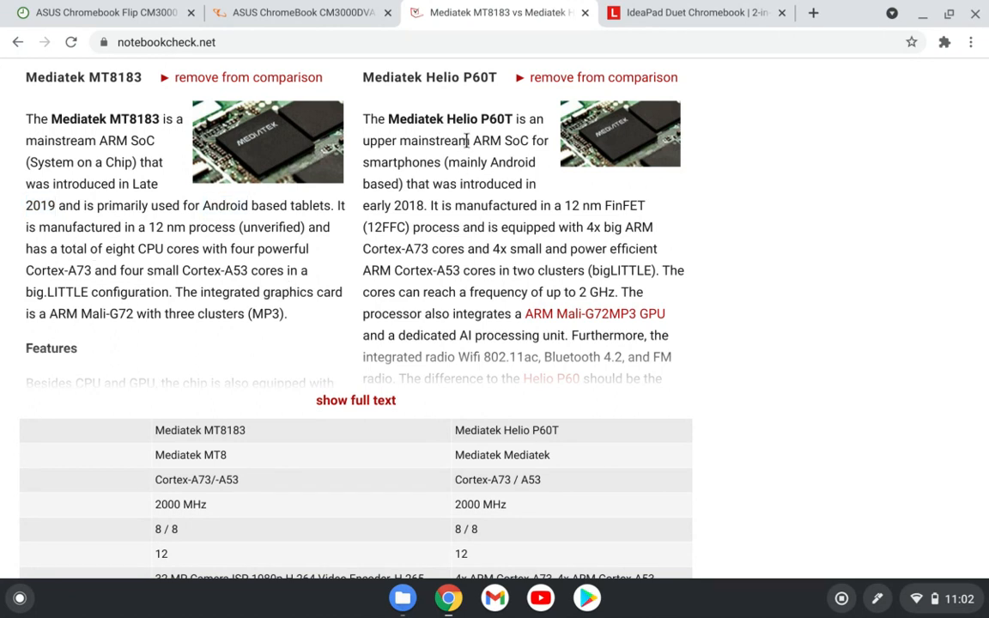
{"action": "double_click", "coordinate": [409, 206]}
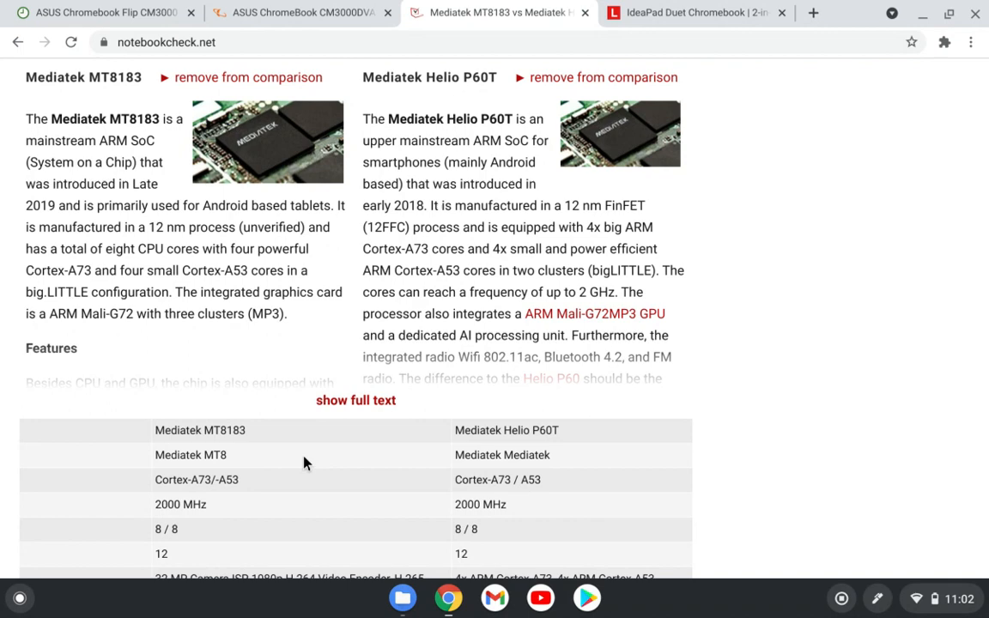
{"action": "scroll", "scroll_direction": "down", "scroll_amount": 3}
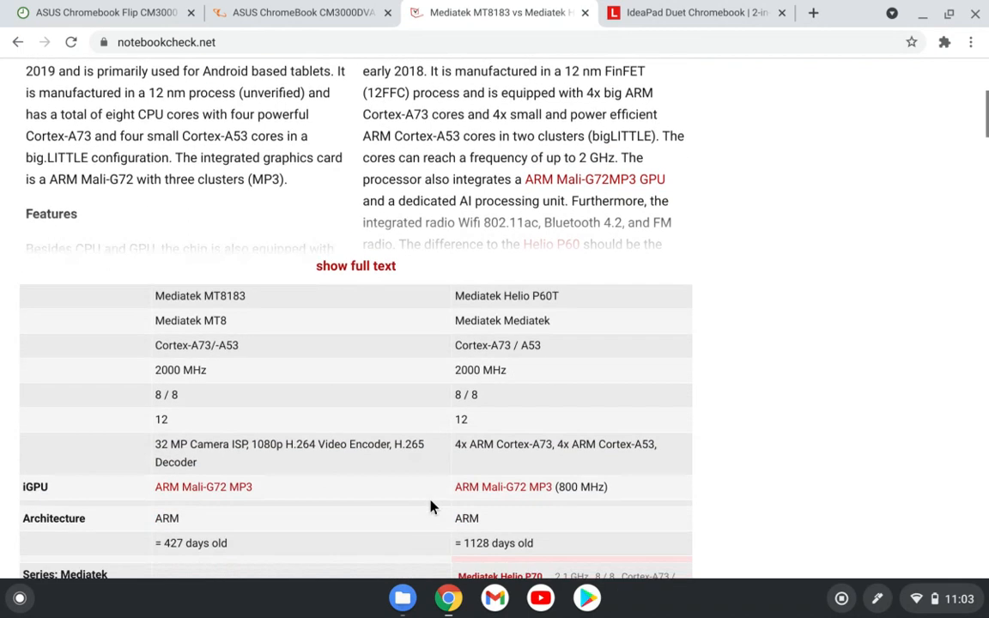
{"action": "mouse_move", "coordinate": [591, 398]}
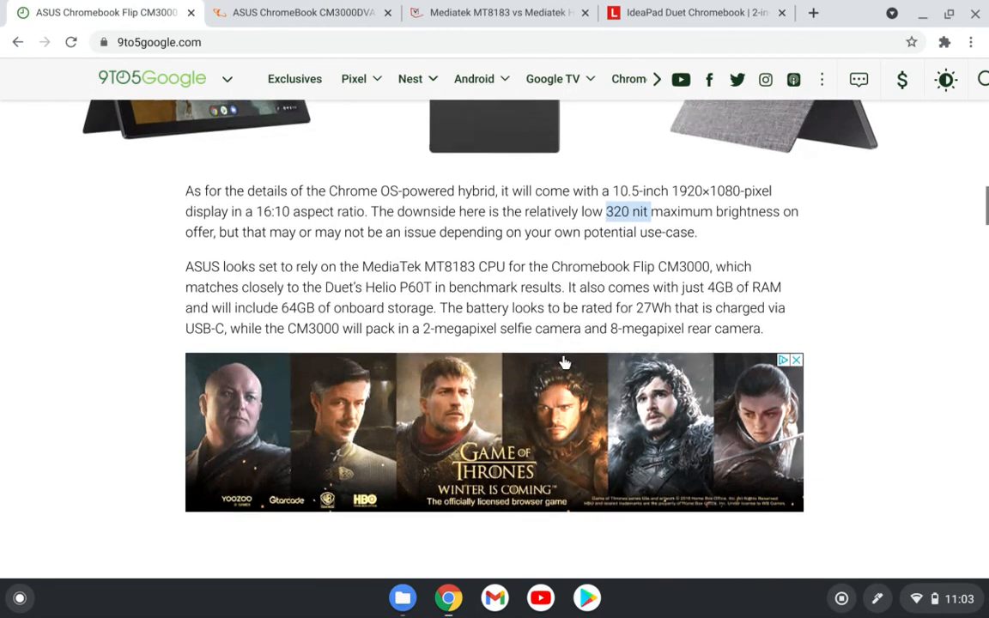
- Note the article's 64GB storage, check the €449 Saturn price, then open the IdeaPad Duet specs on Lenovo
{"action": "scroll", "scroll_direction": "down", "scroll_amount": 3}
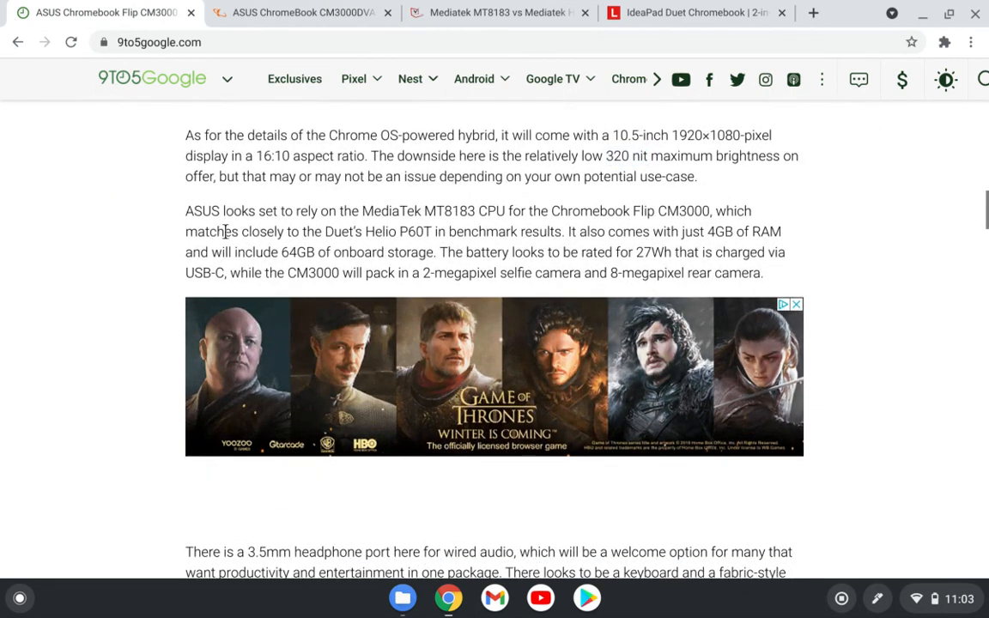
{"action": "mouse_move", "coordinate": [421, 225]}
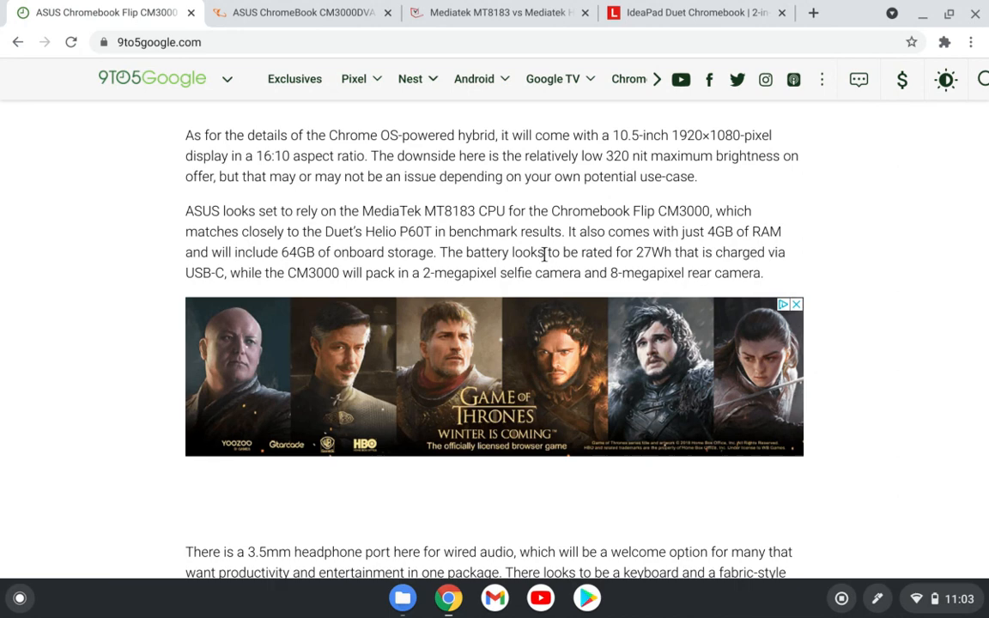
{"action": "mouse_move", "coordinate": [720, 238]}
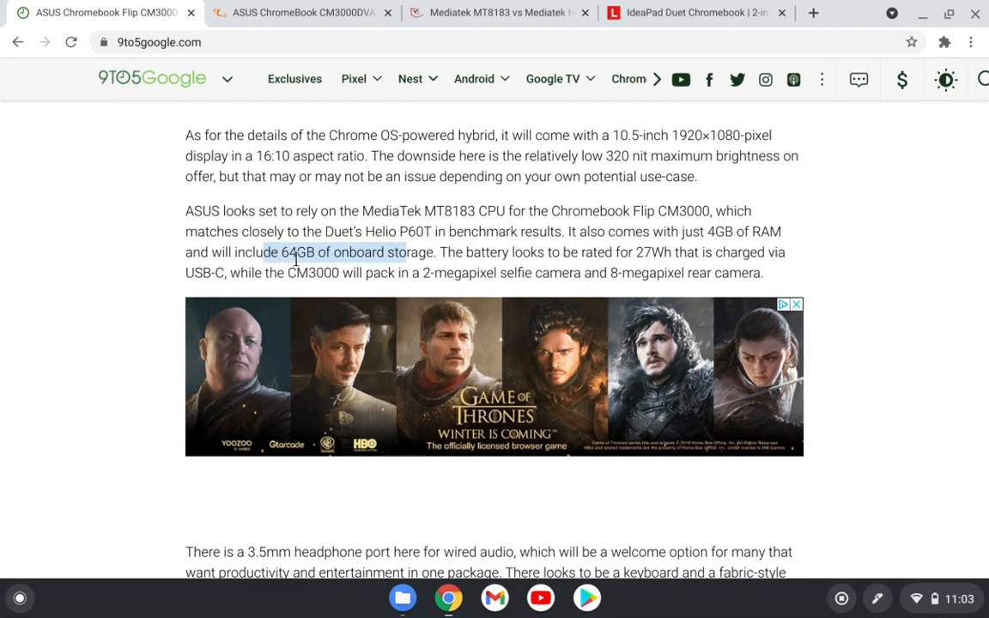
{"action": "left_click", "coordinate": [300, 12]}
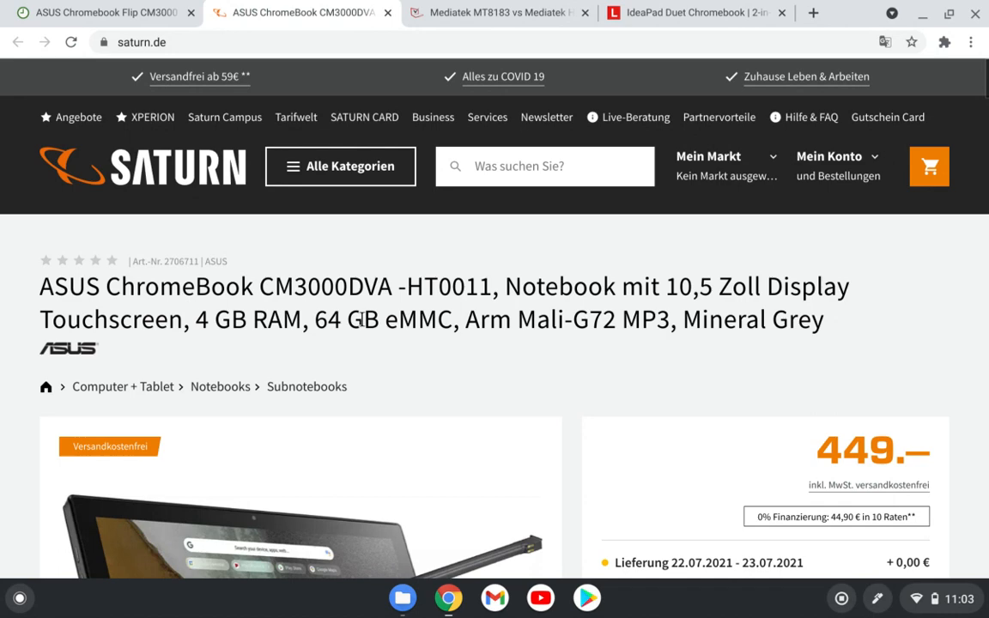
{"action": "scroll", "scroll_direction": "down", "scroll_amount": 3}
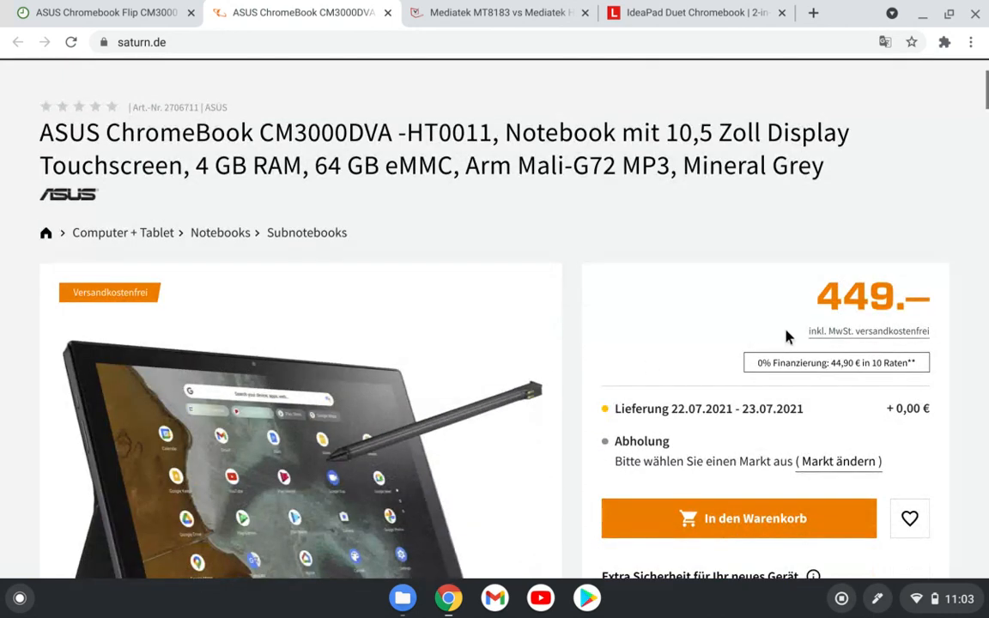
{"action": "mouse_move", "coordinate": [718, 421]}
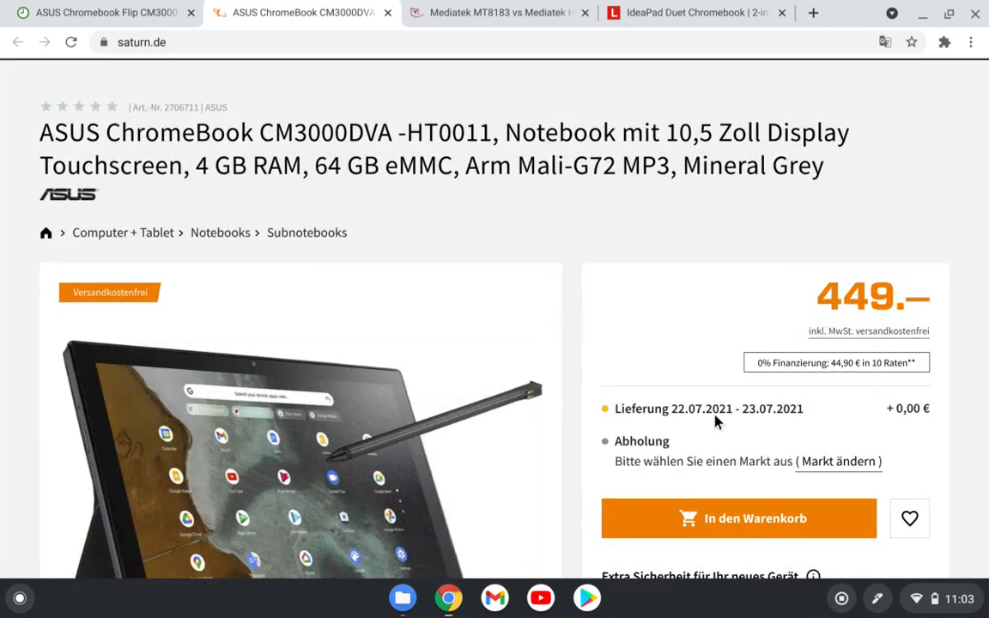
{"action": "left_click", "coordinate": [696, 12]}
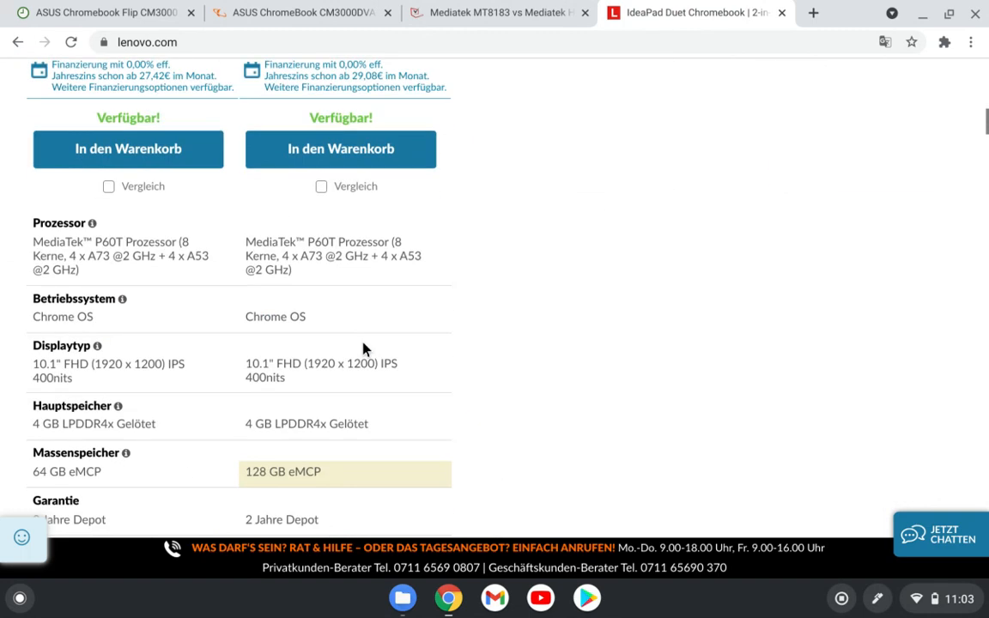
- Review the IdeaPad Duet's 128 GB eMCP storage and €329/€349 prices, then return to Saturn's €449 ASUS listing
{"action": "scroll", "scroll_direction": "down", "scroll_amount": 3}
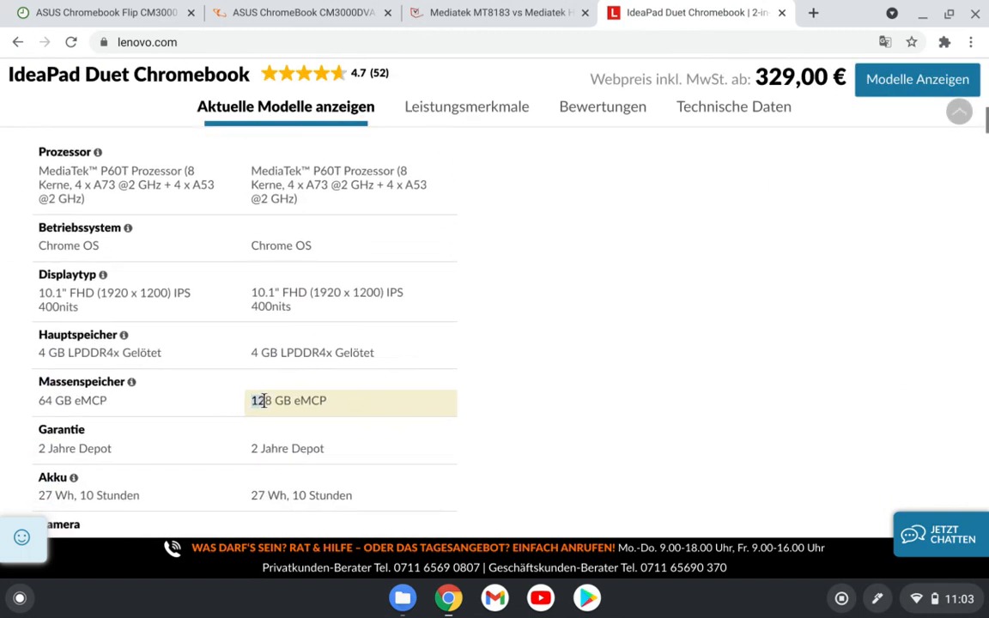
{"action": "scroll", "scroll_direction": "up", "scroll_amount": 3}
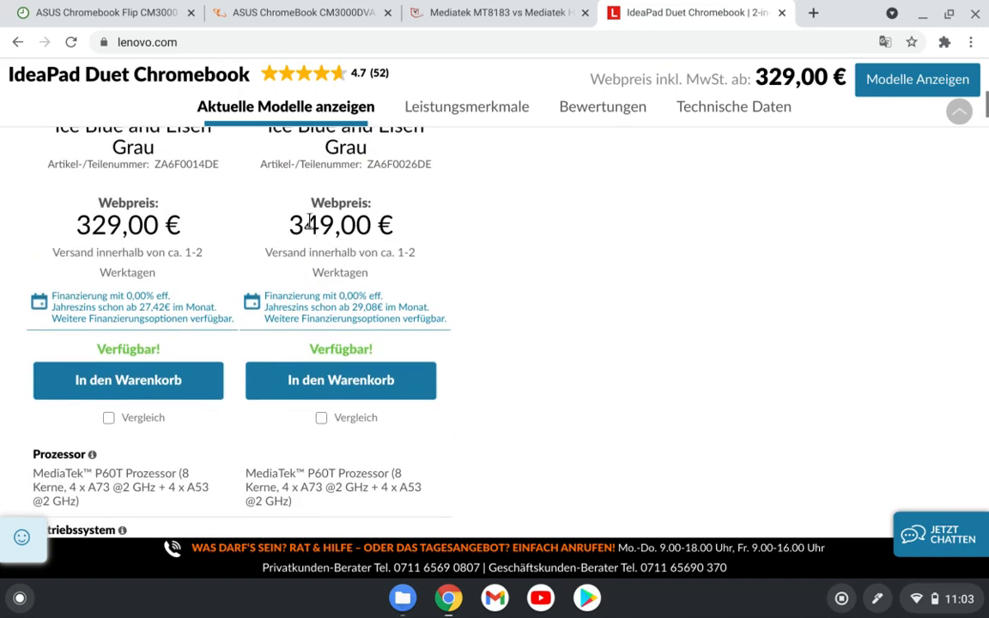
{"action": "mouse_move", "coordinate": [361, 239]}
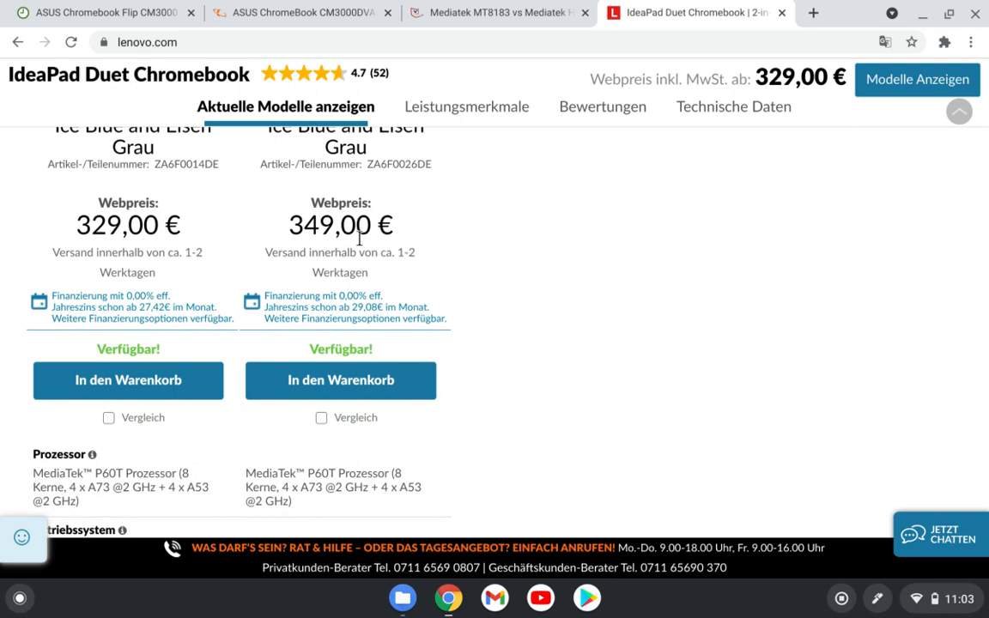
{"action": "scroll", "scroll_direction": "down", "scroll_amount": 3}
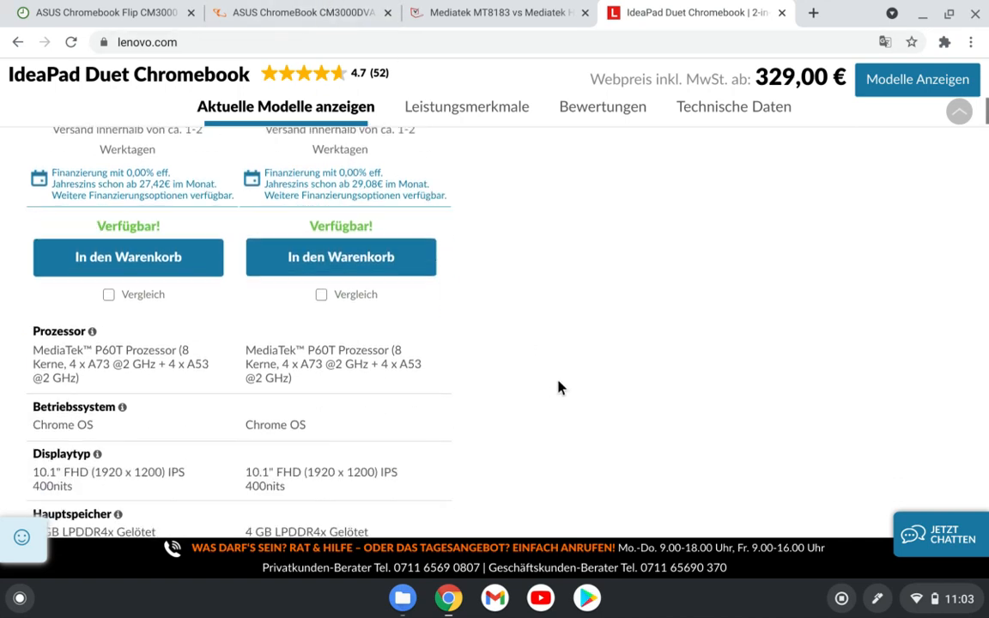
{"action": "scroll", "scroll_direction": "down", "scroll_amount": 3}
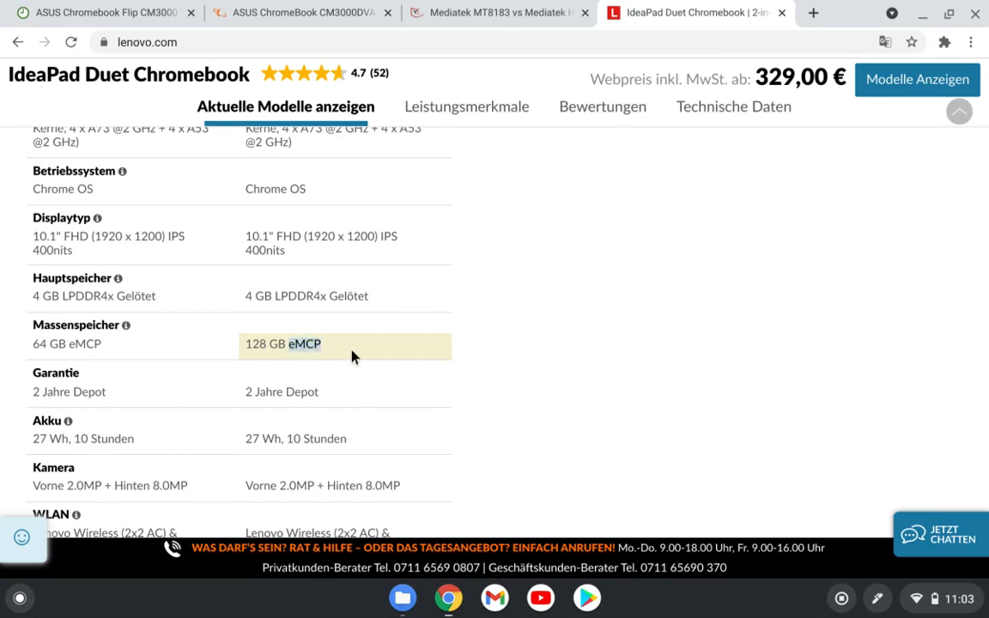
{"action": "left_click", "coordinate": [296, 12]}
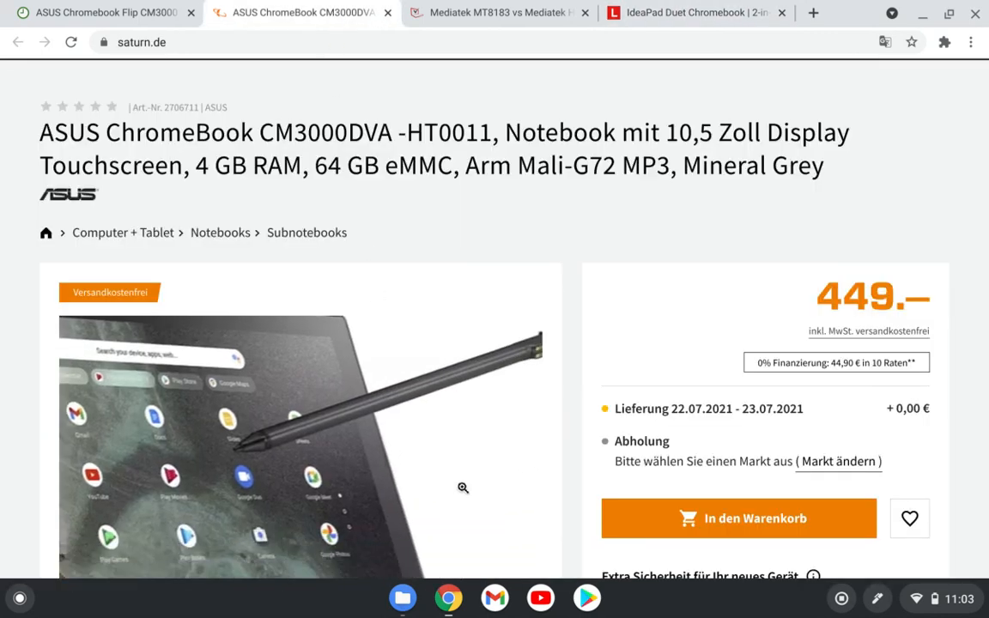
- Mark the ASUS CM3000DVA's 64 GB eMMC storage type in the Saturn highlights table
{"action": "scroll", "scroll_direction": "down", "scroll_amount": 3}
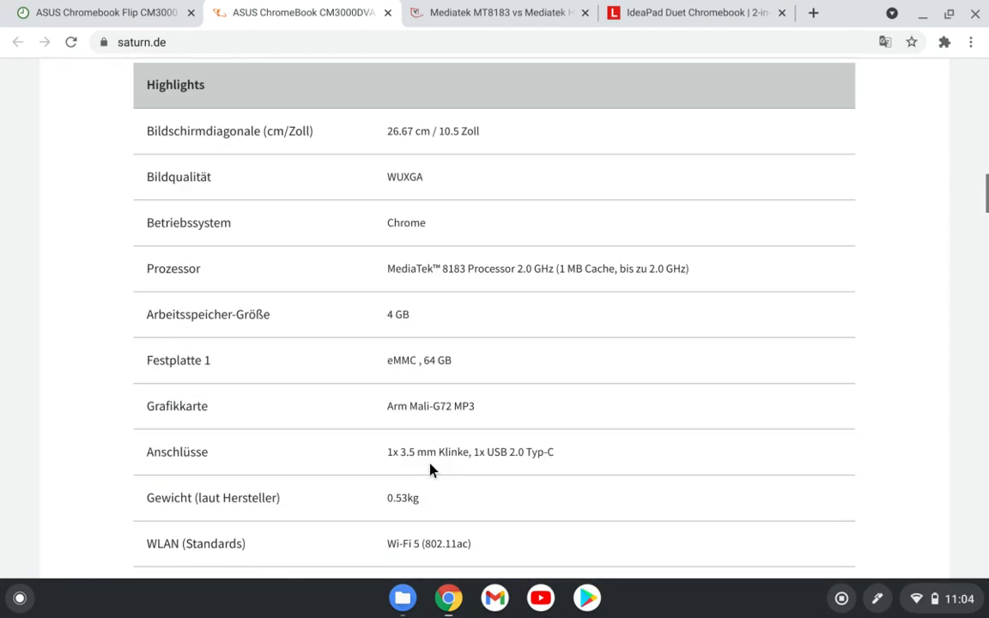
{"action": "double_click", "coordinate": [402, 361]}
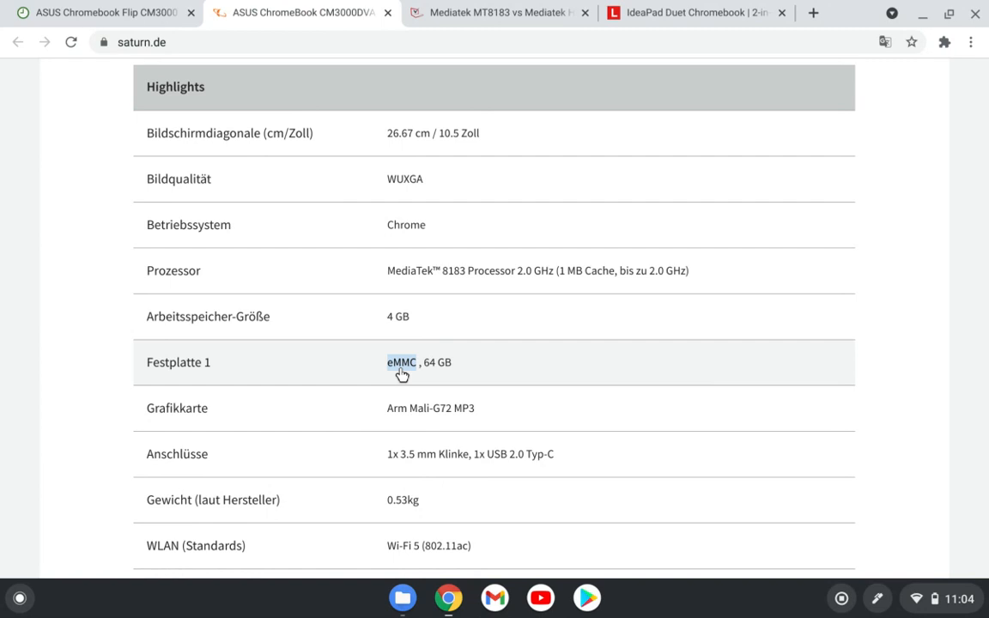
{"action": "mouse_move", "coordinate": [552, 389]}
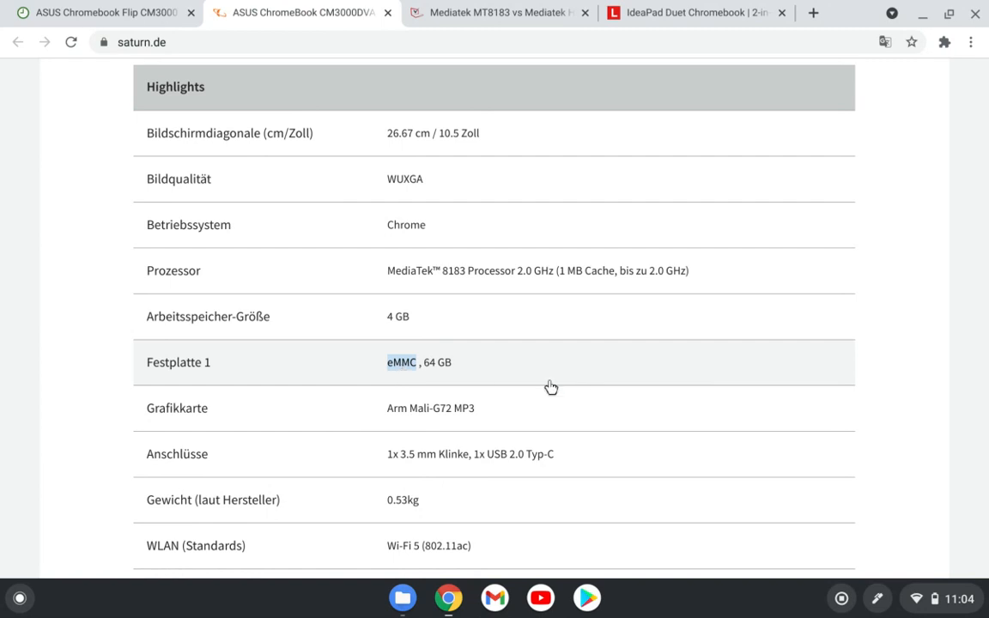
{"action": "mouse_move", "coordinate": [416, 384]}
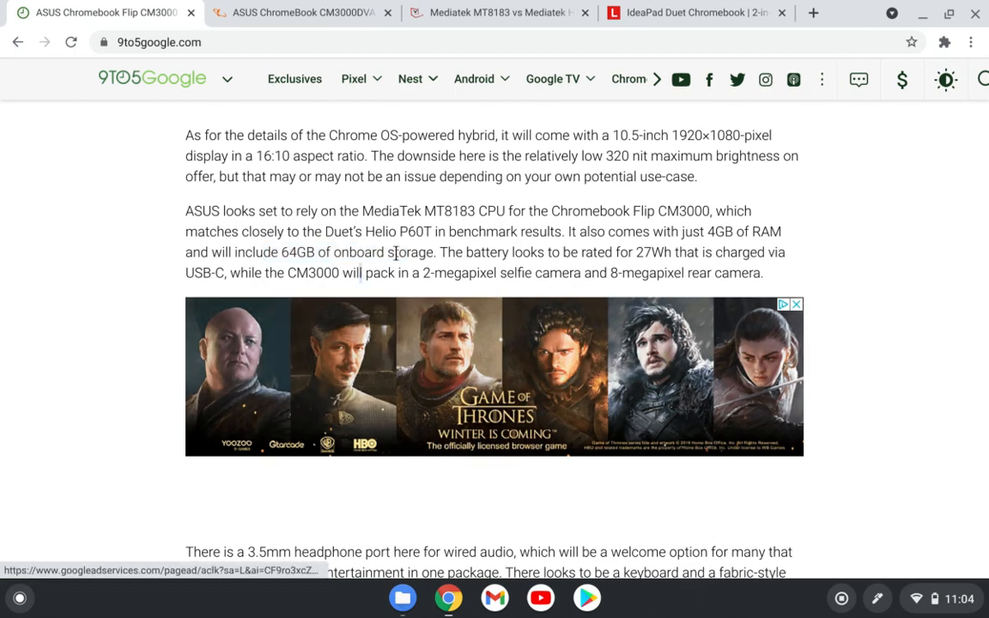
{"action": "mouse_move", "coordinate": [366, 169]}
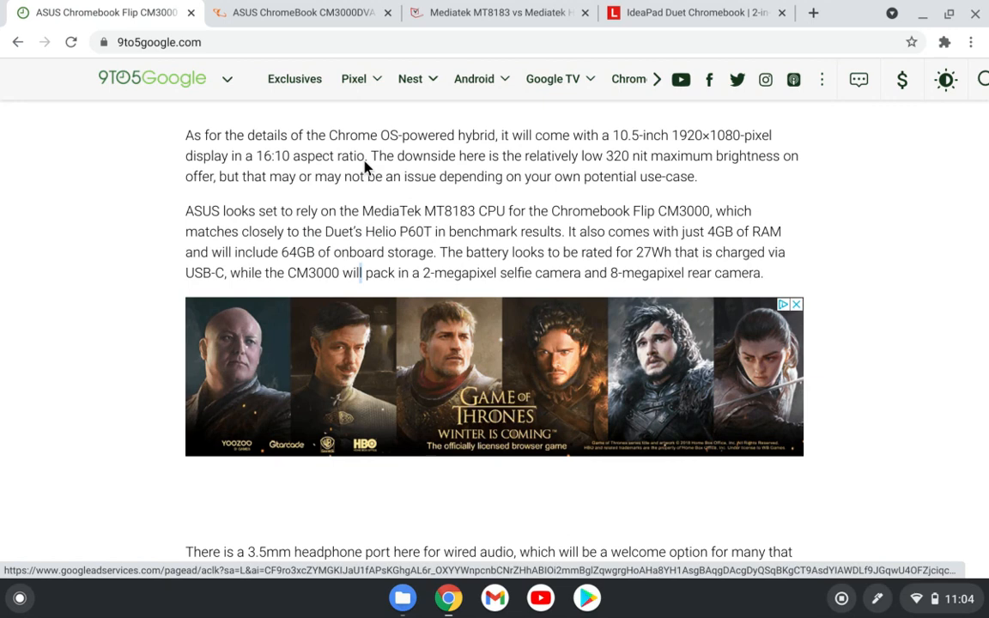
{"action": "mouse_move", "coordinate": [369, 251]}
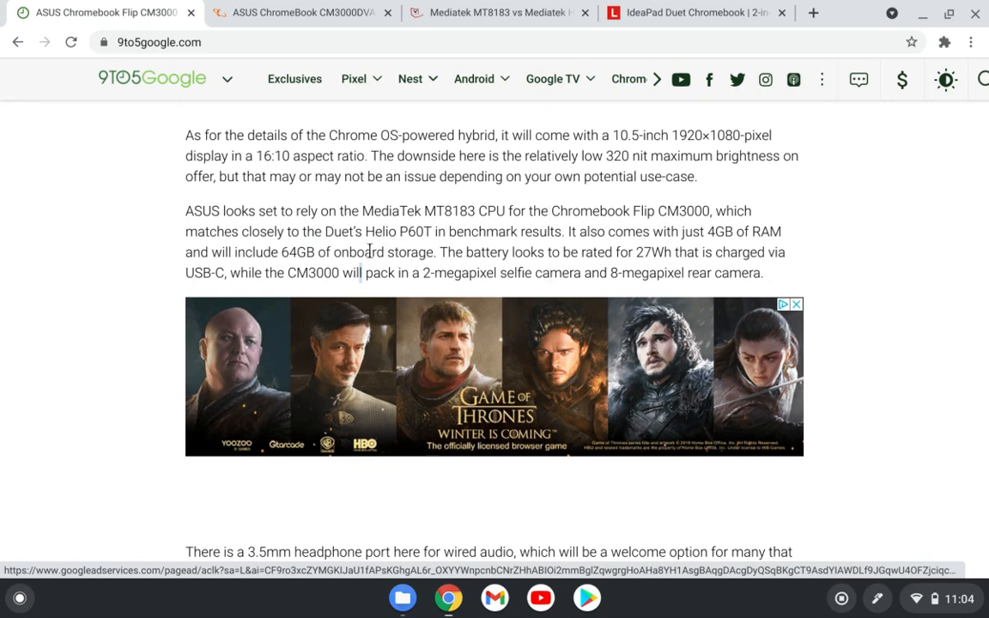
{"action": "scroll", "scroll_direction": "down", "scroll_amount": 3}
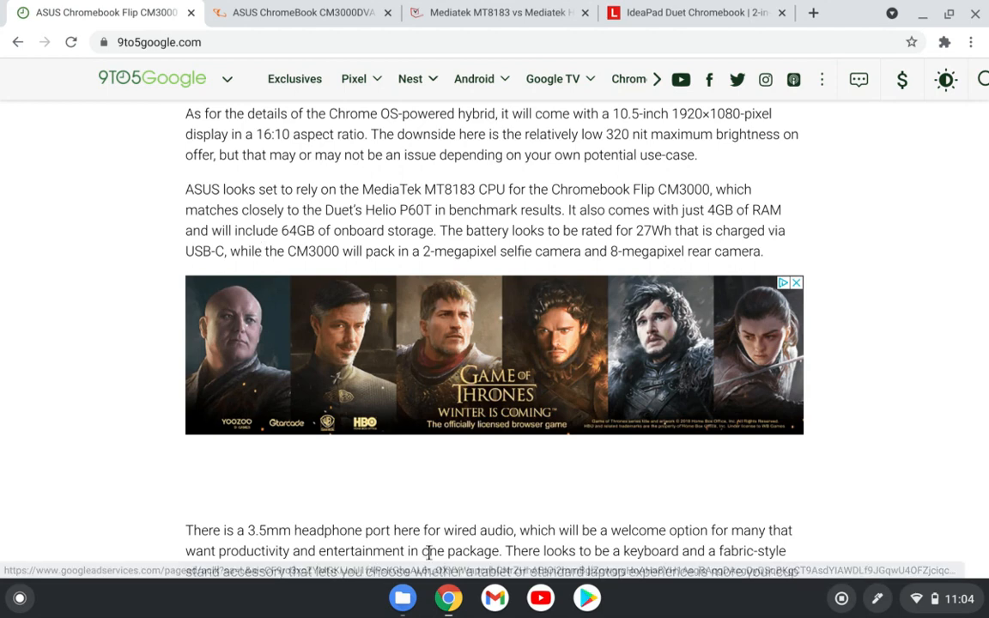
{"action": "scroll", "scroll_direction": "down", "scroll_amount": 3}
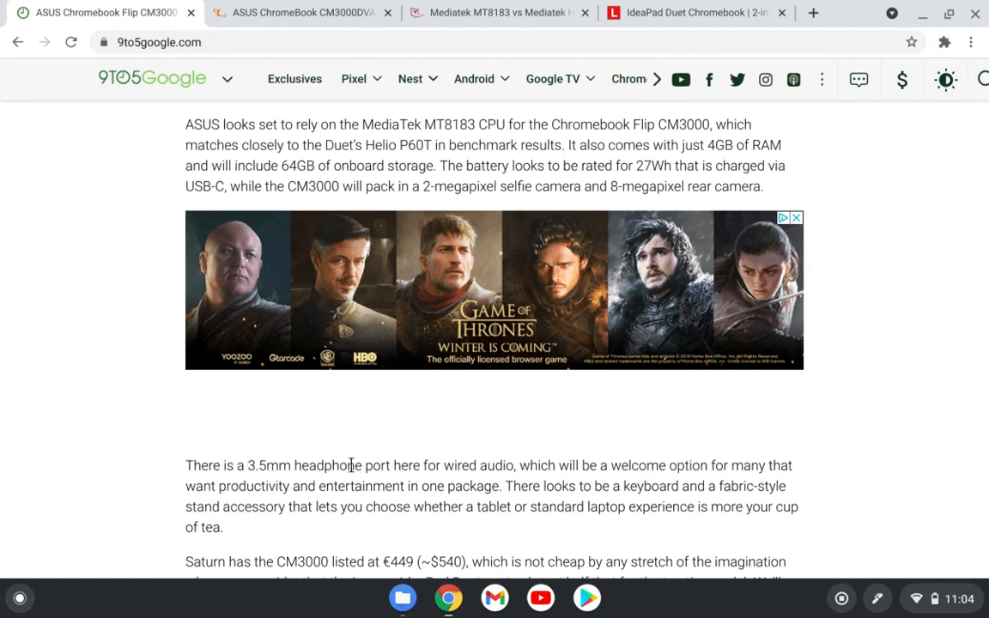
{"action": "mouse_move", "coordinate": [438, 502]}
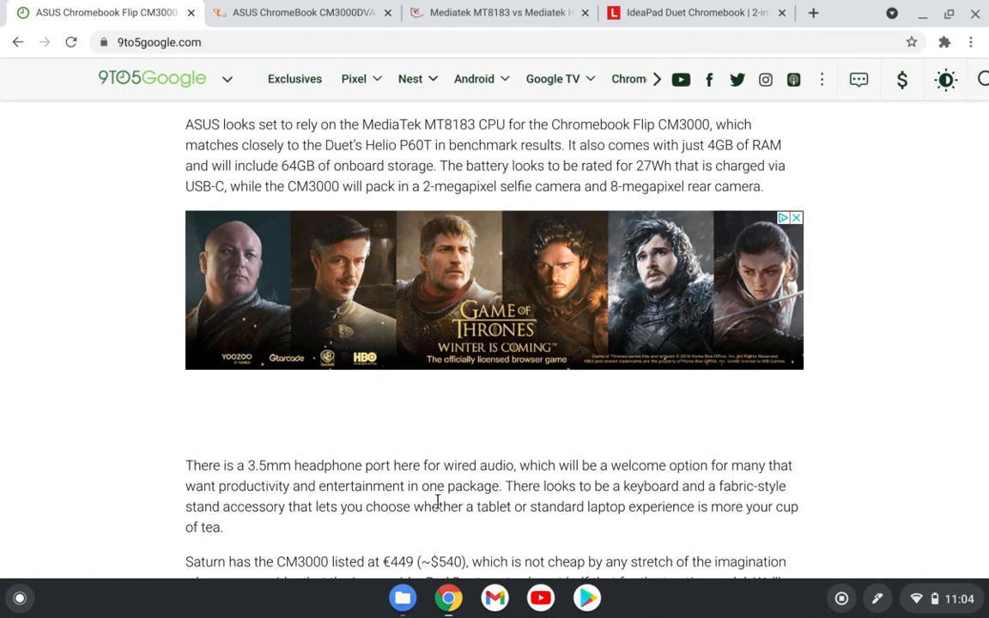
{"action": "mouse_move", "coordinate": [547, 502]}
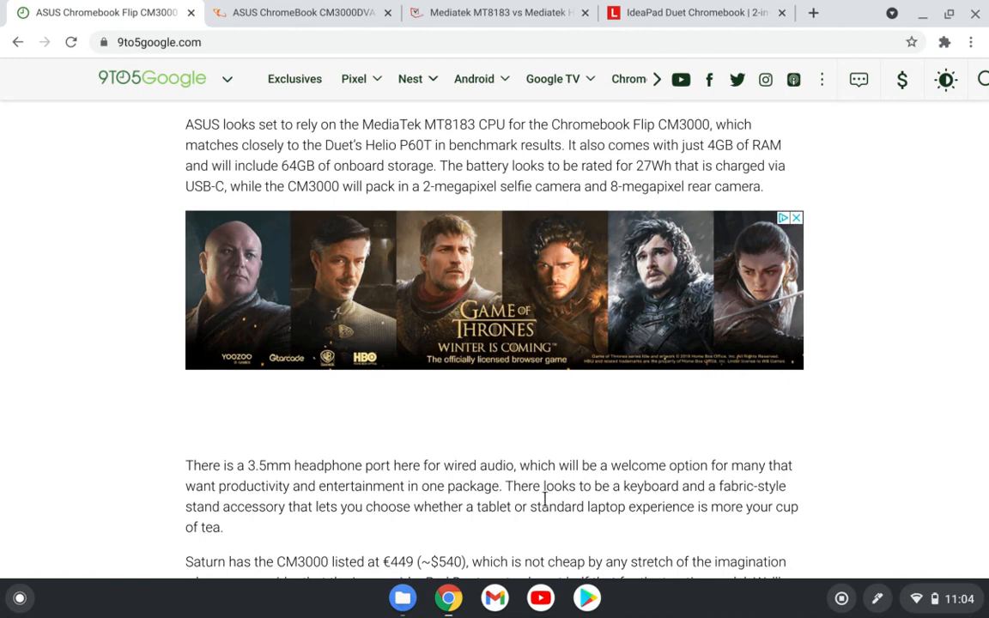
{"action": "mouse_move", "coordinate": [323, 460]}
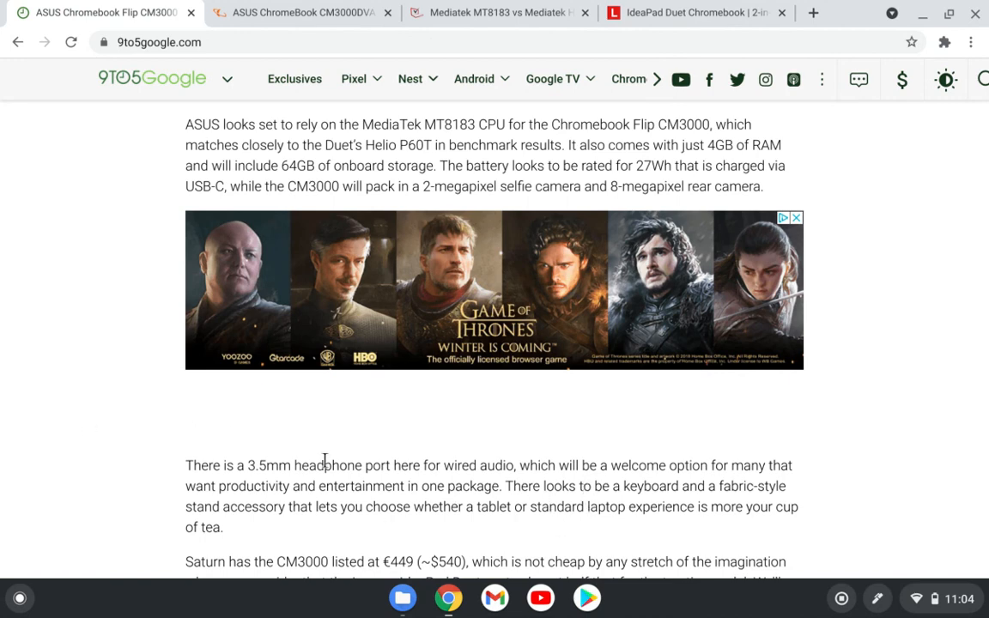
{"action": "mouse_move", "coordinate": [429, 189]}
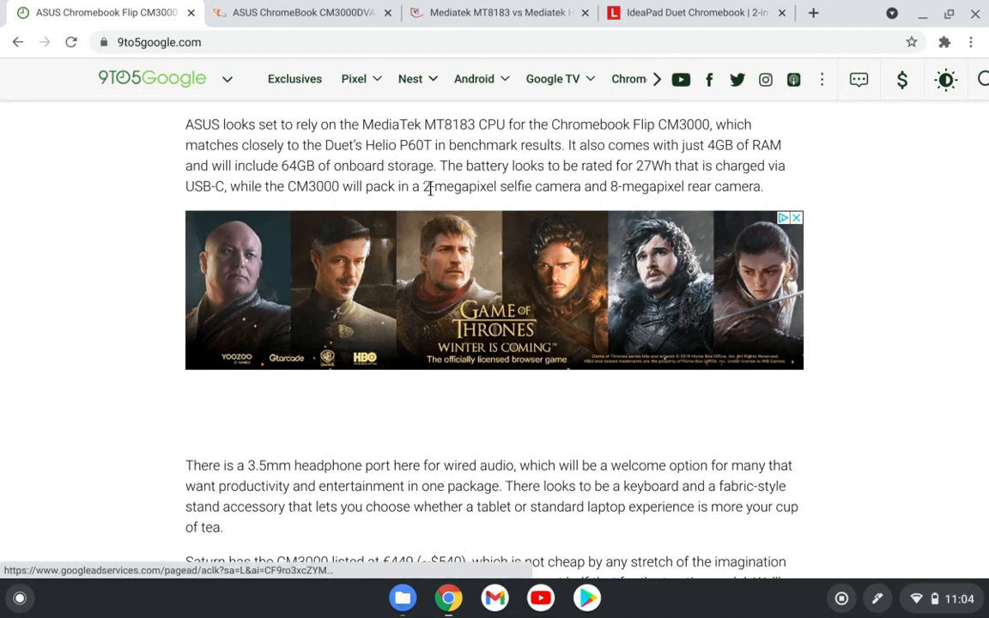
{"action": "left_click_drag", "start_coordinate": [426, 186], "coordinate": [723, 185]}
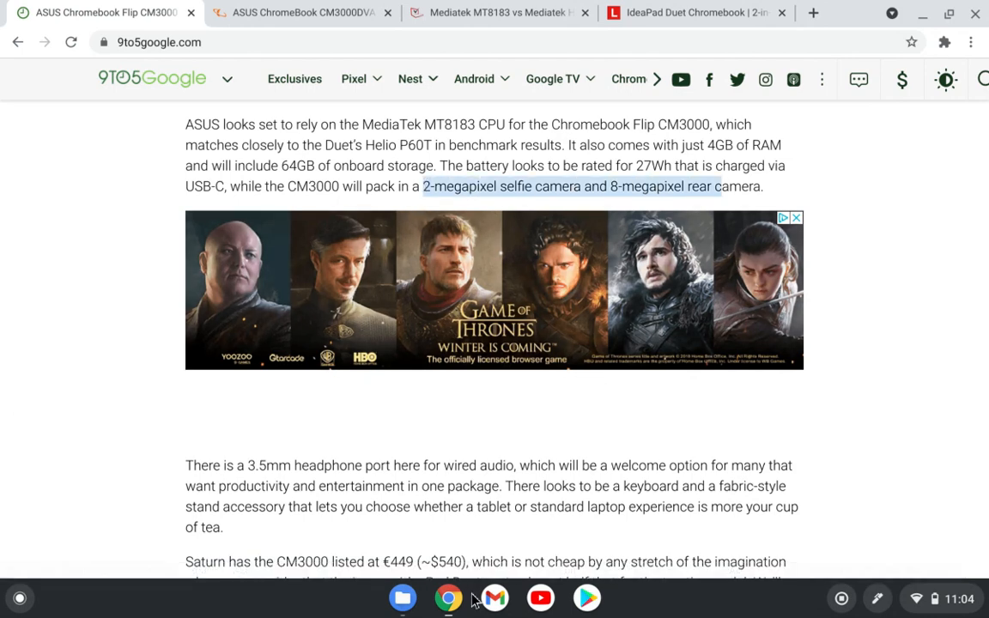
{"action": "mouse_move", "coordinate": [419, 182]}
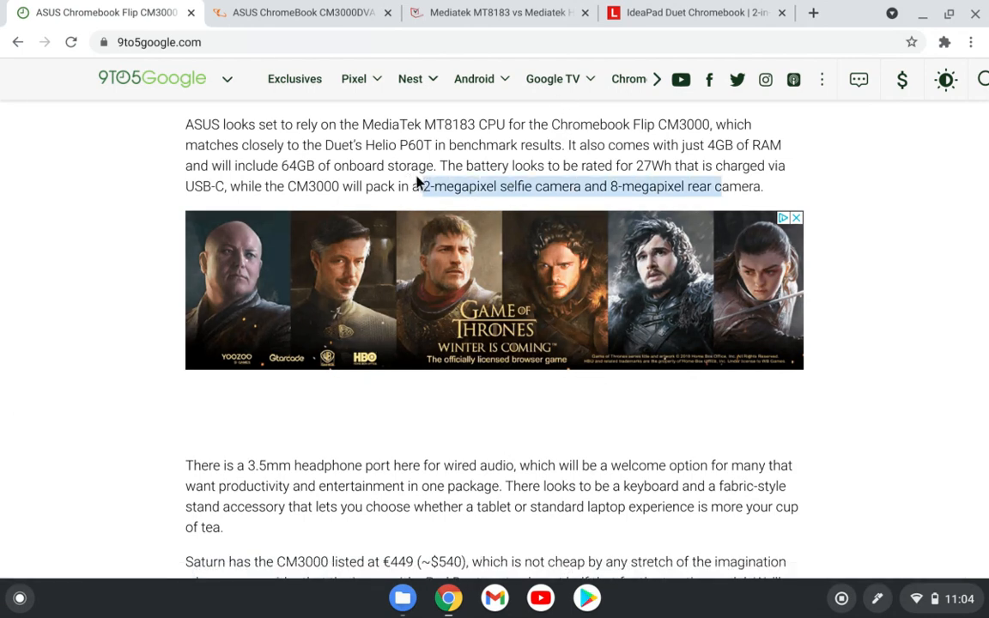
{"action": "mouse_move", "coordinate": [505, 184]}
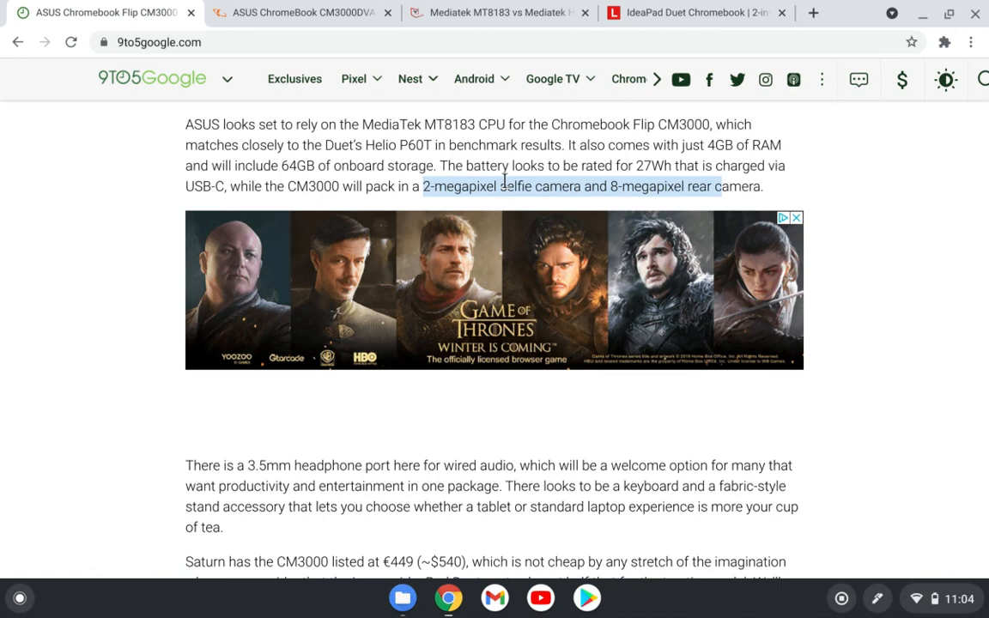
{"action": "left_click", "coordinate": [421, 185]}
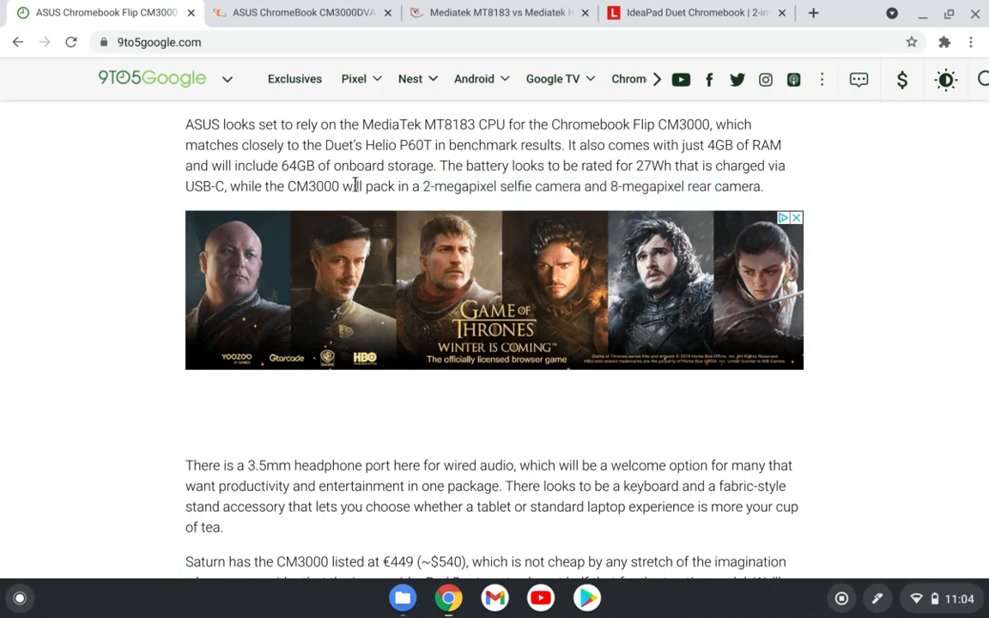
{"action": "scroll", "scroll_direction": "down", "scroll_amount": 3}
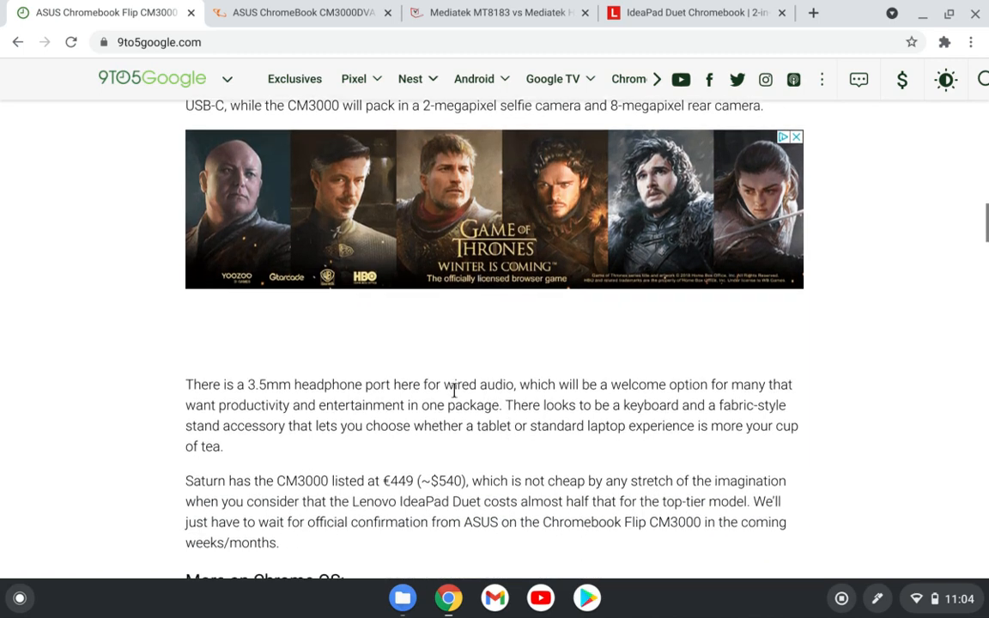
{"action": "mouse_move", "coordinate": [421, 480]}
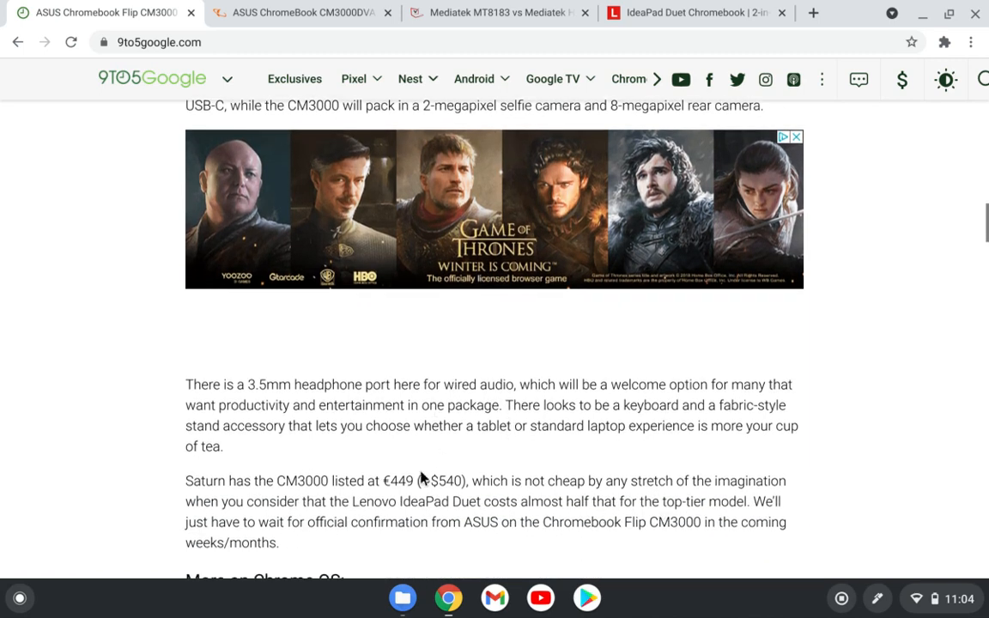
{"action": "scroll", "scroll_direction": "up", "scroll_amount": 3}
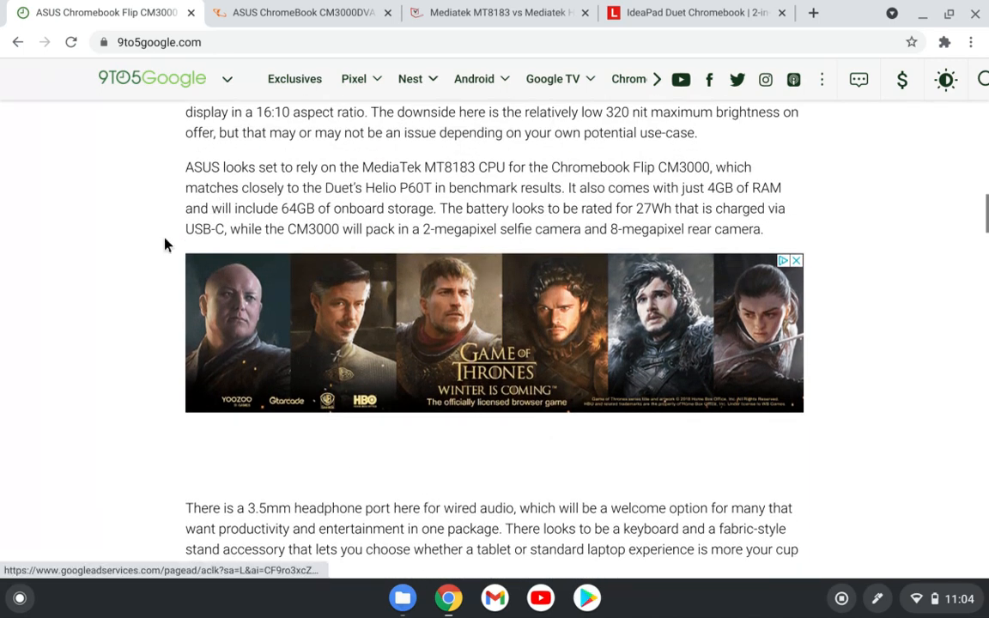
{"action": "scroll", "scroll_direction": "down", "scroll_amount": 3}
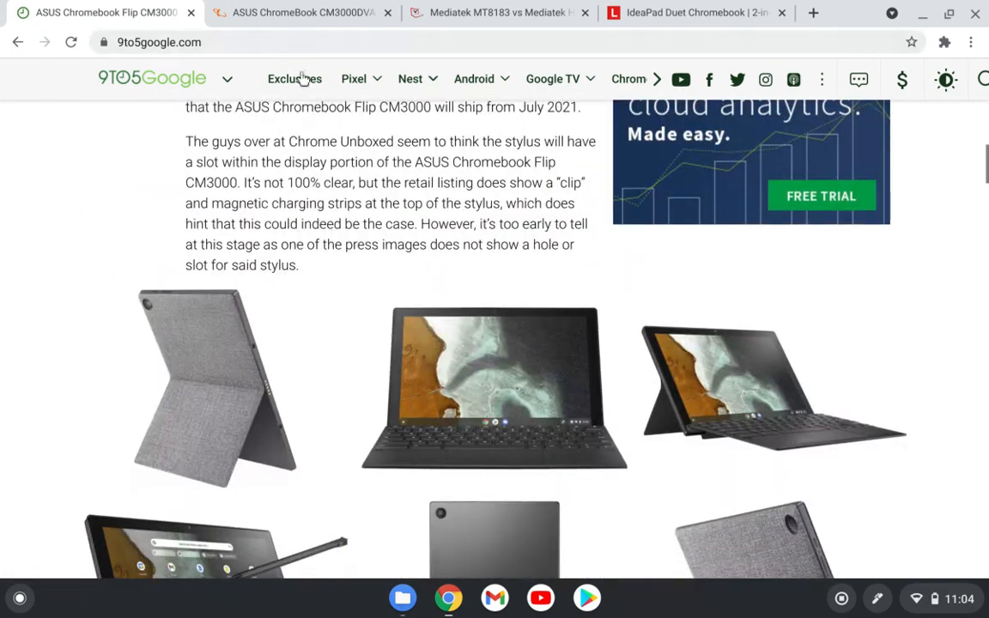
- Review the Saturn CM3000DVA spec table down to its 0.53 kg weight and Mineral Grey colour
{"action": "left_click", "coordinate": [295, 12]}
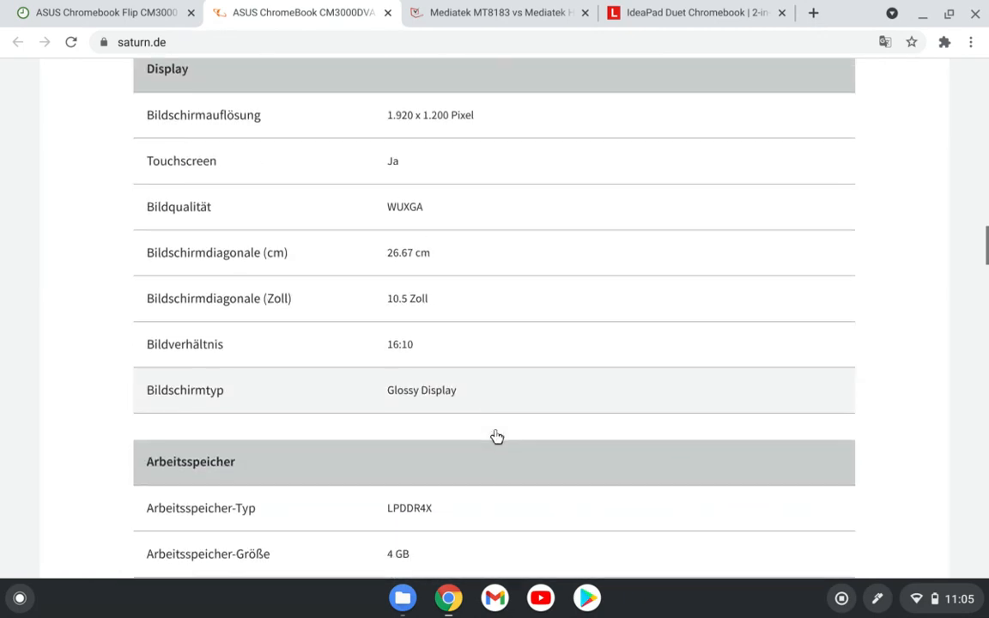
{"action": "scroll", "scroll_direction": "down", "scroll_amount": 3}
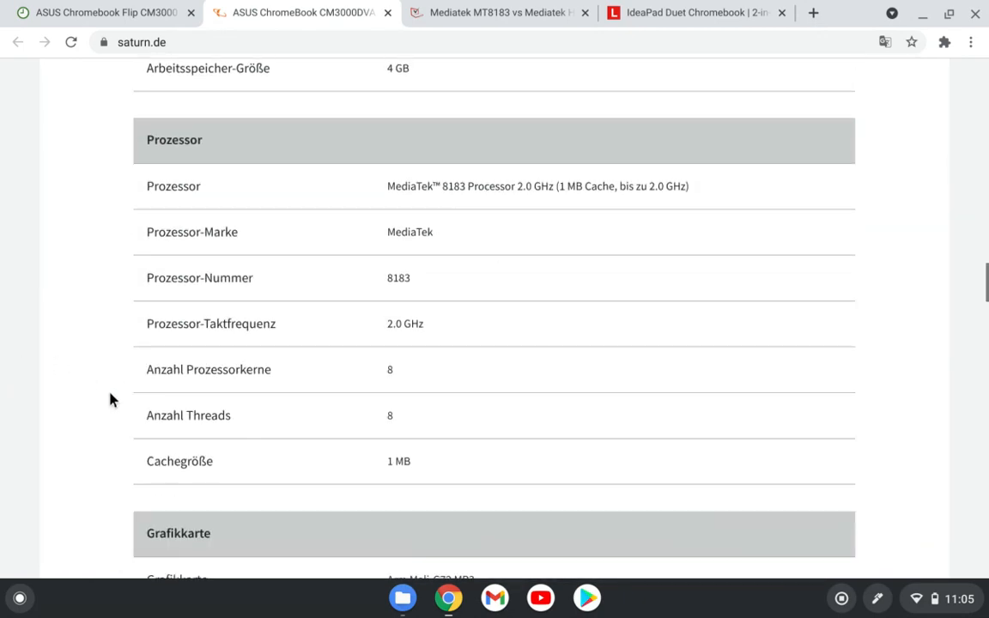
{"action": "scroll", "scroll_direction": "down", "scroll_amount": 3}
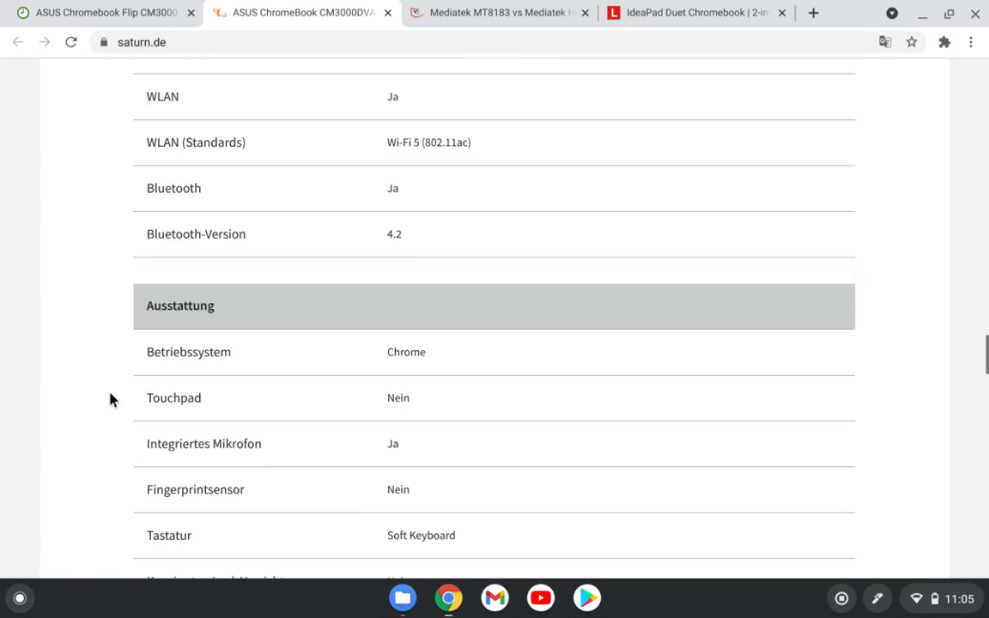
{"action": "scroll", "scroll_direction": "down", "scroll_amount": 3}
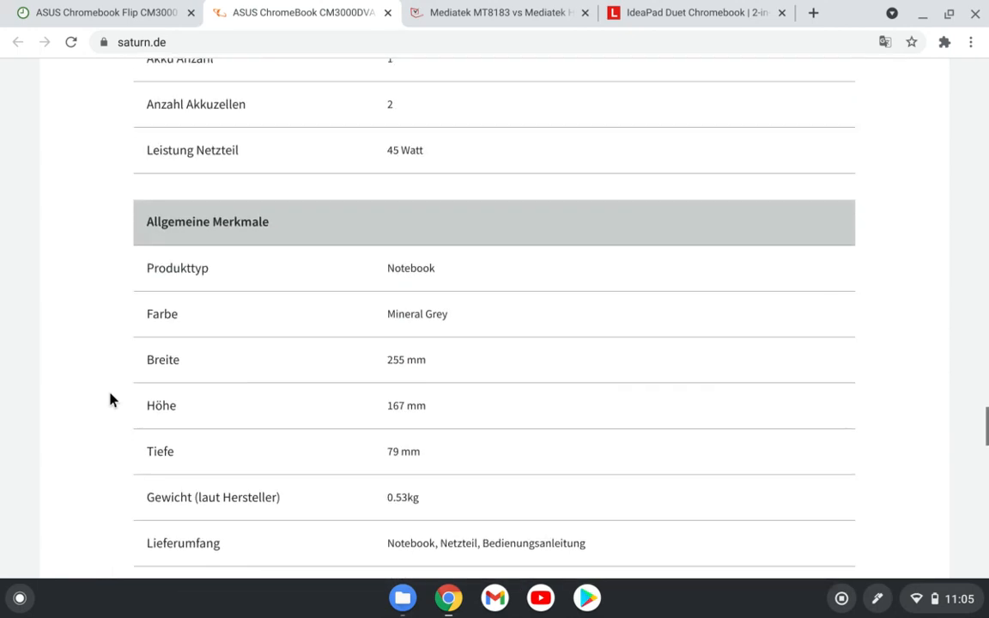
{"action": "scroll", "scroll_direction": "down", "scroll_amount": 3}
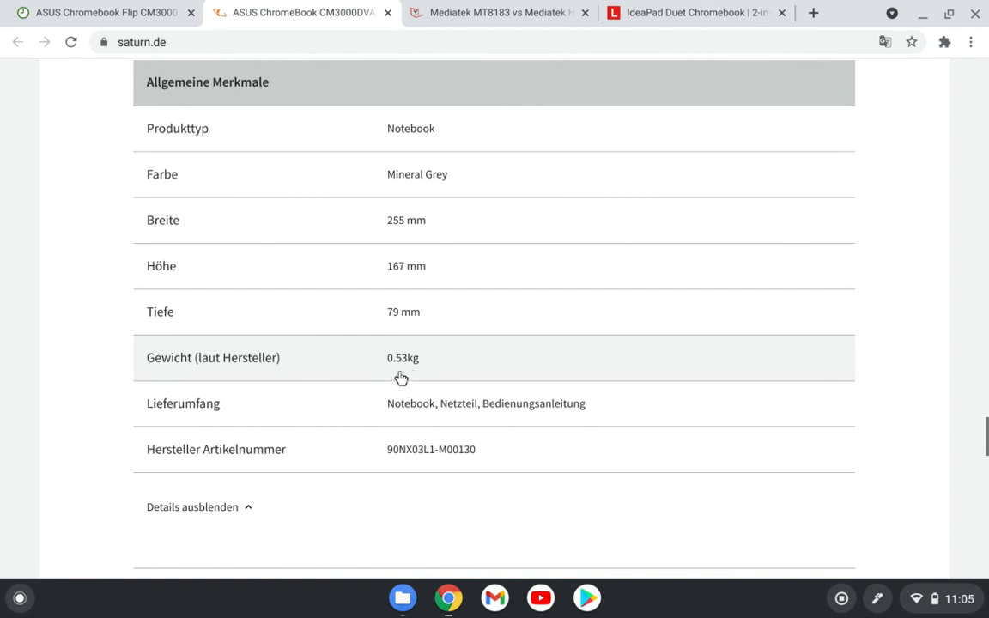
{"action": "mouse_move", "coordinate": [415, 371]}
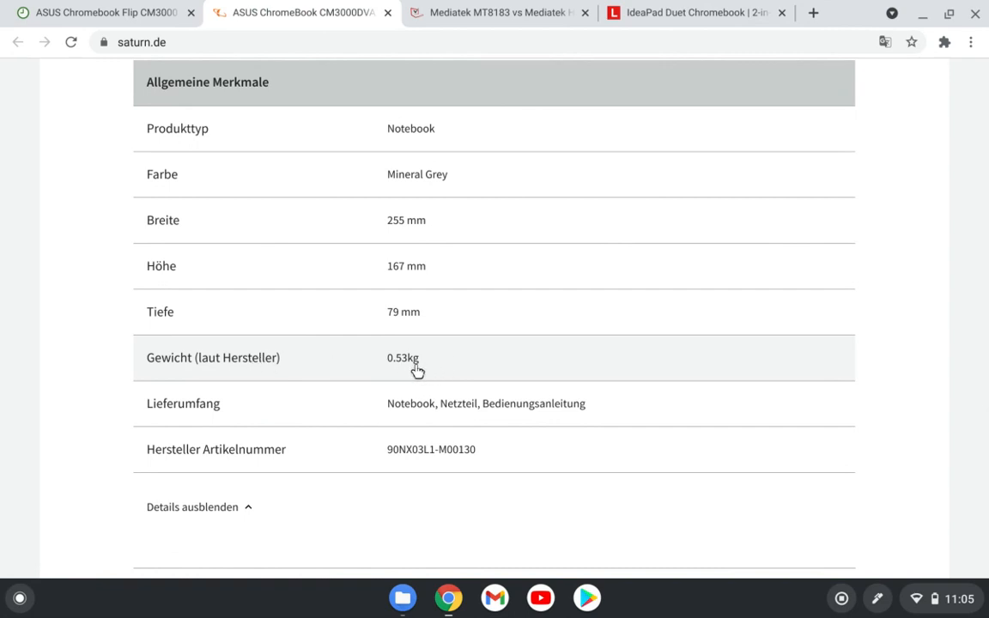
{"action": "mouse_move", "coordinate": [411, 324]}
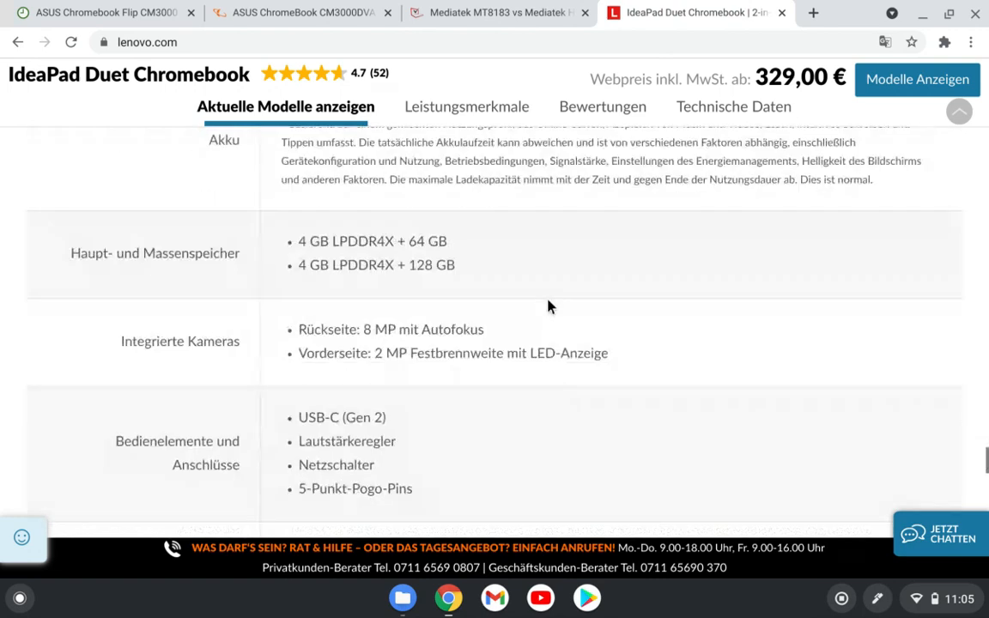
- Check the IdeaPad Duet's technical data showing 450 g tablet and 920 g combined weights
{"action": "left_click", "coordinate": [731, 107]}
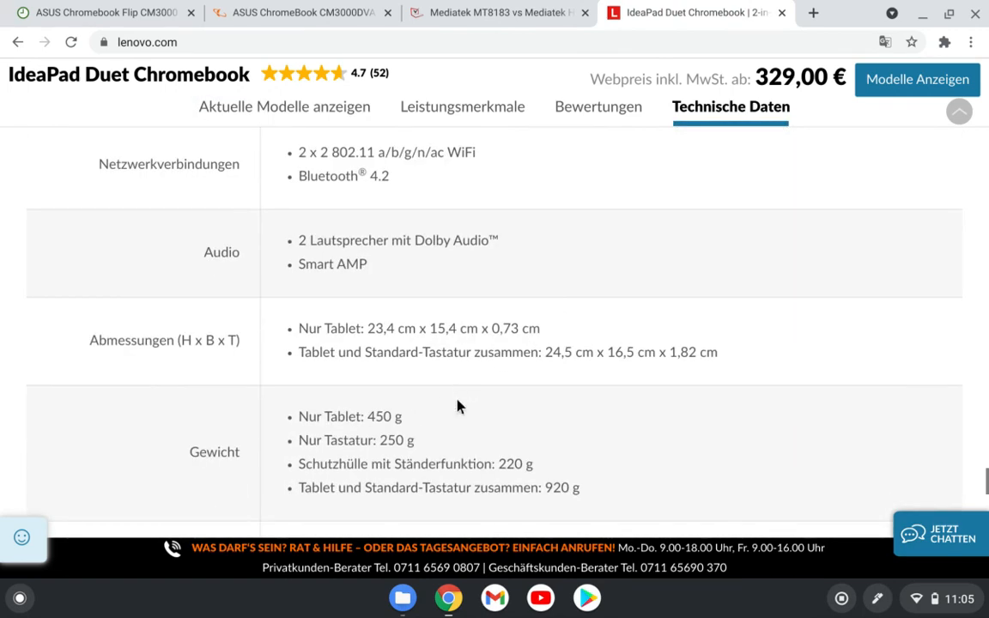
{"action": "scroll", "scroll_direction": "down", "scroll_amount": 3}
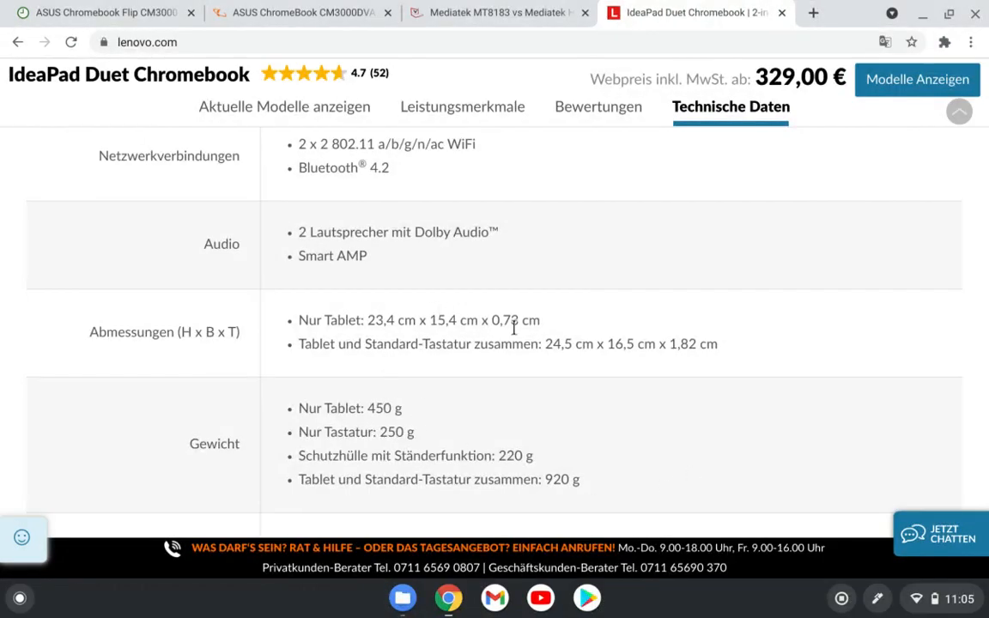
{"action": "mouse_move", "coordinate": [509, 406]}
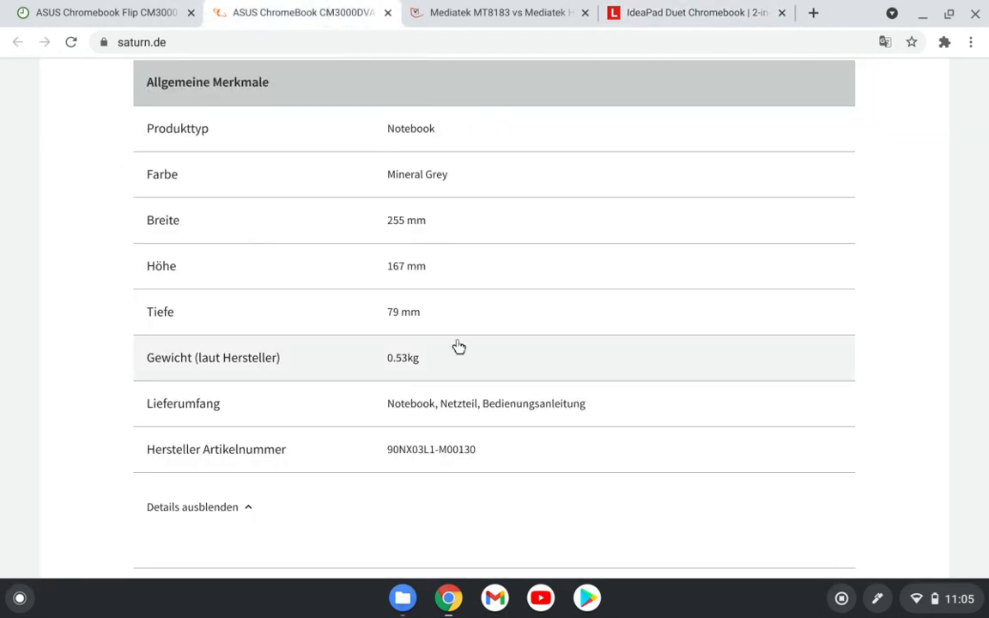
{"action": "mouse_move", "coordinate": [433, 347]}
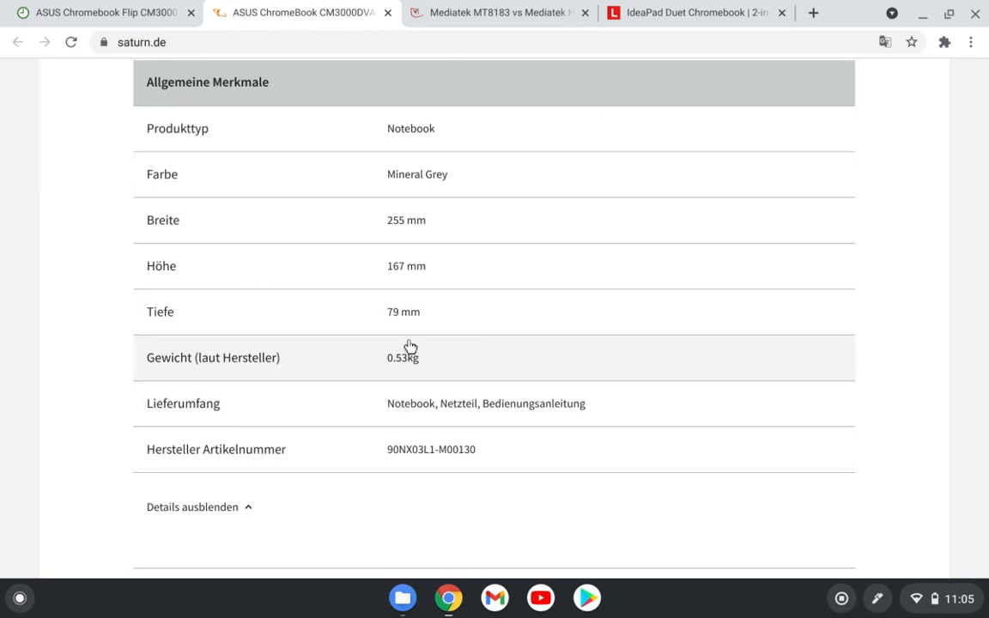
{"action": "mouse_move", "coordinate": [457, 368]}
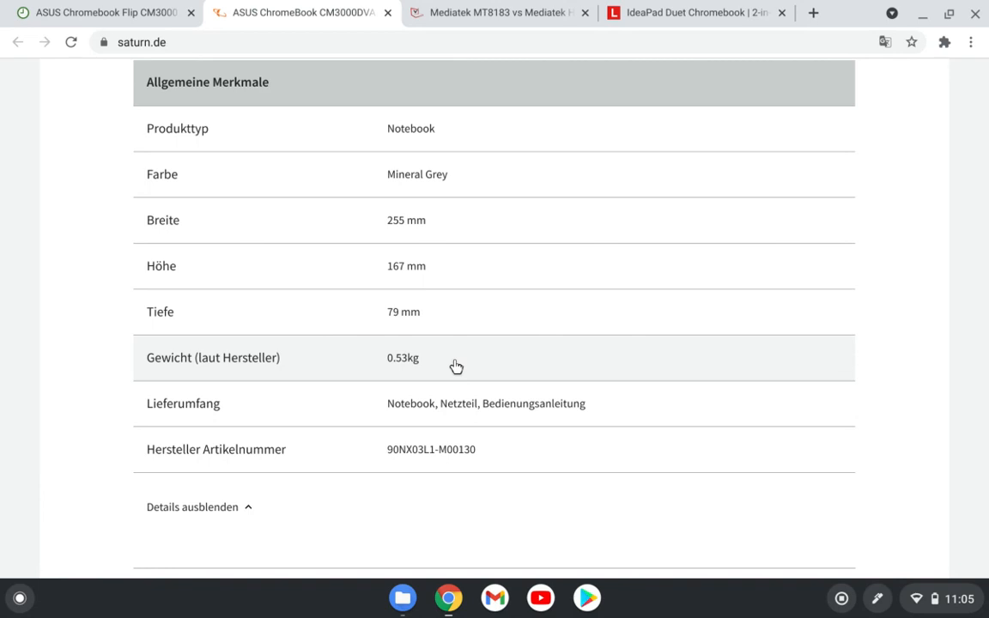
- Review the CM3000DVA's 0.53 kg weight, memory, processor and 1,920 x 1,200 display specs on Saturn
{"action": "scroll", "scroll_direction": "down", "scroll_amount": 3}
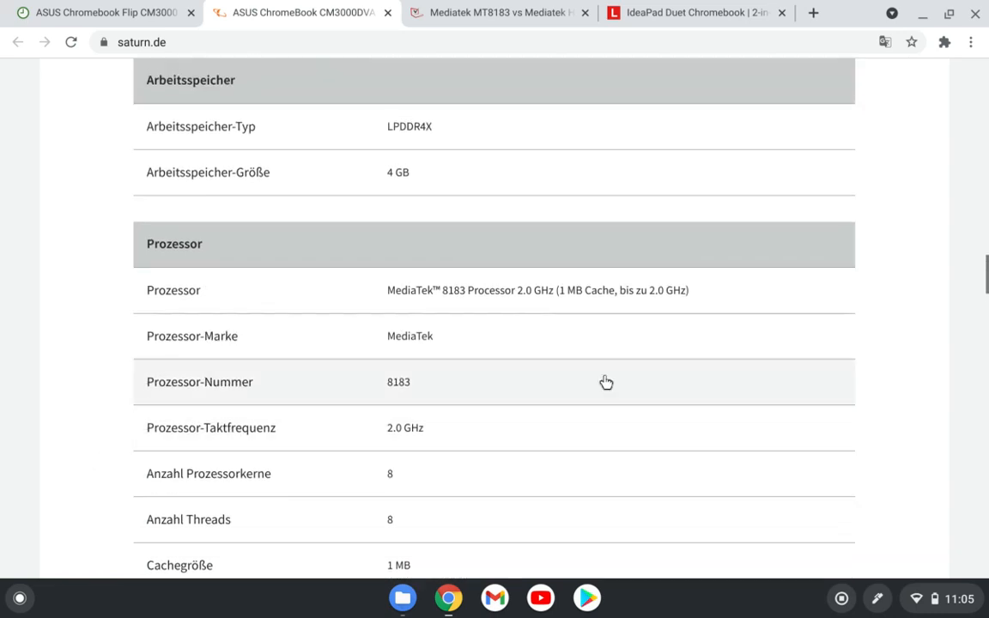
{"action": "scroll", "scroll_direction": "up", "scroll_amount": 3}
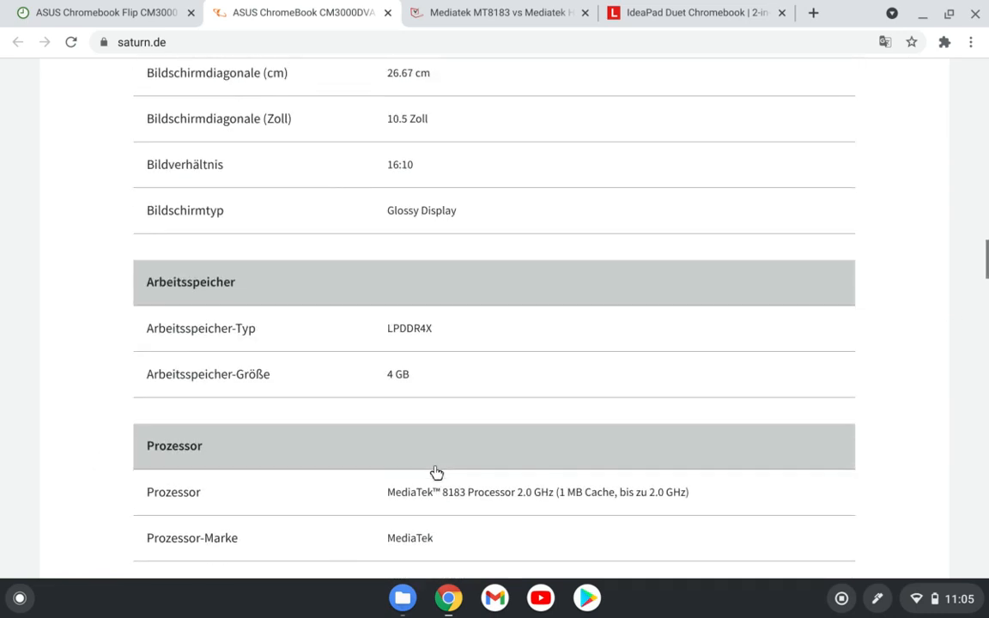
{"action": "scroll", "scroll_direction": "up", "scroll_amount": 3}
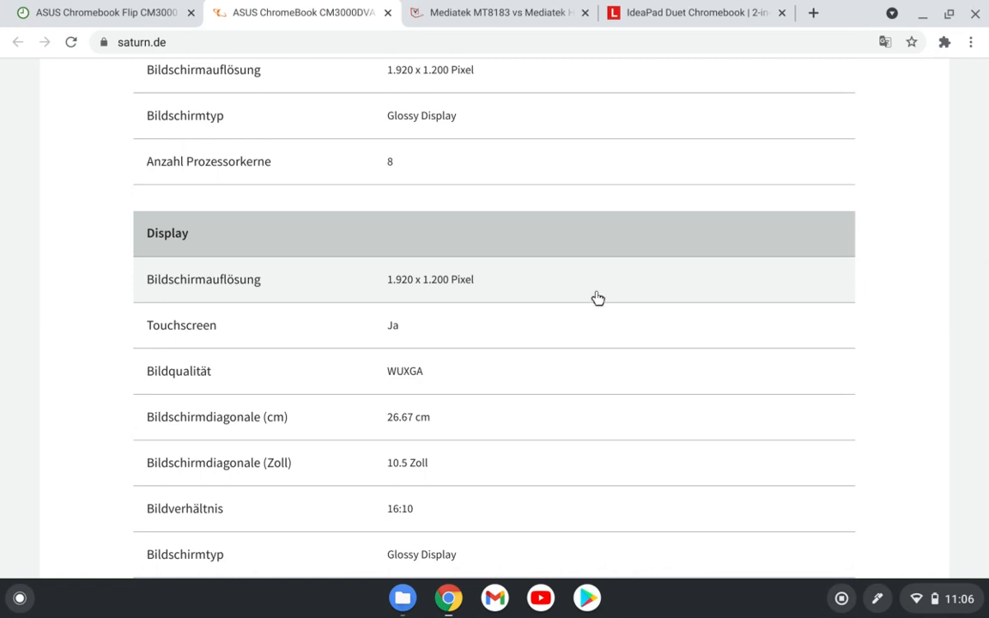
{"action": "mouse_move", "coordinate": [712, 505]}
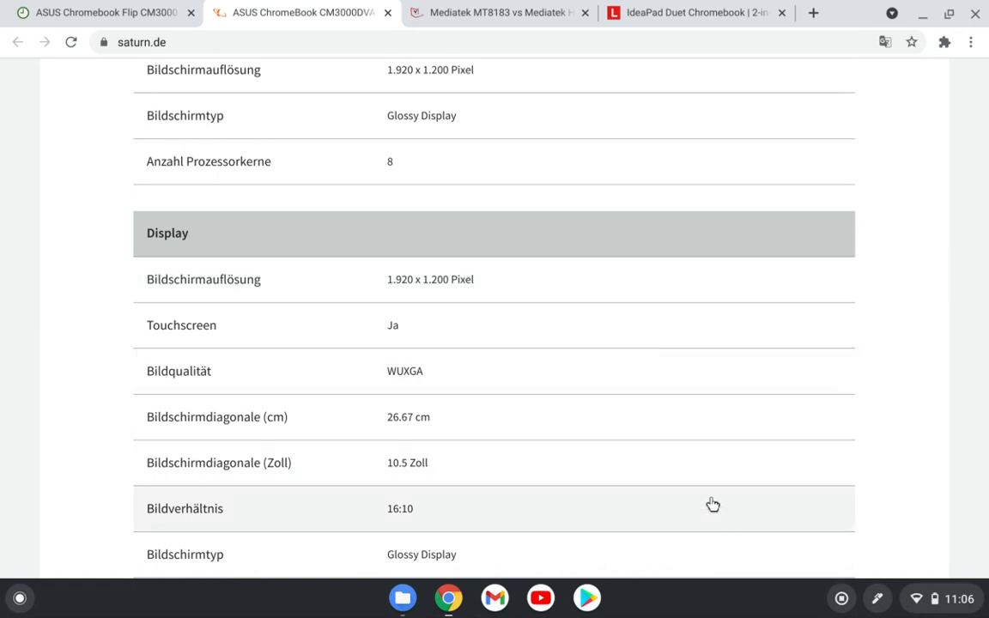
{"action": "mouse_move", "coordinate": [59, 417]}
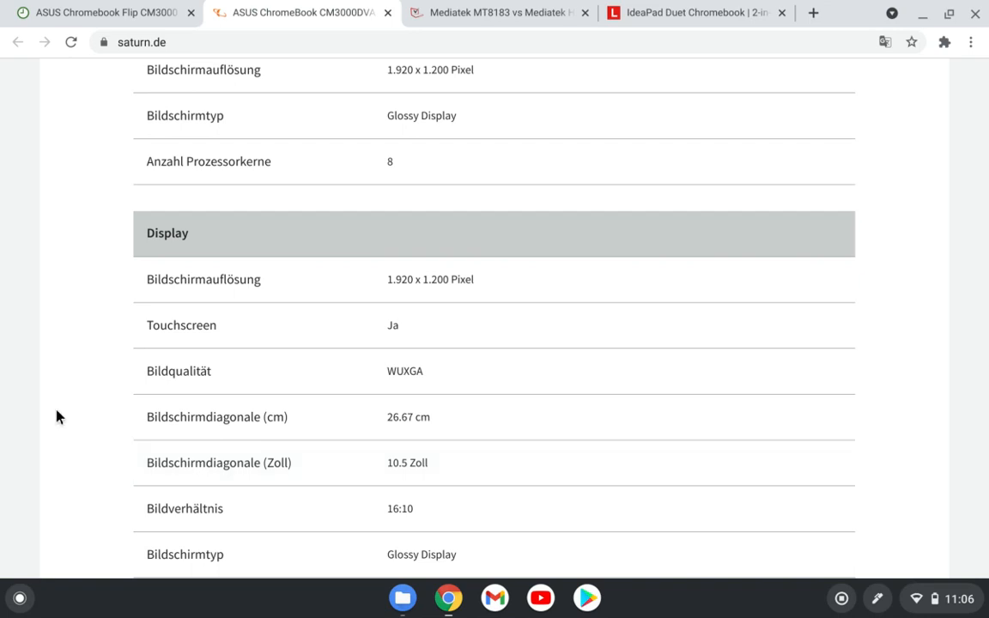
{"action": "scroll", "scroll_direction": "down", "scroll_amount": 3}
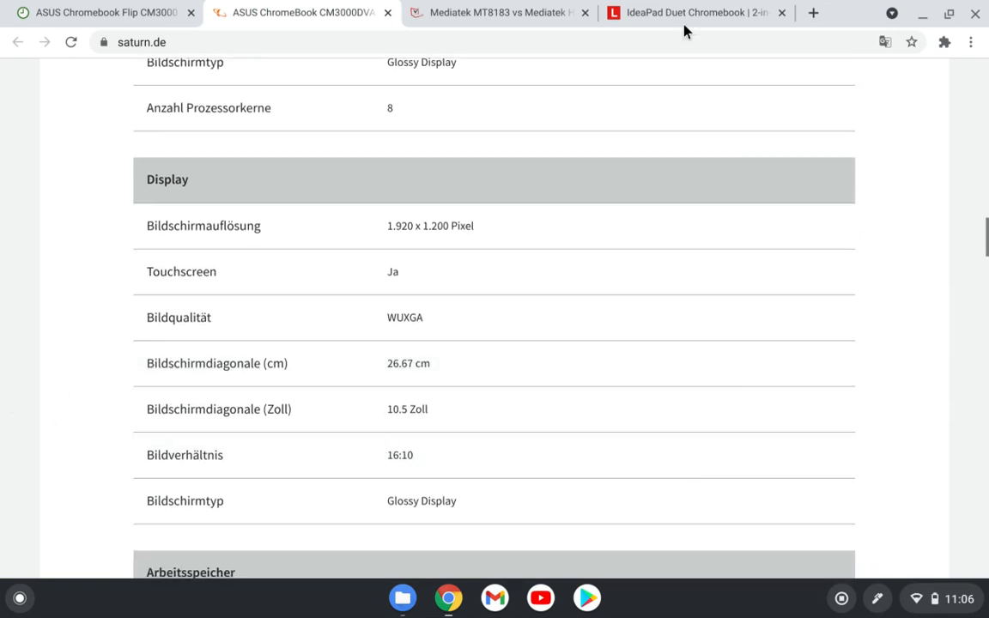
{"action": "mouse_move", "coordinate": [644, 436]}
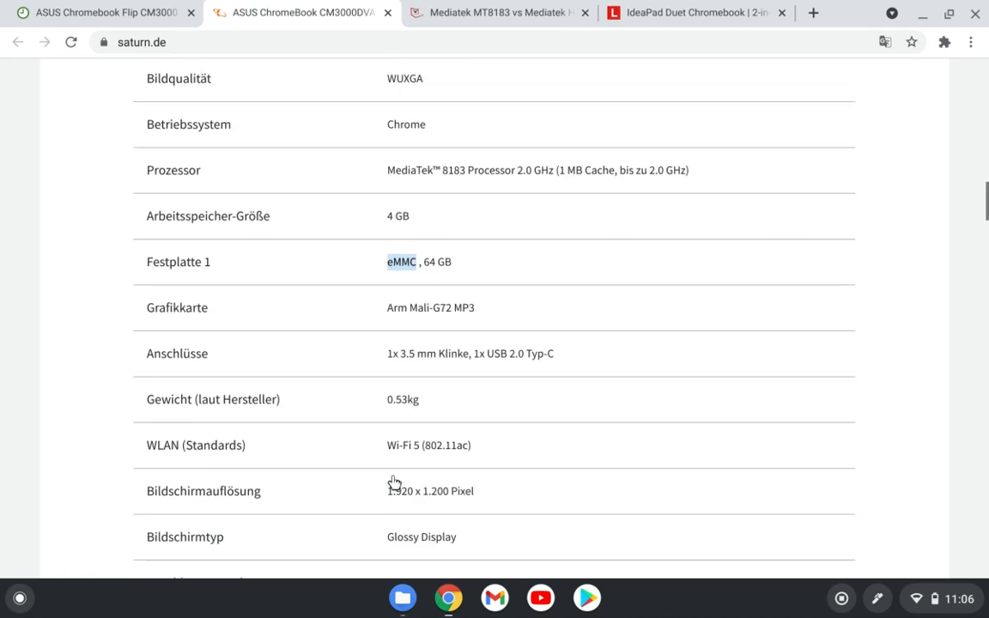
{"action": "mouse_move", "coordinate": [209, 406]}
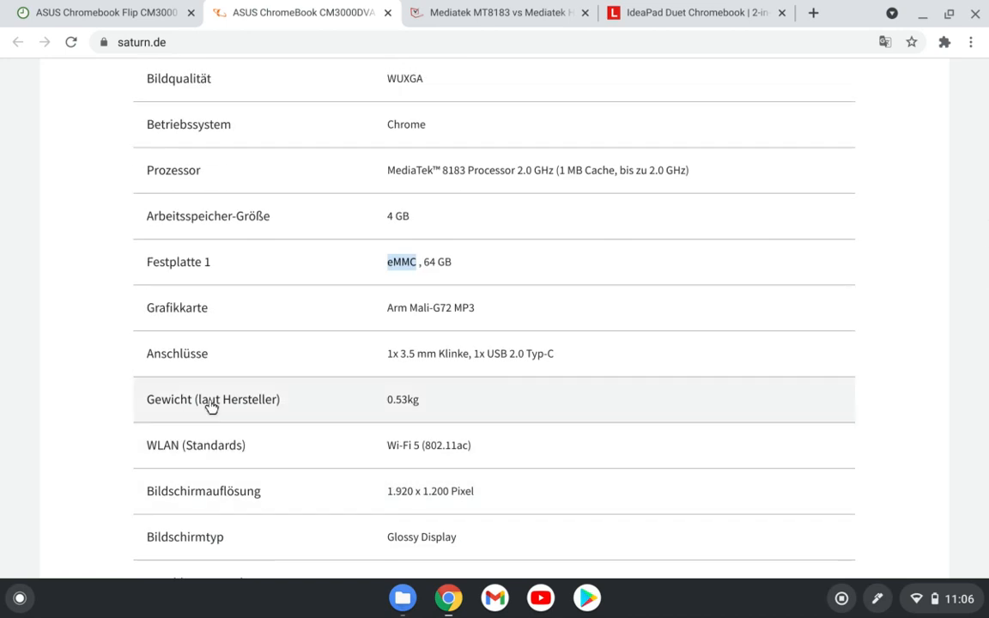
{"action": "scroll", "scroll_direction": "up", "scroll_amount": 3}
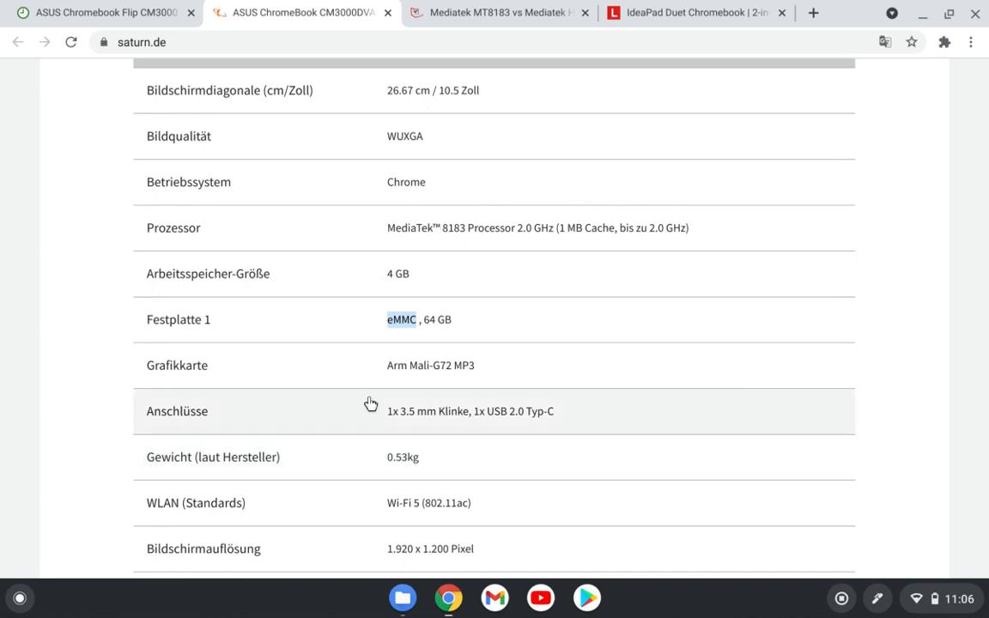
{"action": "mouse_move", "coordinate": [402, 388]}
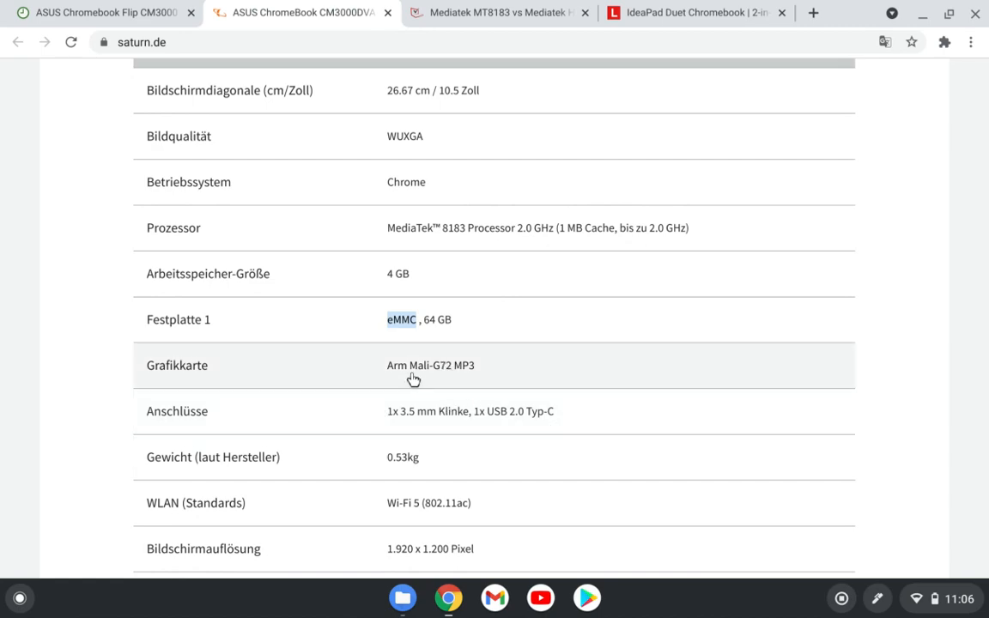
{"action": "scroll", "scroll_direction": "down", "scroll_amount": 3}
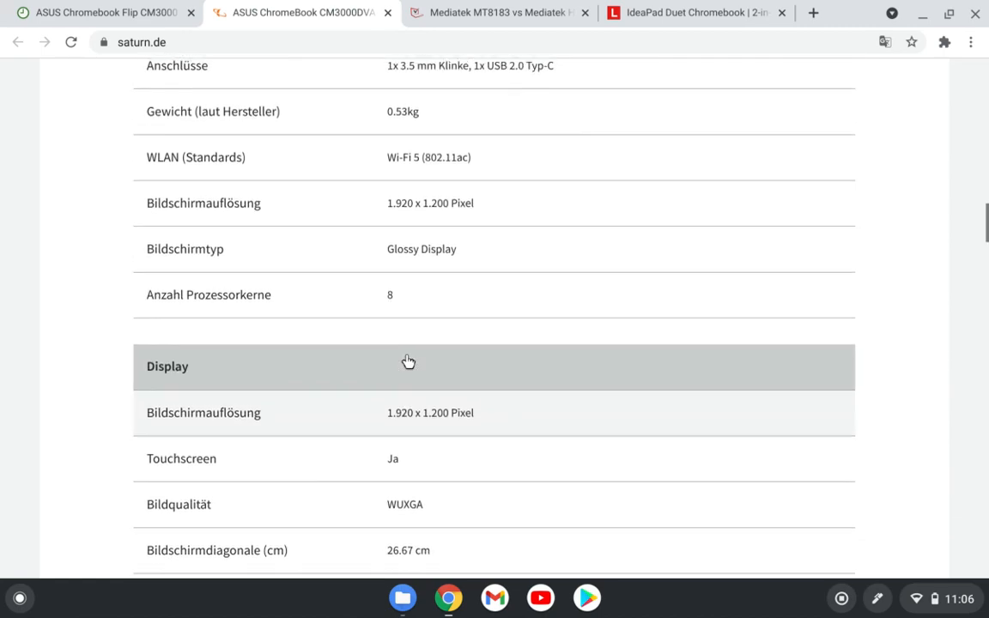
{"action": "scroll", "scroll_direction": "down", "scroll_amount": 3}
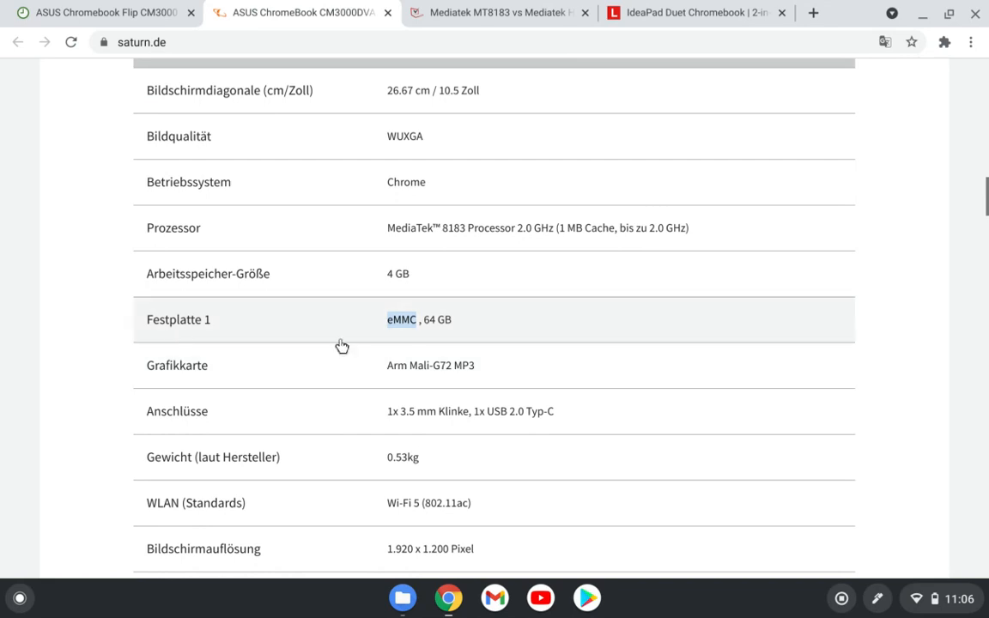
{"action": "mouse_move", "coordinate": [364, 380]}
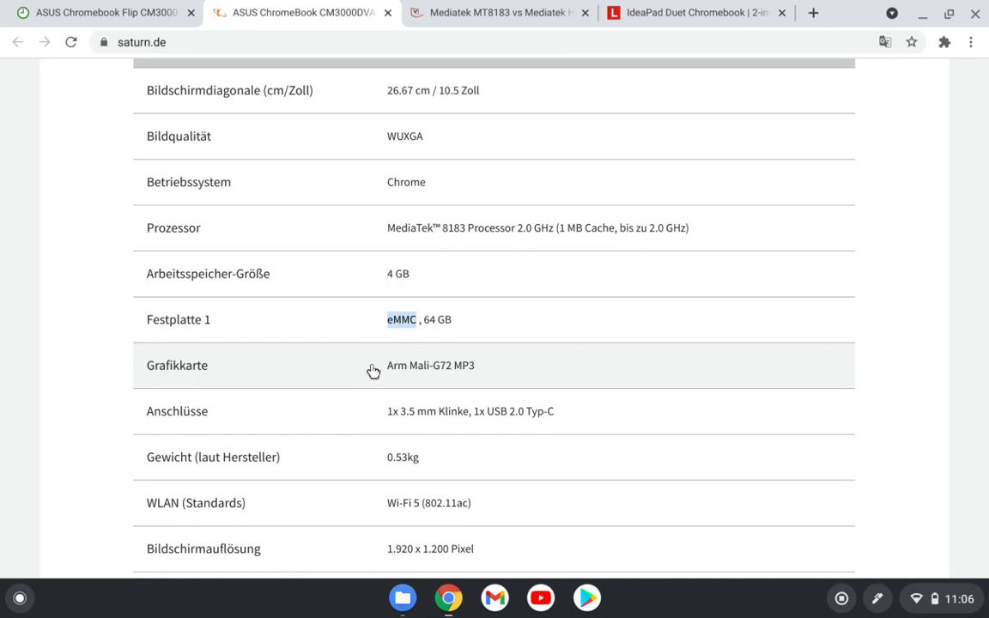
{"action": "mouse_move", "coordinate": [455, 341]}
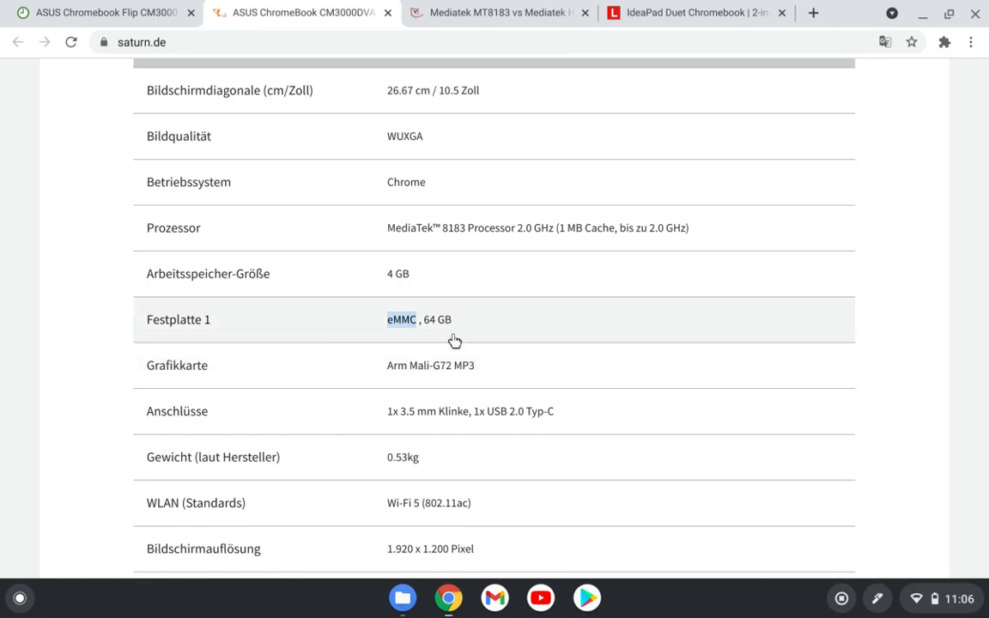
{"action": "scroll", "scroll_direction": "down", "scroll_amount": 3}
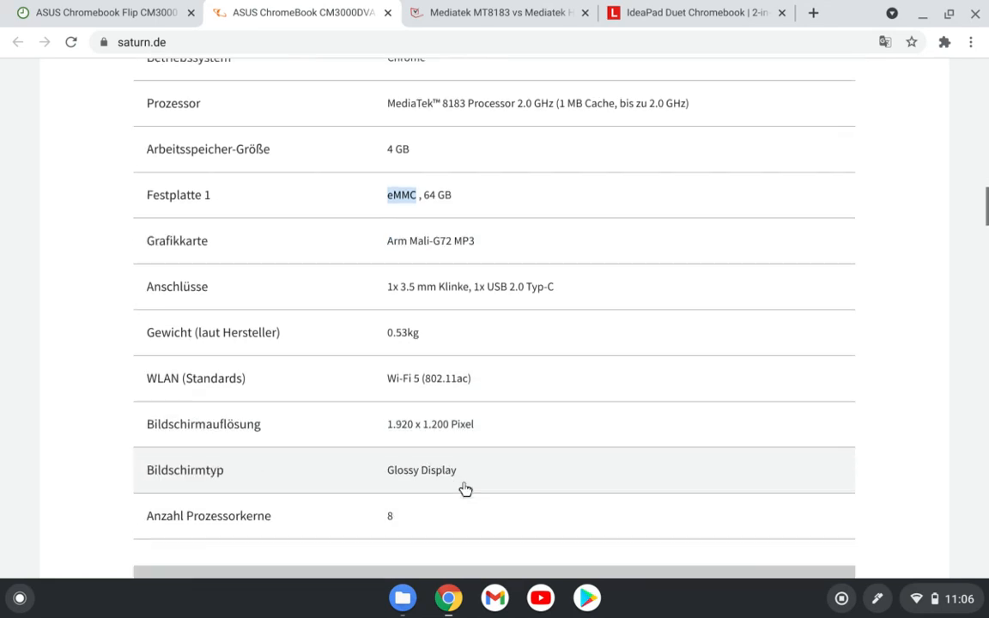
{"action": "scroll", "scroll_direction": "down", "scroll_amount": 3}
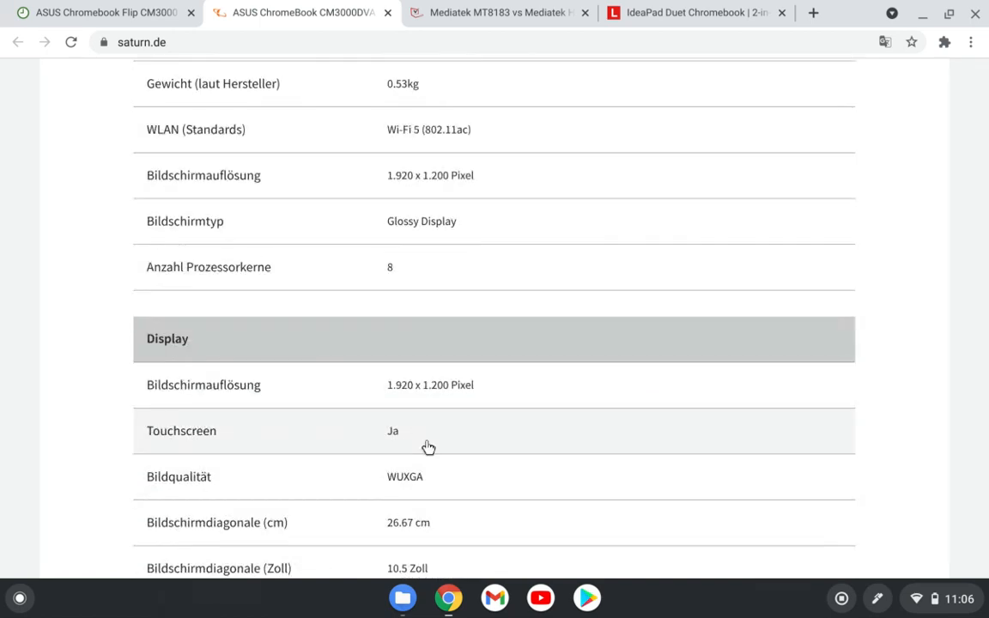
{"action": "scroll", "scroll_direction": "down", "scroll_amount": 3}
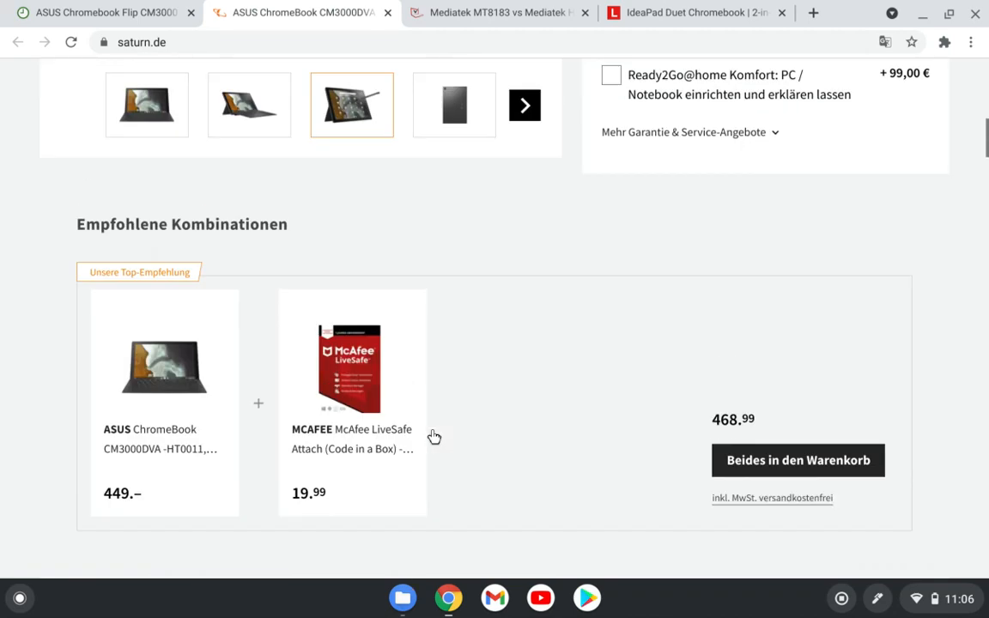
- Check Saturn's €449 price, then reread the 9to5Google paragraph comparing it to the cheaper IdeaPad Duet
{"action": "scroll", "scroll_direction": "up", "scroll_amount": 3}
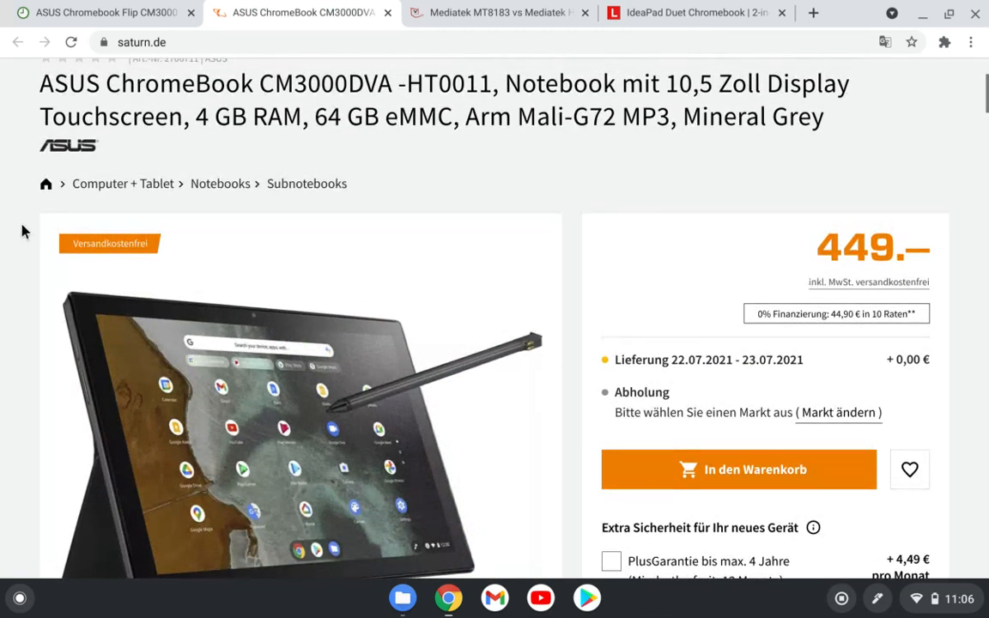
{"action": "mouse_move", "coordinate": [873, 134]}
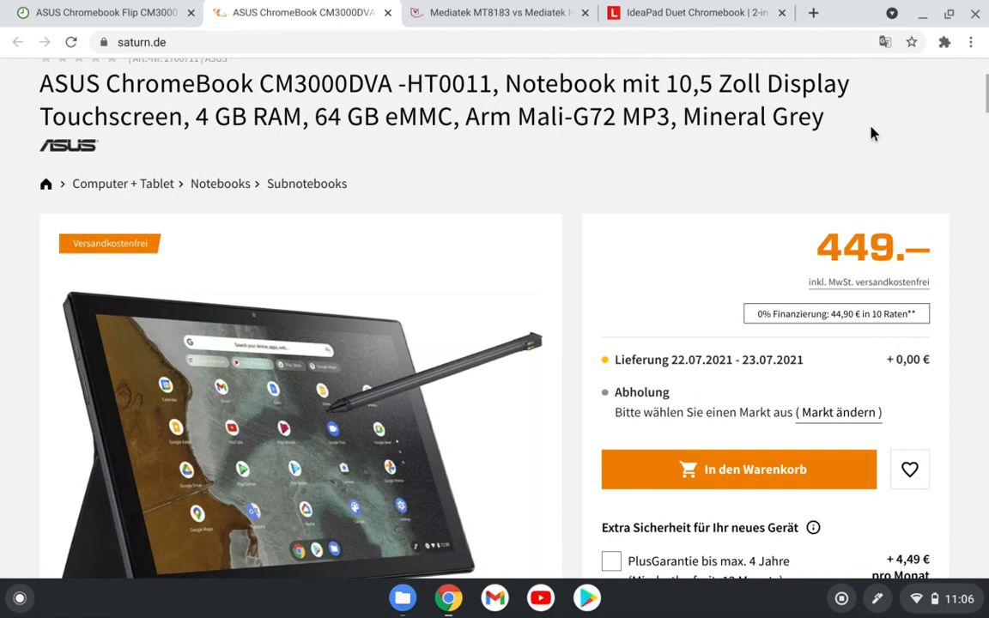
{"action": "mouse_move", "coordinate": [687, 381]}
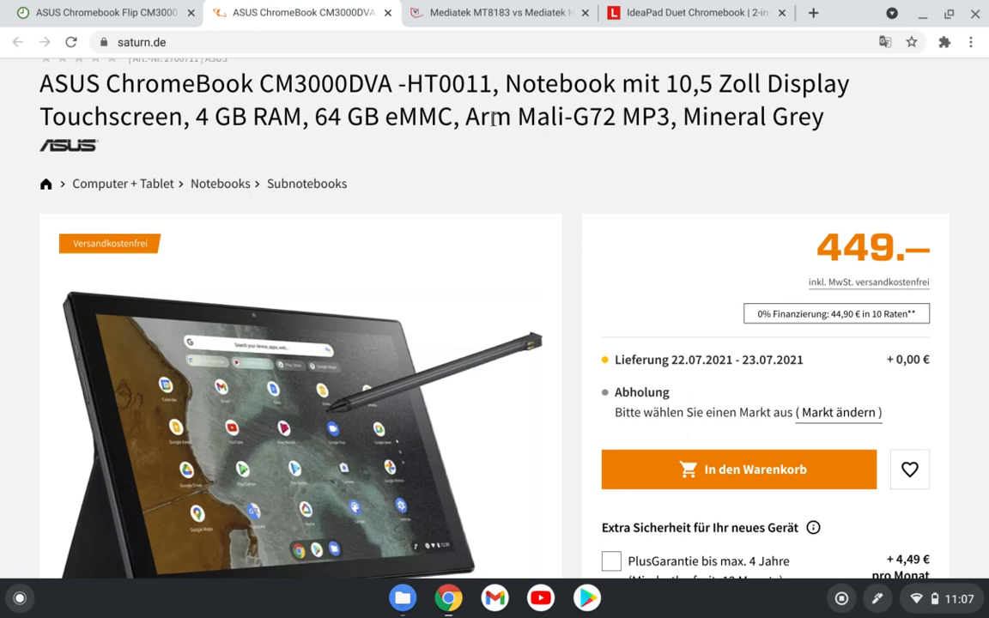
{"action": "mouse_move", "coordinate": [696, 12]}
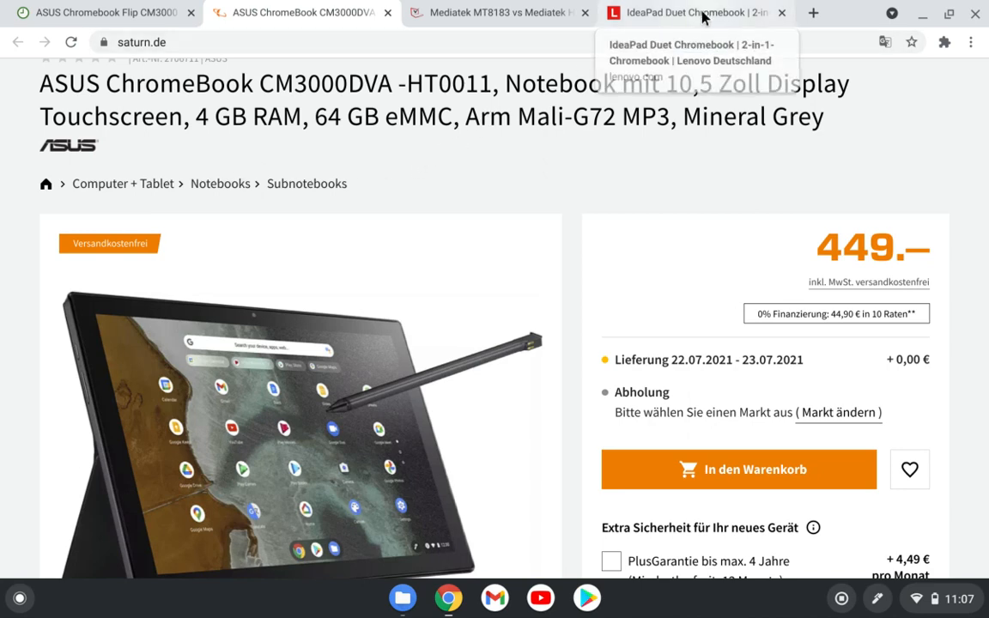
{"action": "mouse_move", "coordinate": [742, 438]}
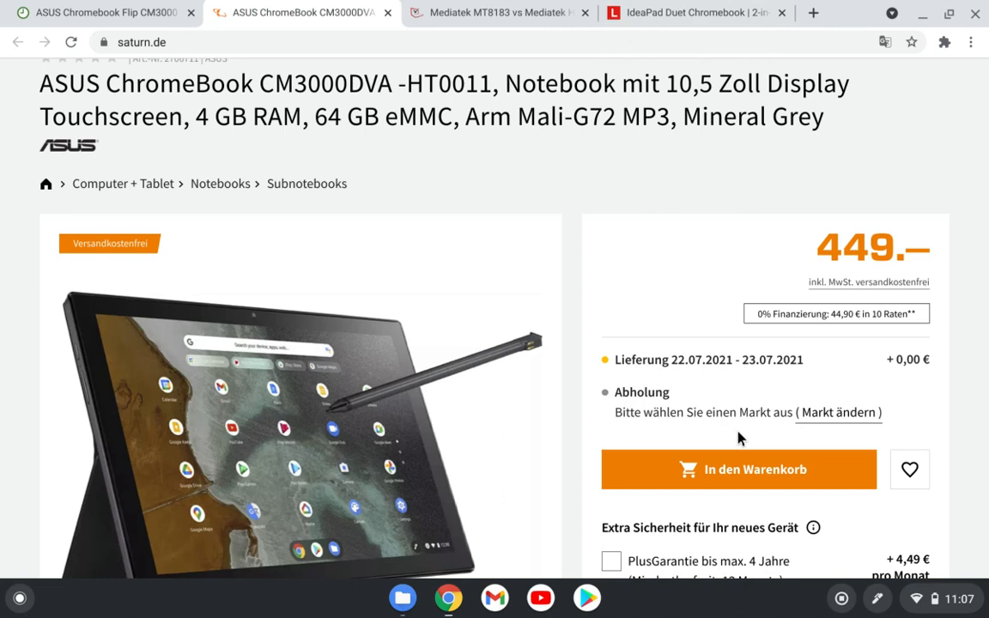
{"action": "mouse_move", "coordinate": [48, 481]}
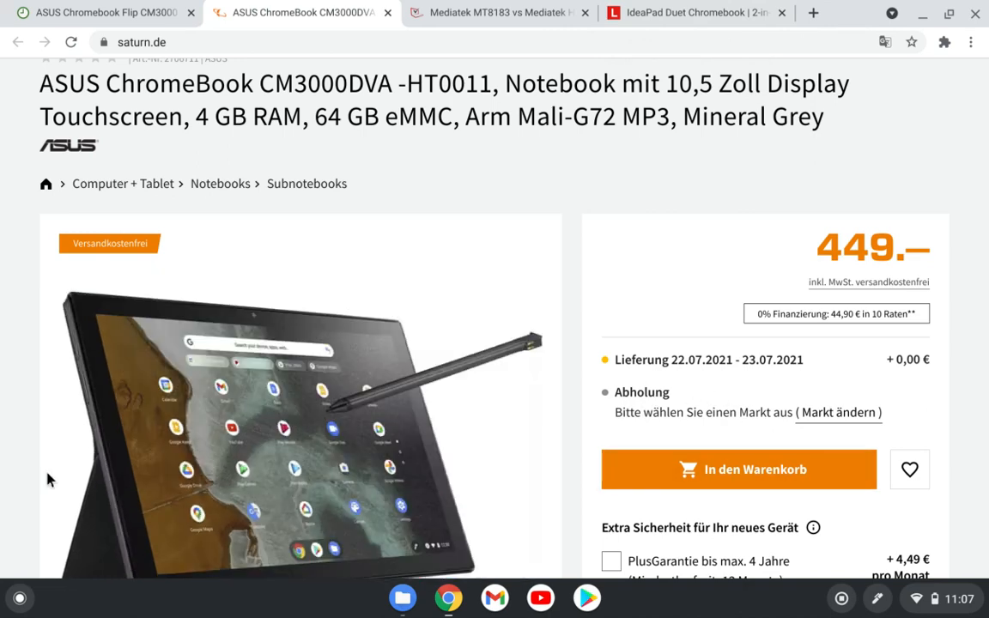
{"action": "mouse_move", "coordinate": [845, 249]}
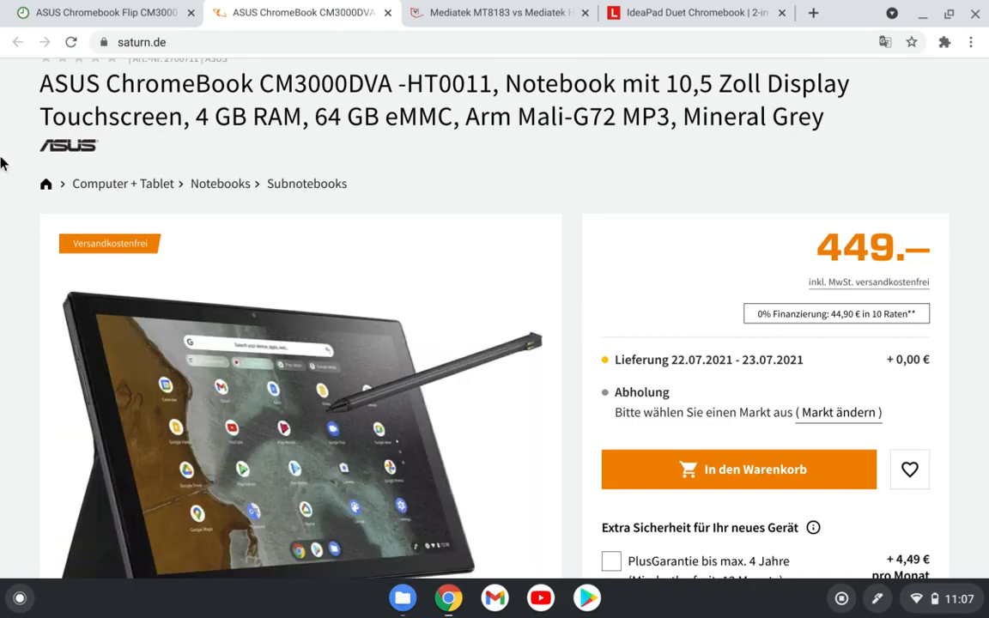
{"action": "scroll", "scroll_direction": "down", "scroll_amount": 3}
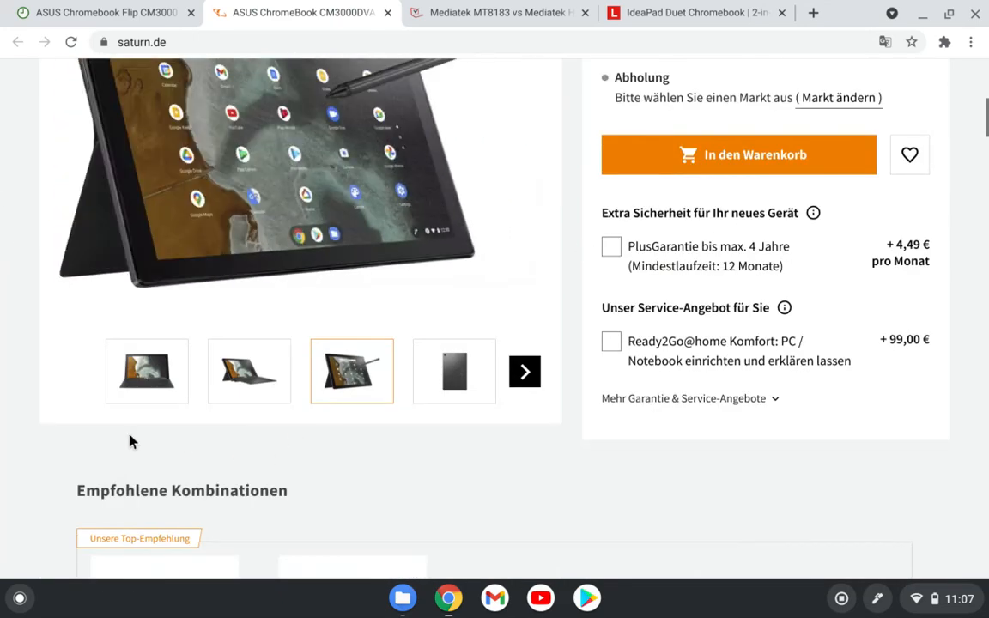
{"action": "scroll", "scroll_direction": "up", "scroll_amount": 3}
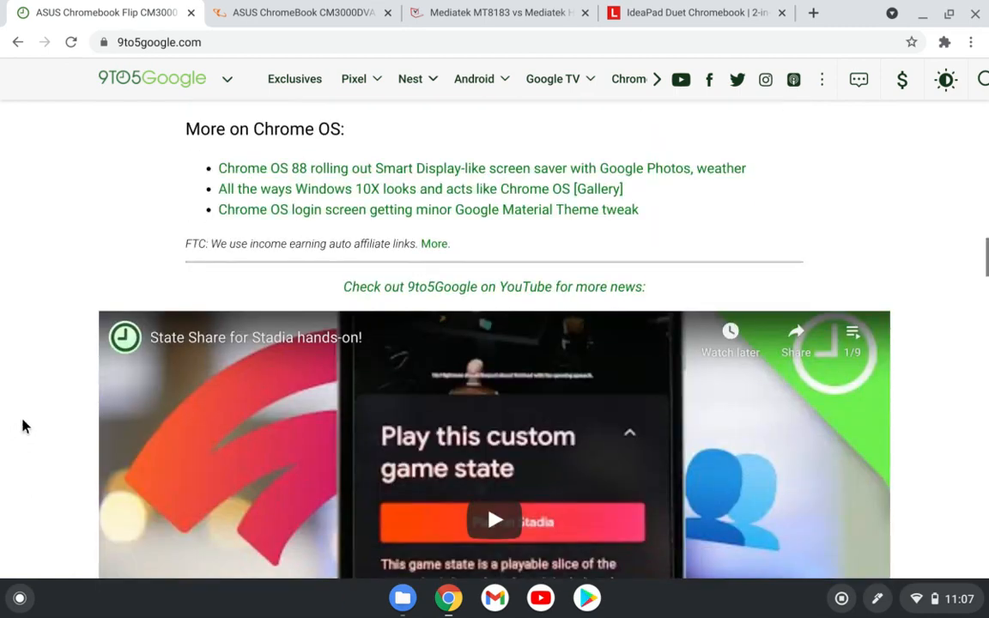
{"action": "scroll", "scroll_direction": "up", "scroll_amount": 3}
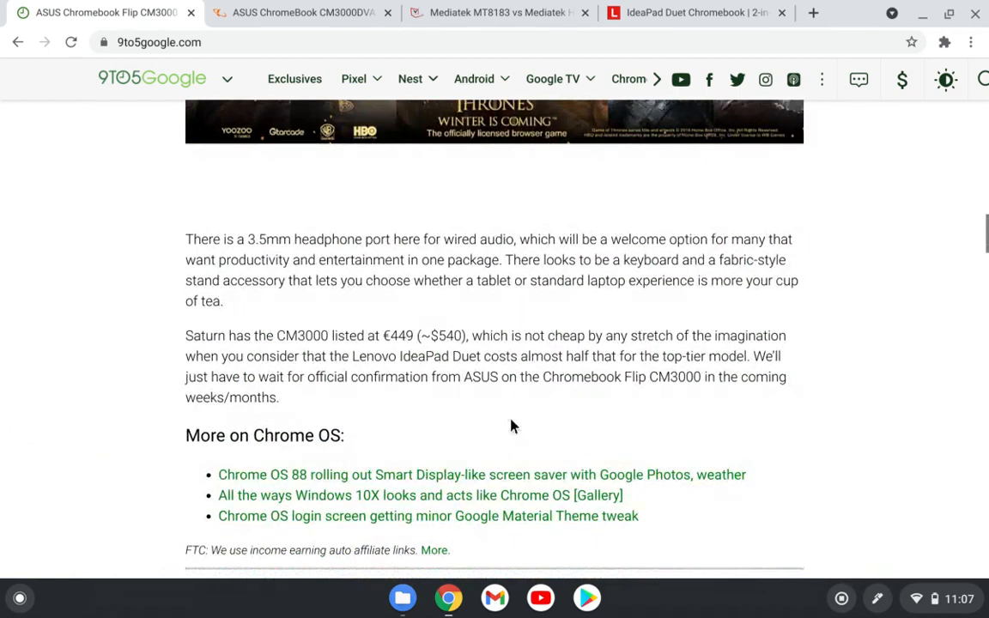